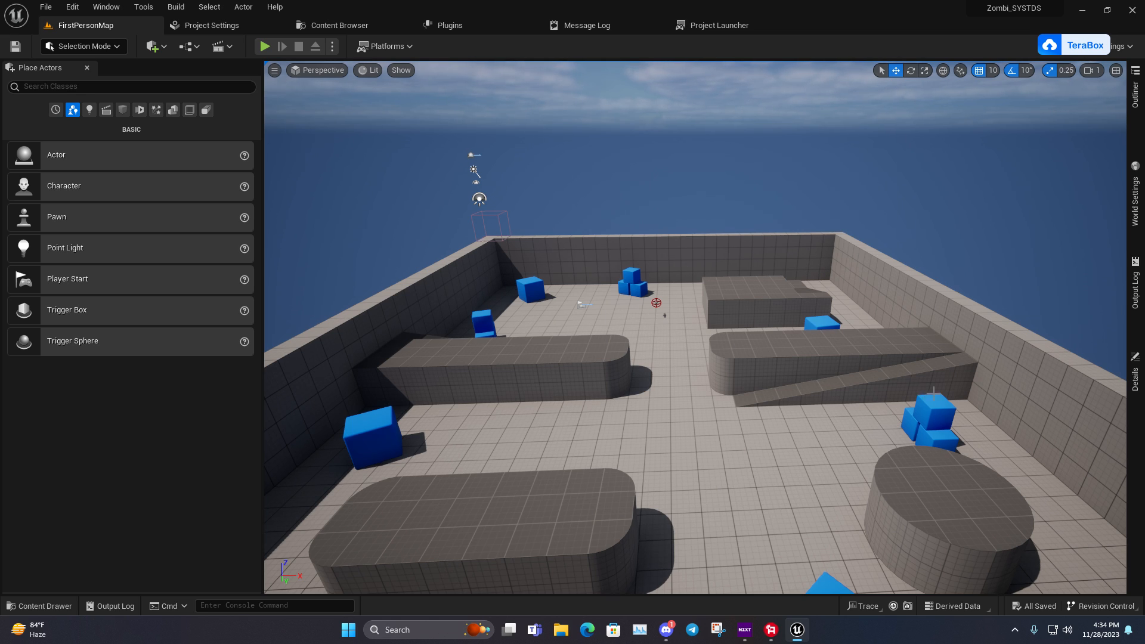
Step: Create a new level asset named NewWorld in Content and open it, prompting to save
{"action": "left_click", "coordinate": [39, 605]}
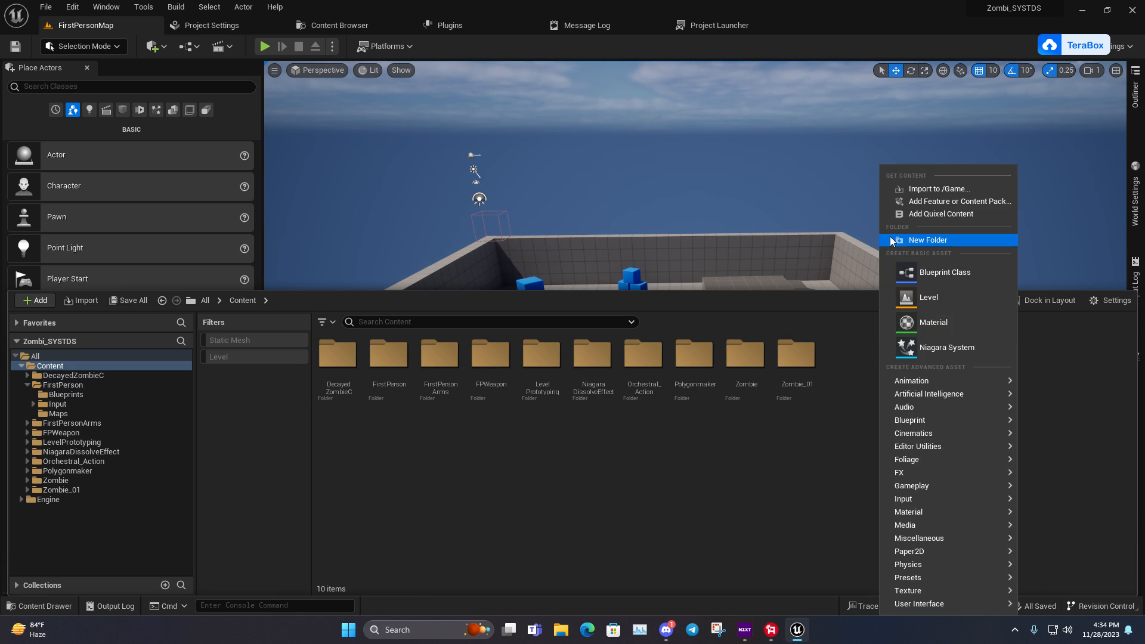
{"action": "left_click", "coordinate": [928, 297]}
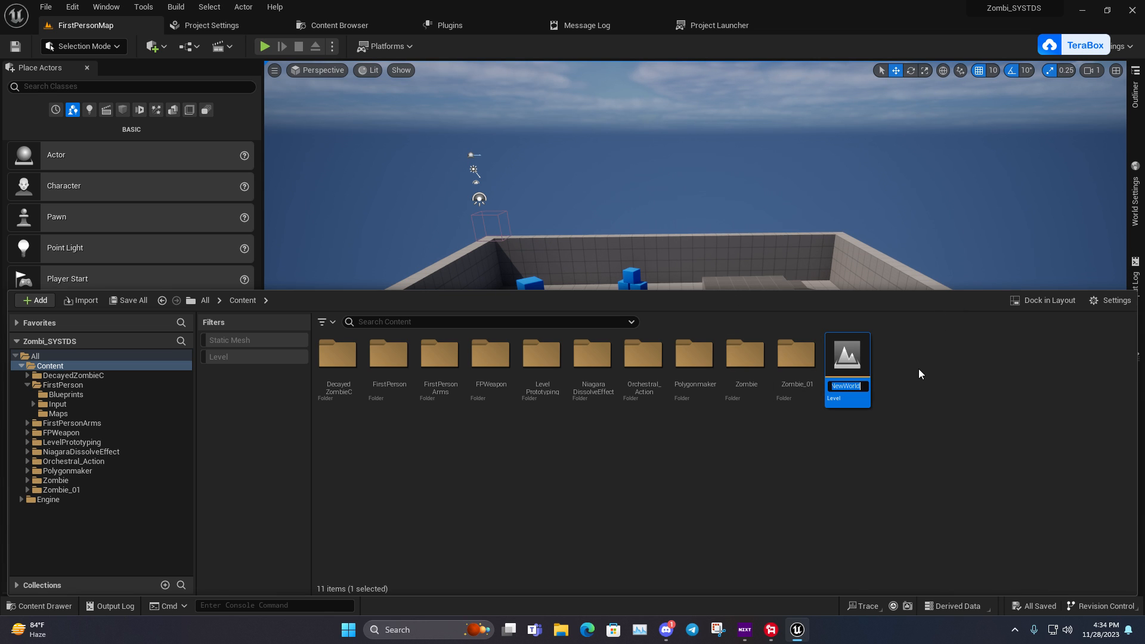
{"action": "right_click", "coordinate": [847, 358]}
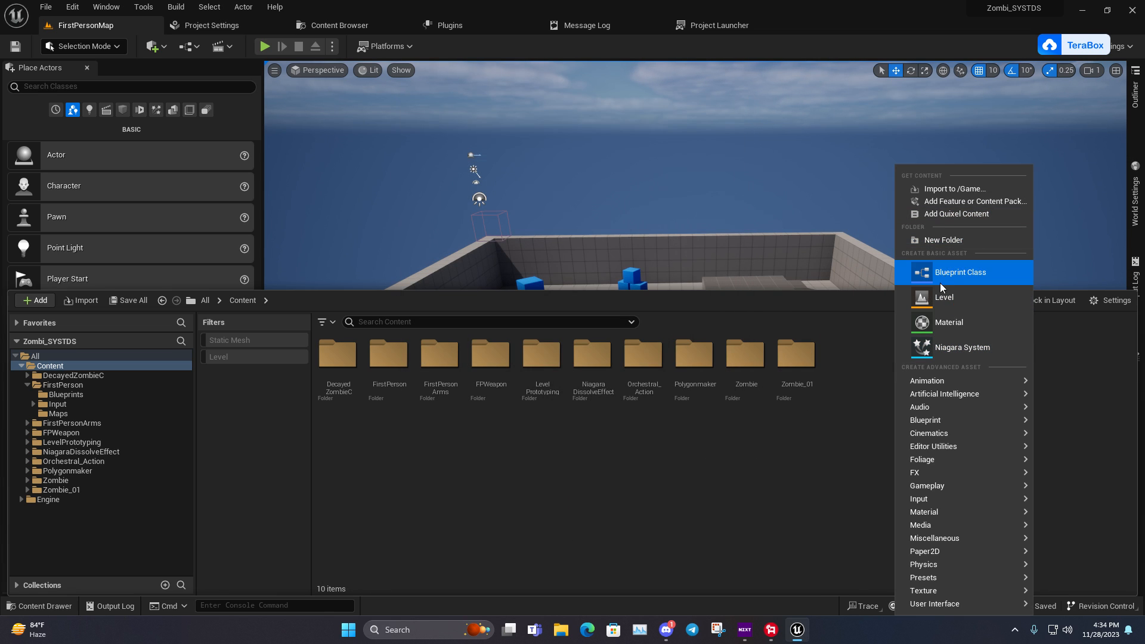
{"action": "left_click", "coordinate": [945, 297]}
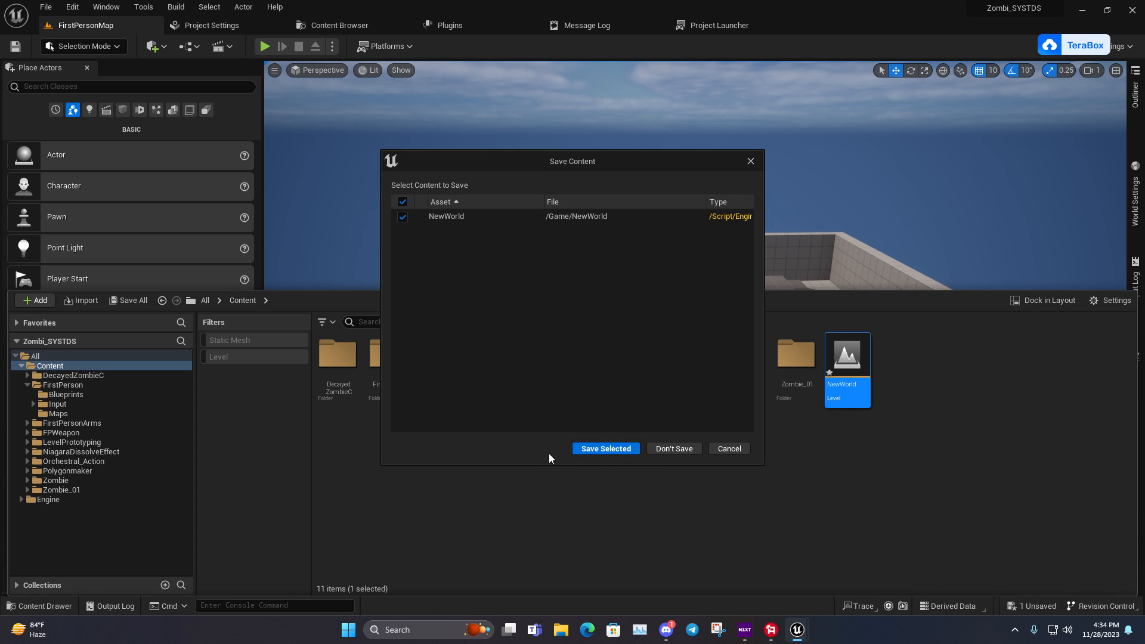
Step: Save NewWorld and make it the current level, returning to actor selection mode
{"action": "left_click", "coordinate": [604, 448]}
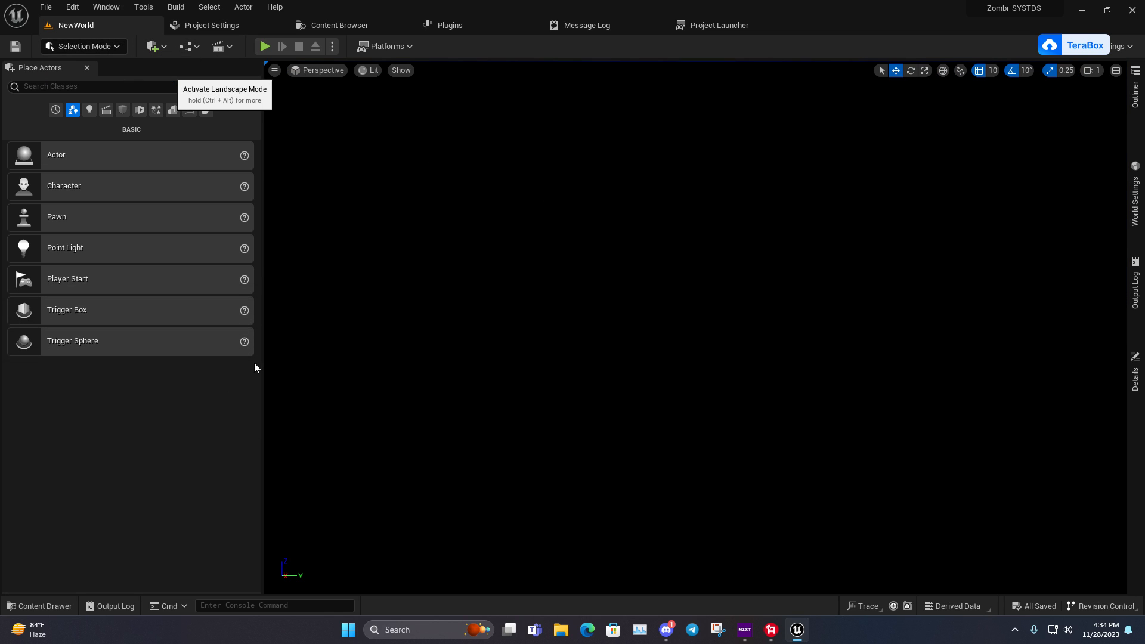
{"action": "left_click", "coordinate": [72, 110]}
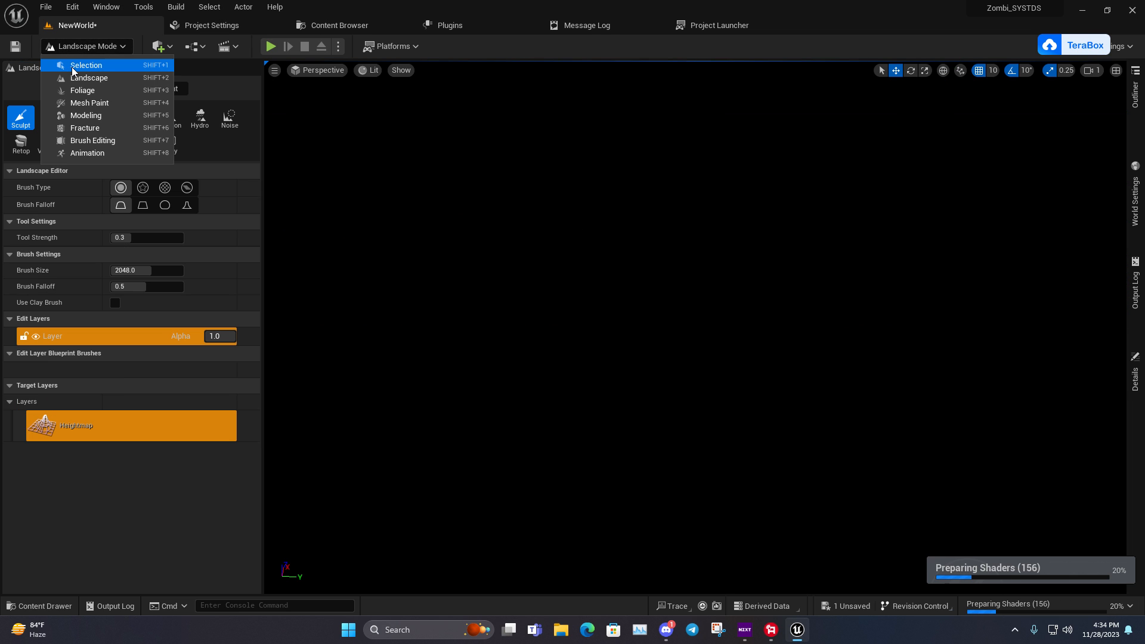
{"action": "left_click", "coordinate": [86, 64]}
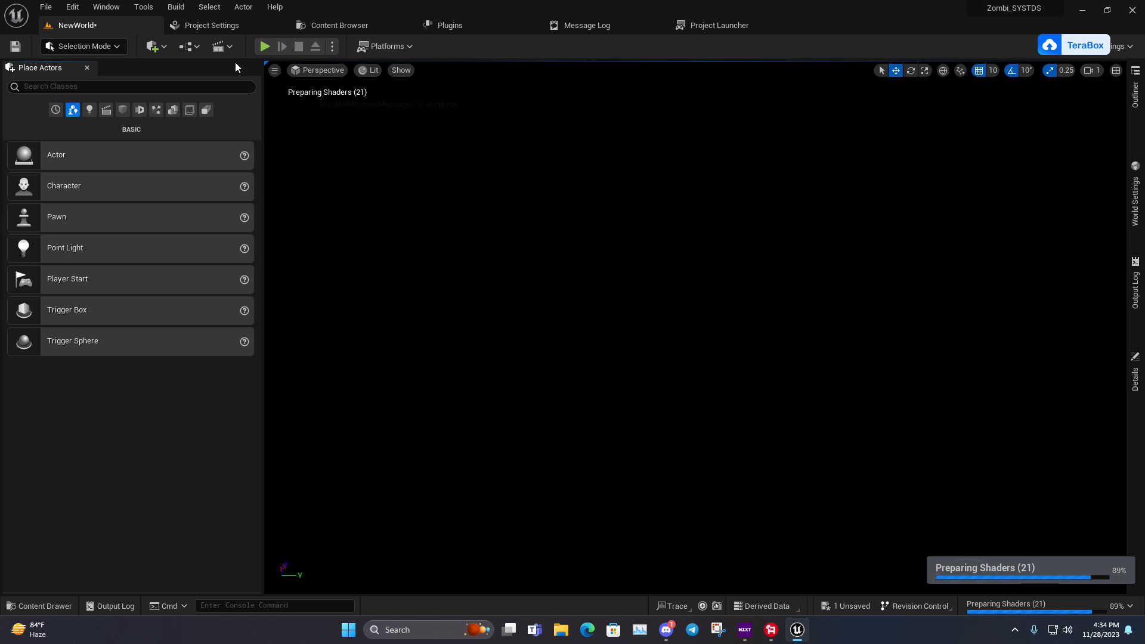
Step: Light the level with a directional light and sky light via the Env. Light Mixer
{"action": "left_click", "coordinate": [106, 7]}
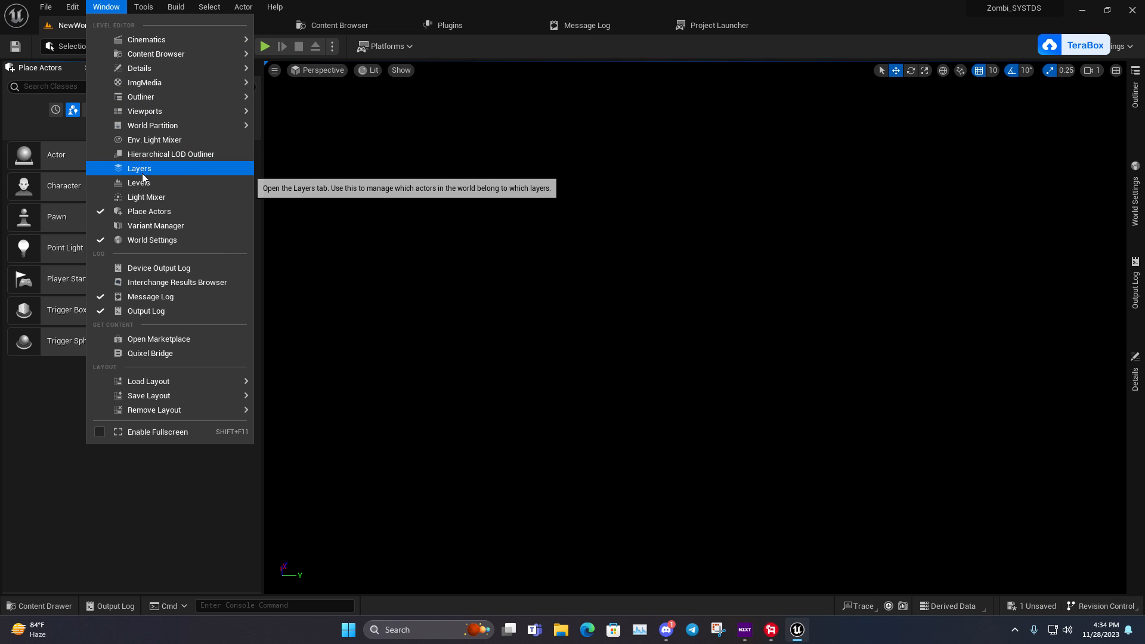
{"action": "left_click", "coordinate": [153, 140]}
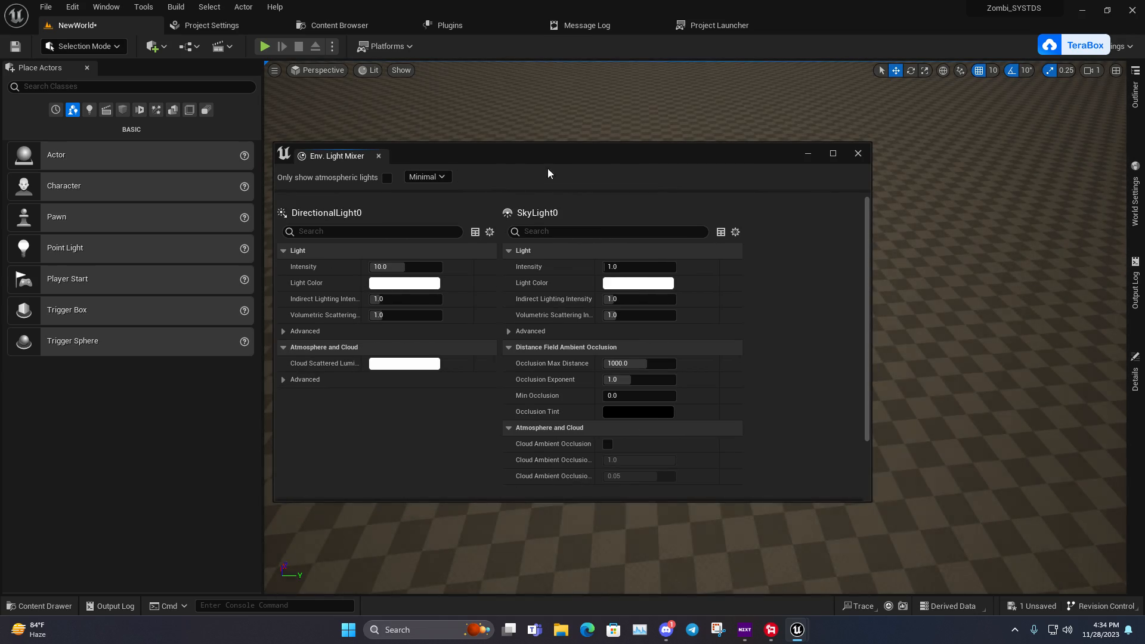
{"action": "left_click", "coordinate": [857, 154]}
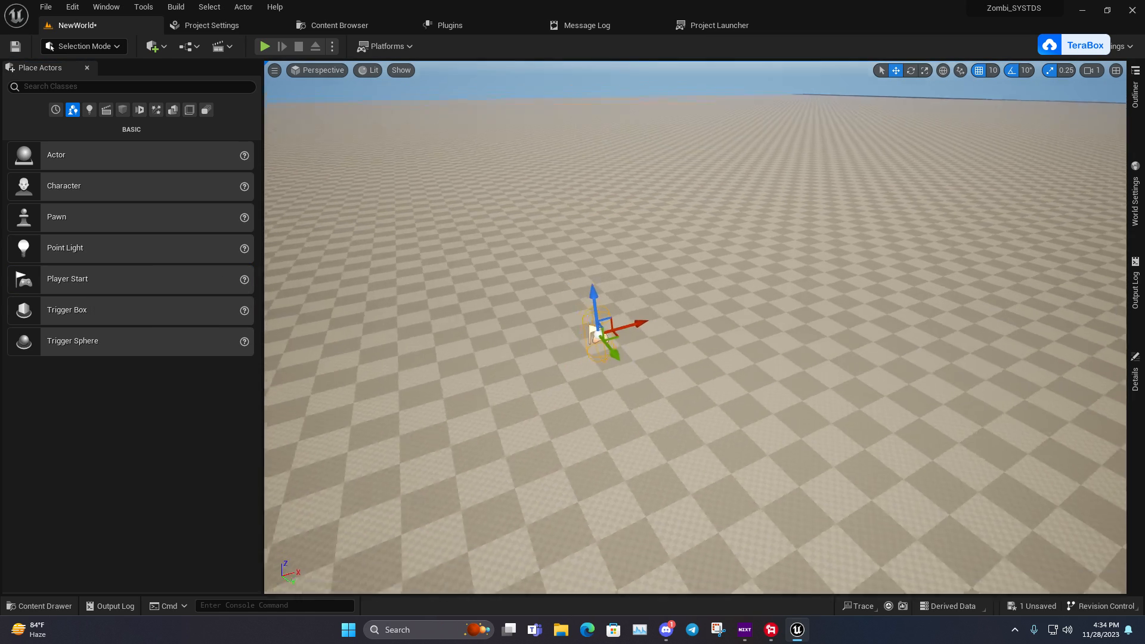
Step: Play-test NewWorld in the maximized viewport, stop, and save the level
{"action": "left_click", "coordinate": [86, 67]}
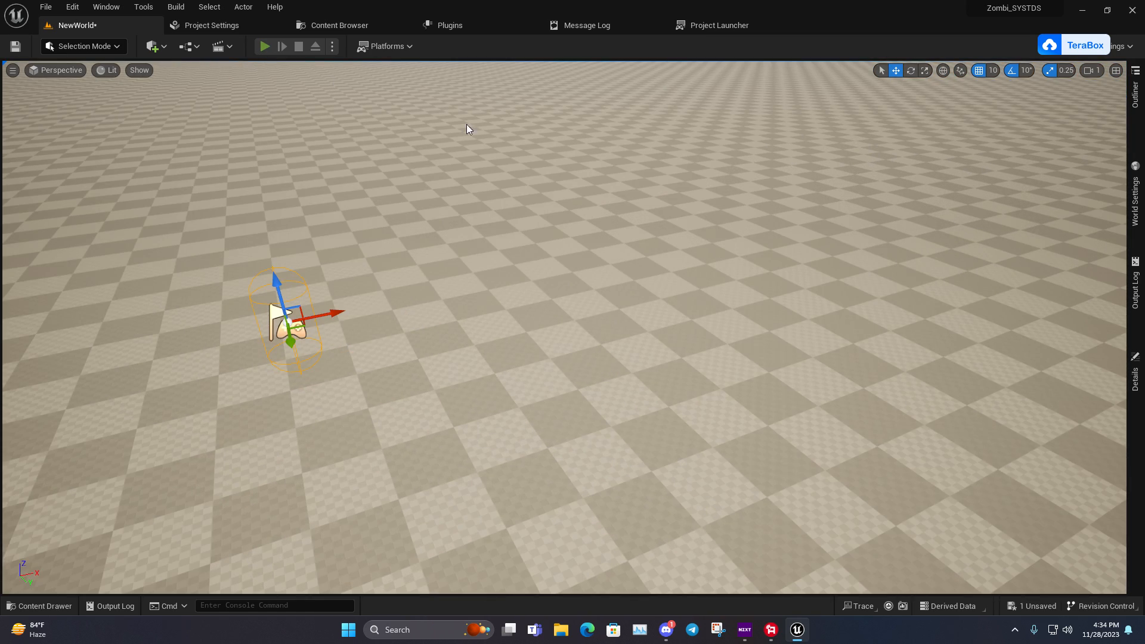
{"action": "left_click", "coordinate": [265, 47]}
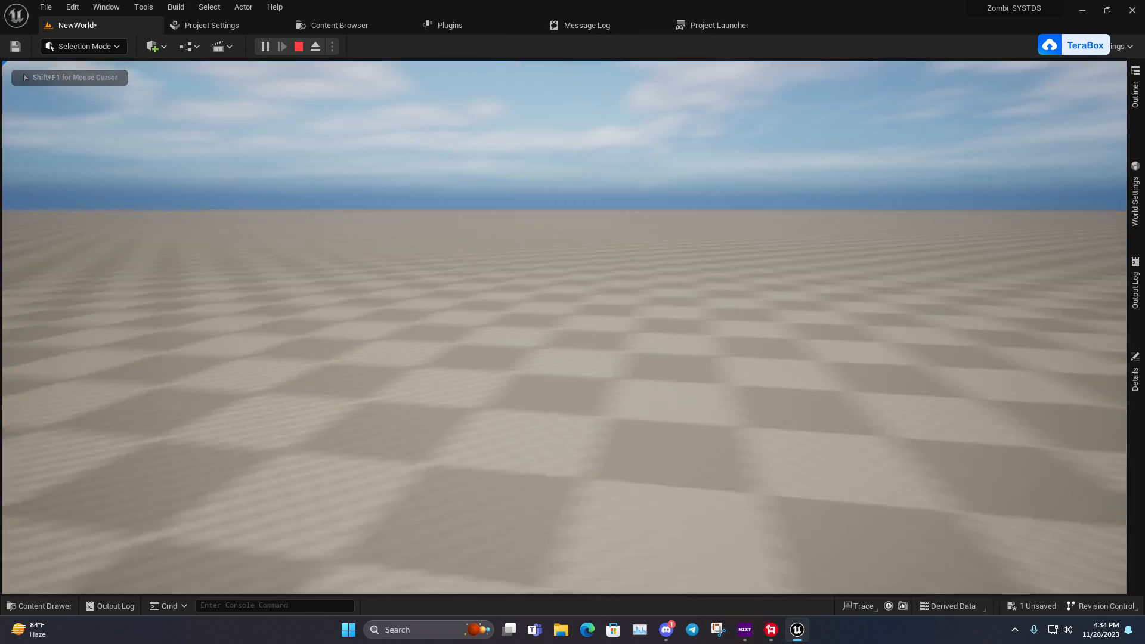
{"action": "left_click", "coordinate": [298, 46]}
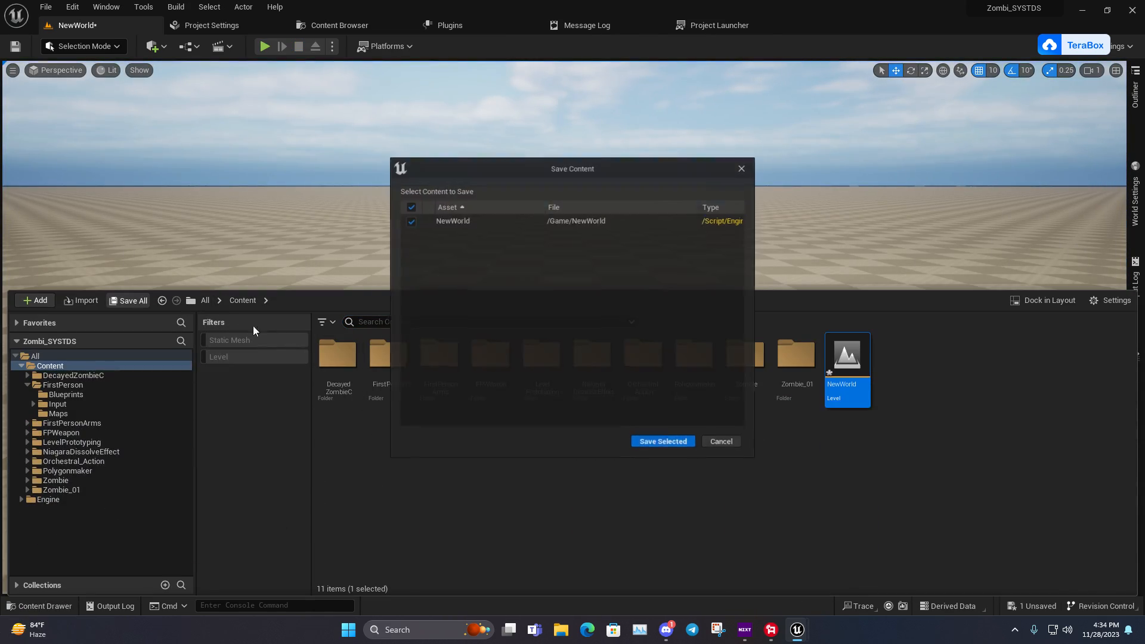
{"action": "left_click", "coordinate": [662, 441]}
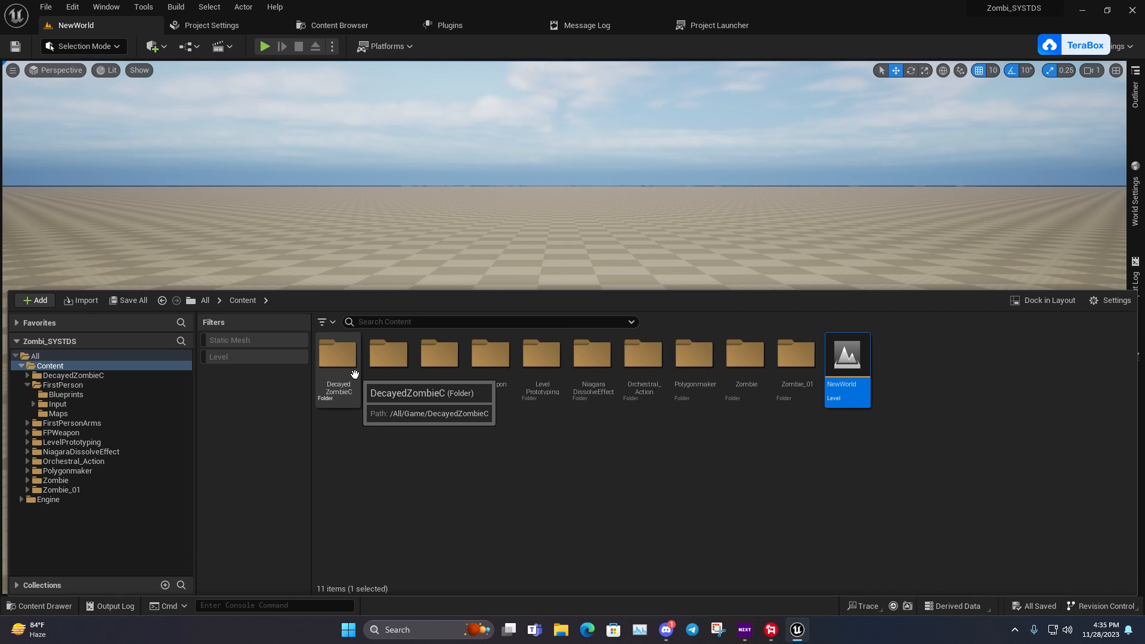
{"action": "mouse_move", "coordinate": [387, 358]}
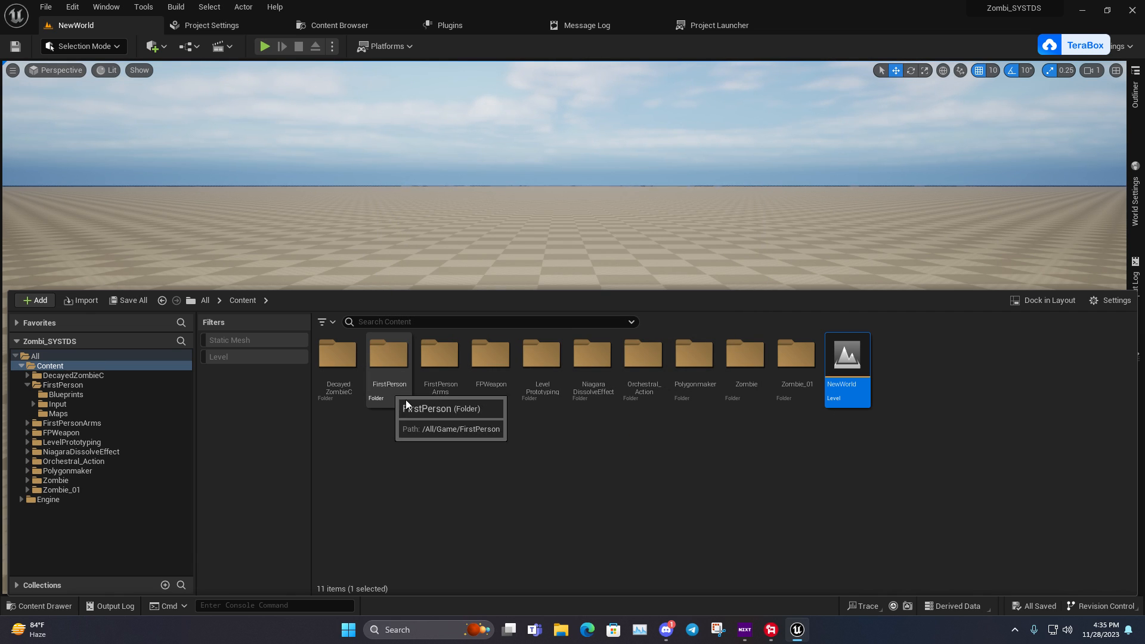
{"action": "mouse_move", "coordinate": [501, 426]}
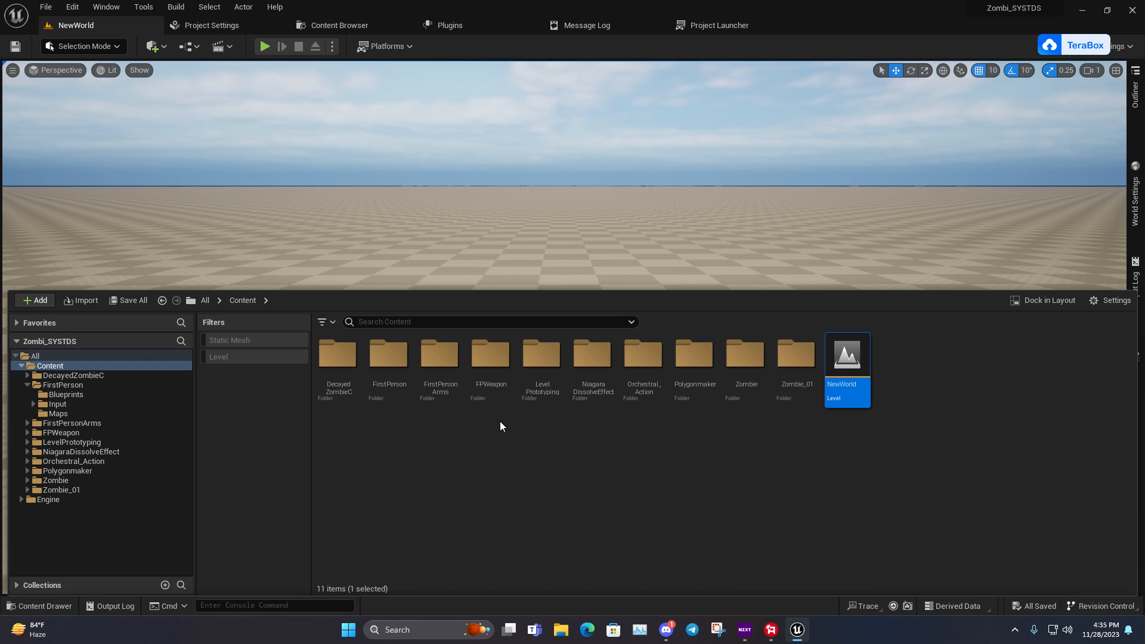
{"action": "mouse_move", "coordinate": [655, 439]}
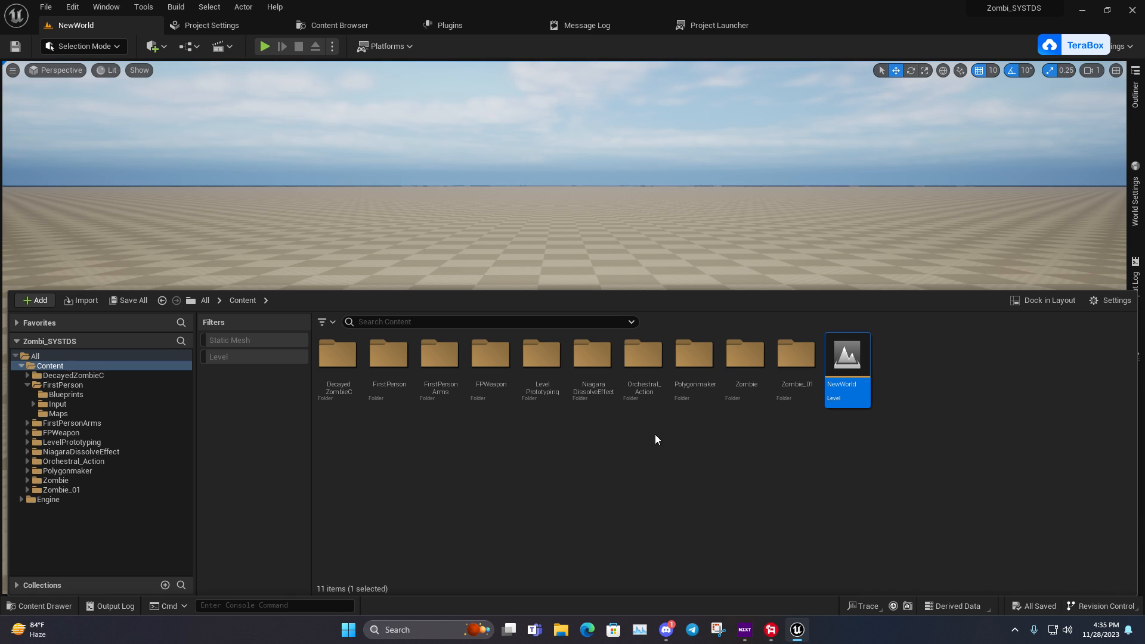
Step: Add a new folder named A-Enemy in Content and open its creation menu
{"action": "left_click", "coordinate": [33, 301]}
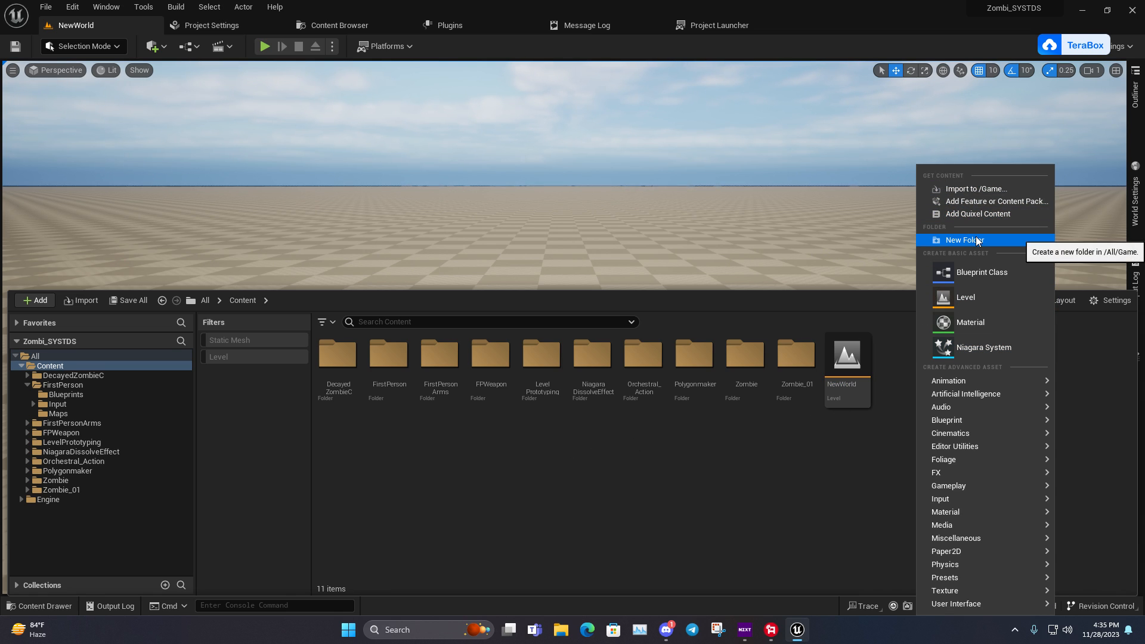
{"action": "left_click", "coordinate": [964, 240]}
{"action": "type", "text": "A-Enemy"}
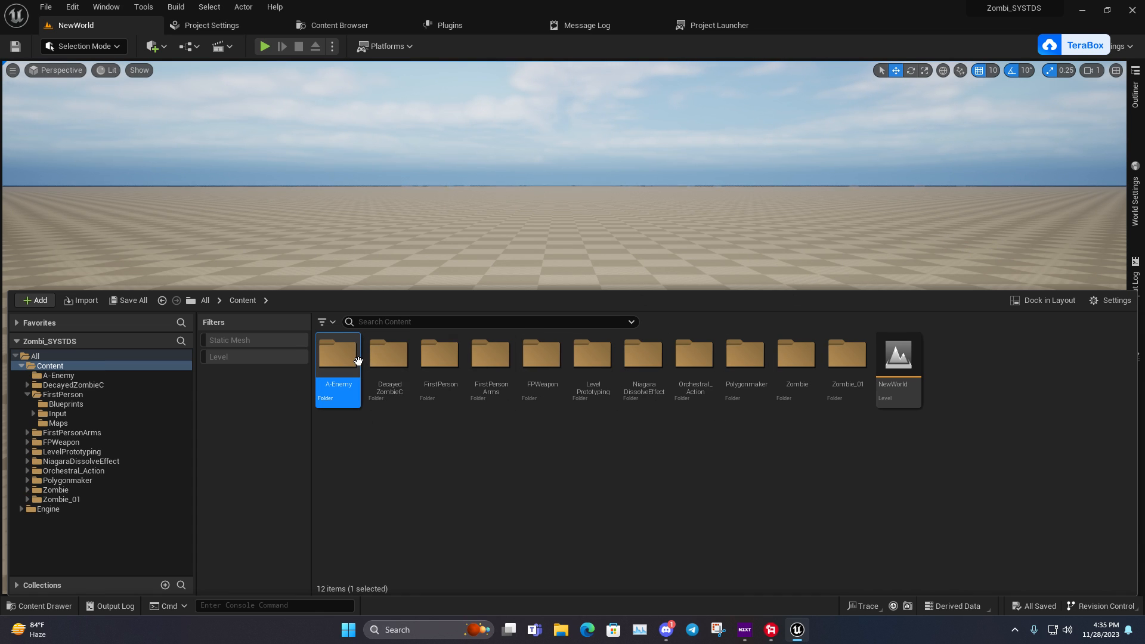
{"action": "right_click", "coordinate": [357, 360]}
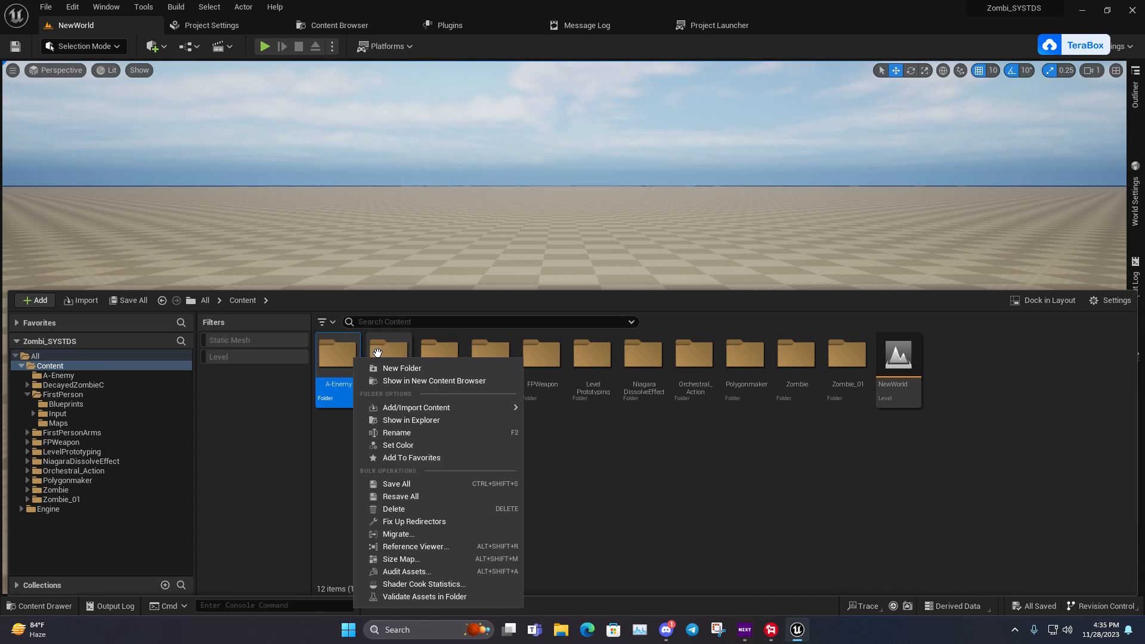
{"action": "mouse_move", "coordinate": [398, 445]}
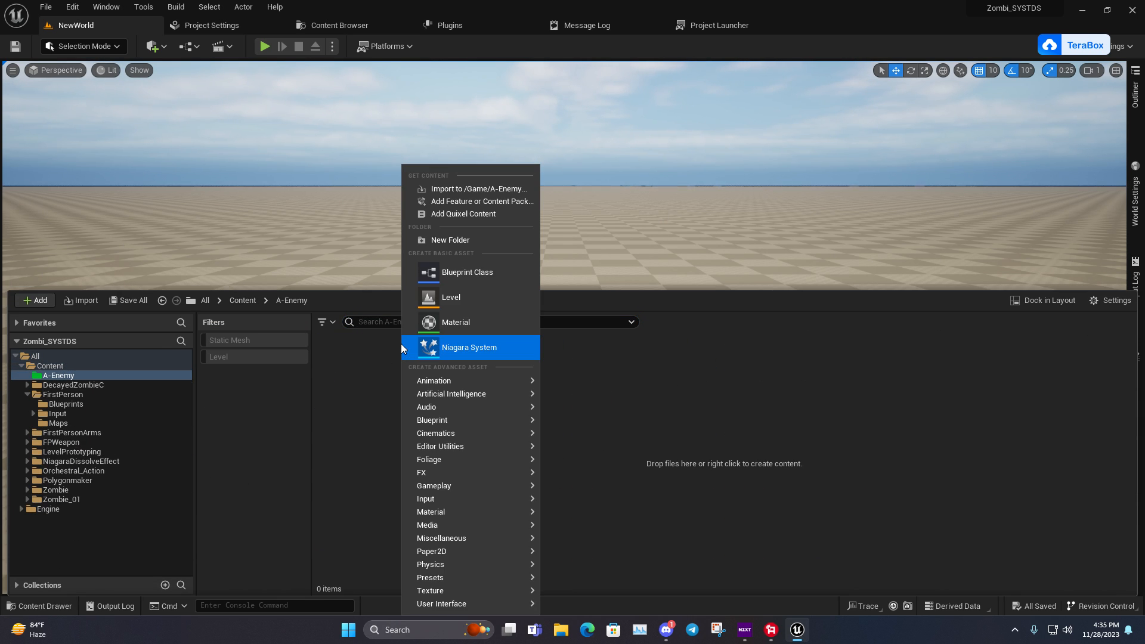
Step: Create a Character-based Blueprint Class named BP_AI and open it in the Blueprint editor
{"action": "left_click", "coordinate": [468, 272]}
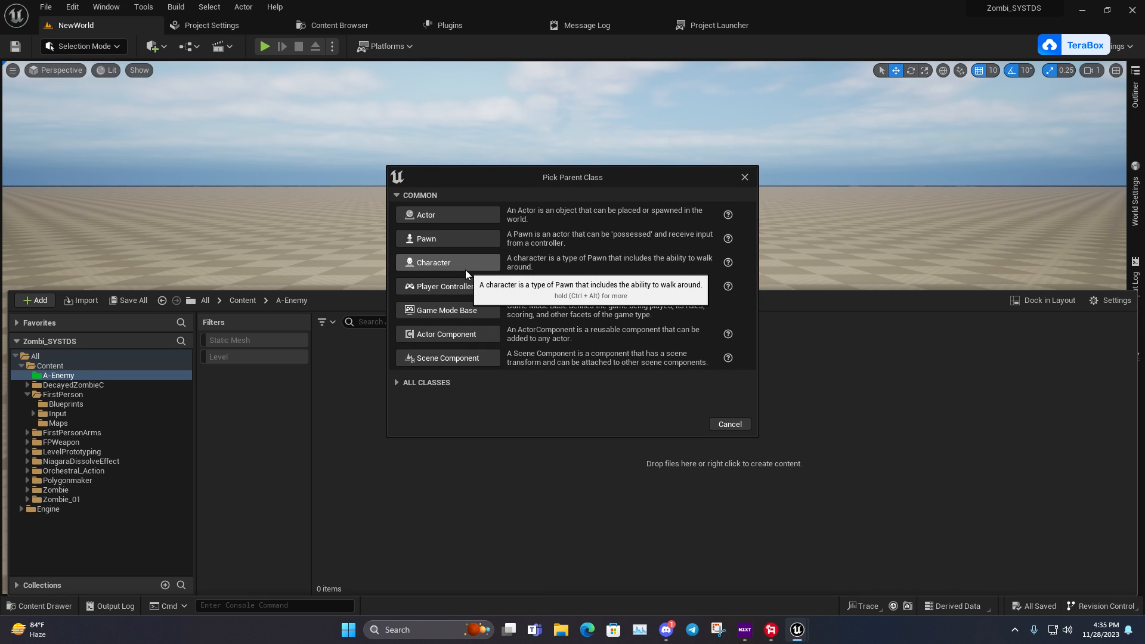
{"action": "left_click", "coordinate": [434, 263]}
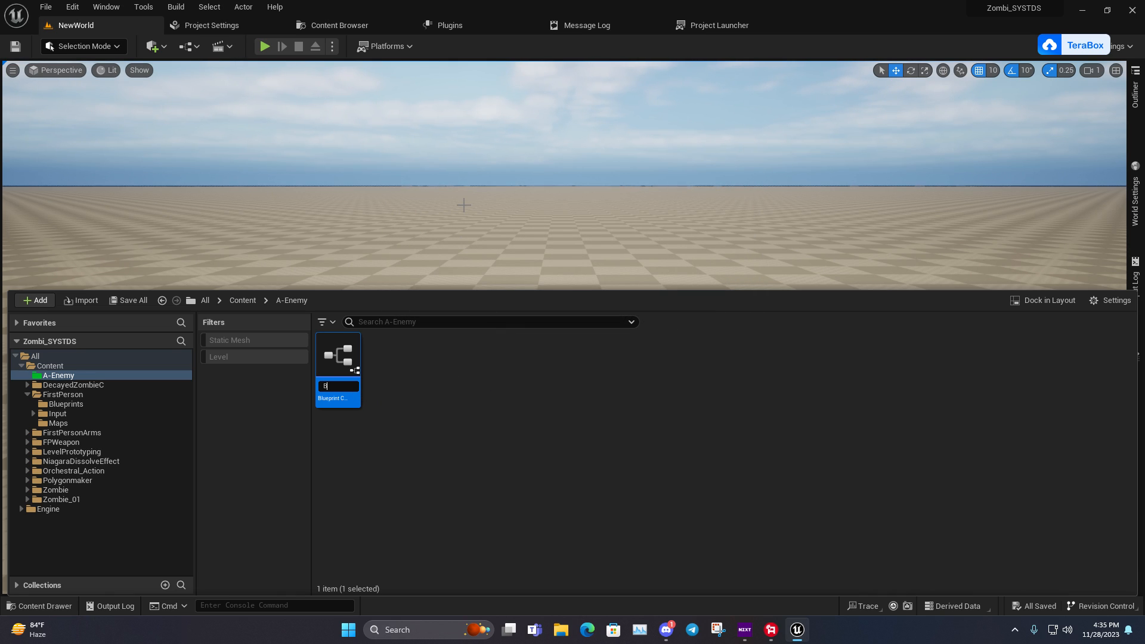
{"action": "type", "text": "BP_AI"}
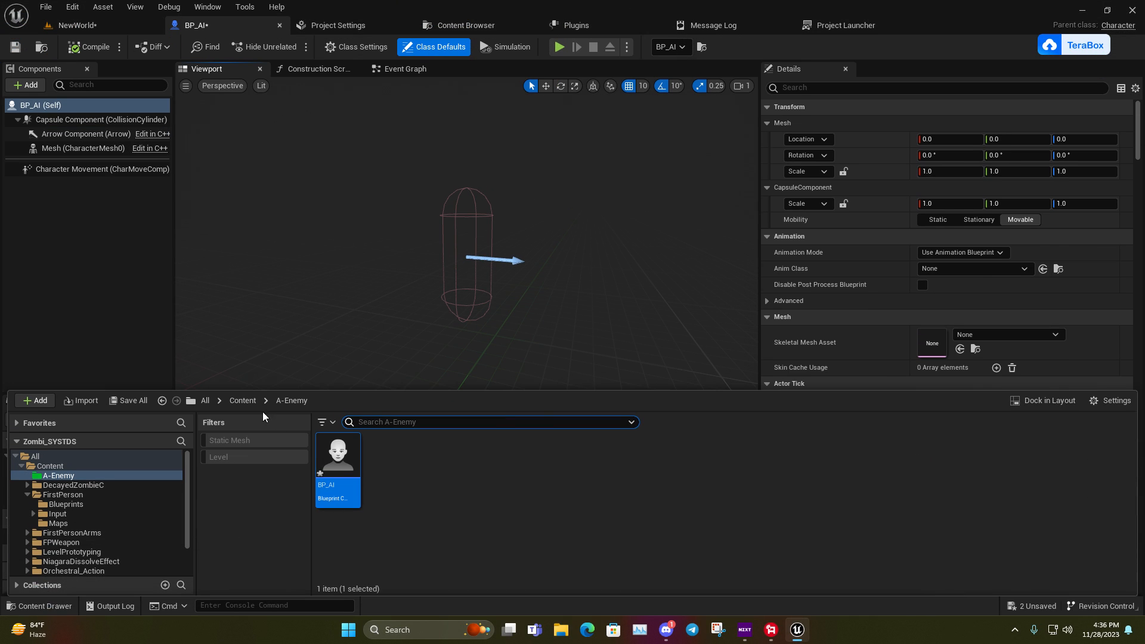
Step: Assign the SK_Zombie skeletal mesh to BP_AI's Mesh component
{"action": "left_click", "coordinate": [324, 422]}
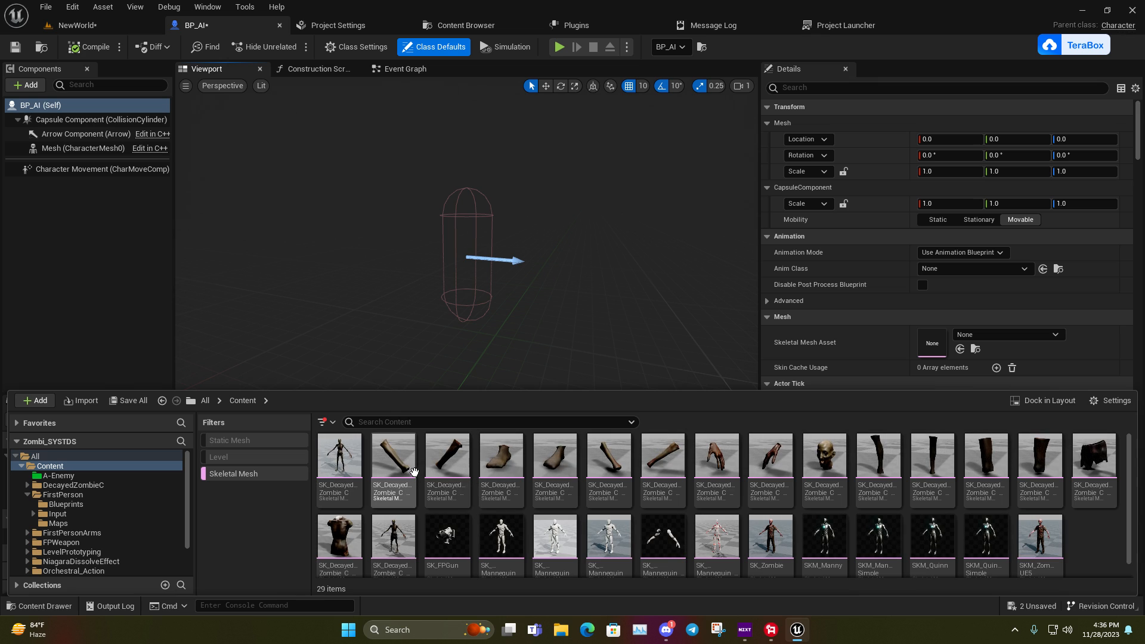
{"action": "mouse_move", "coordinate": [392, 467]}
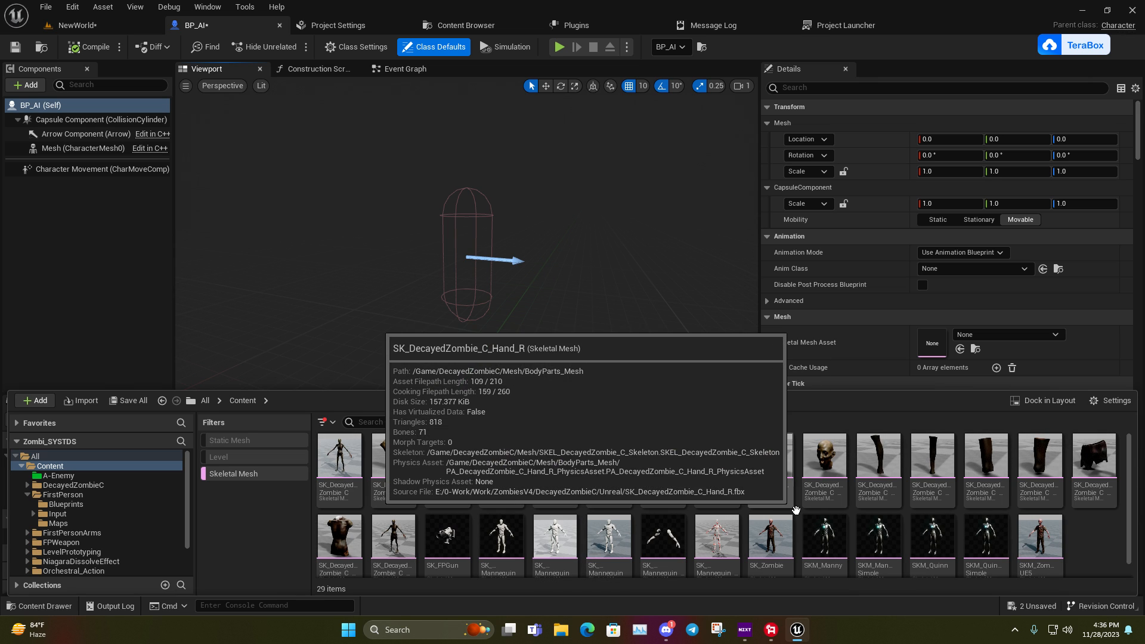
{"action": "left_click", "coordinate": [769, 544]}
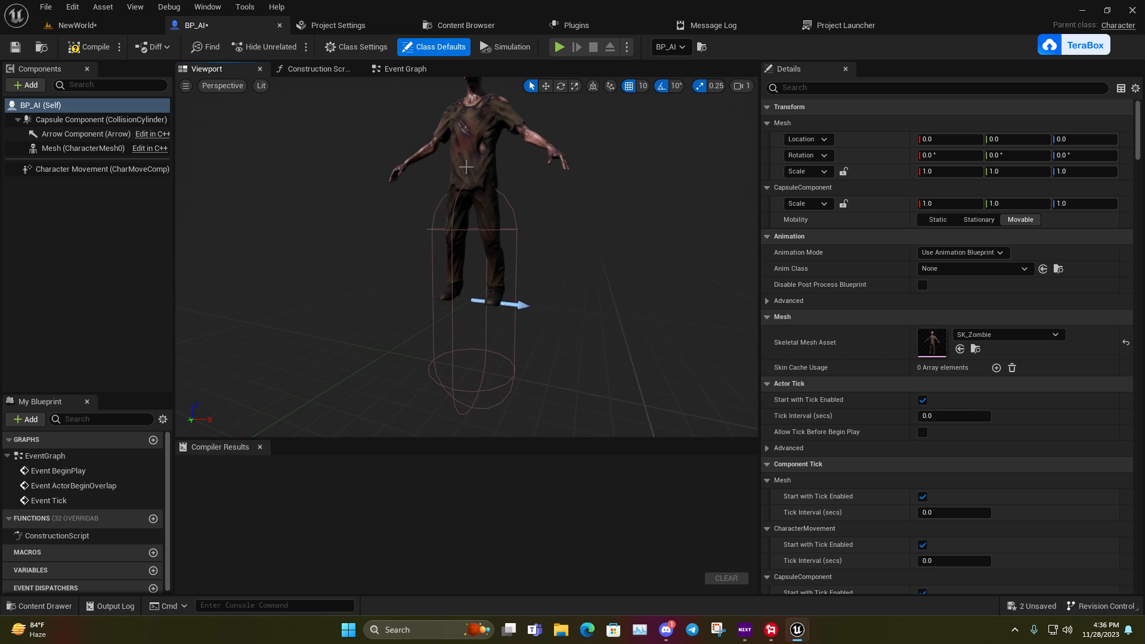
{"action": "left_click", "coordinate": [83, 149]}
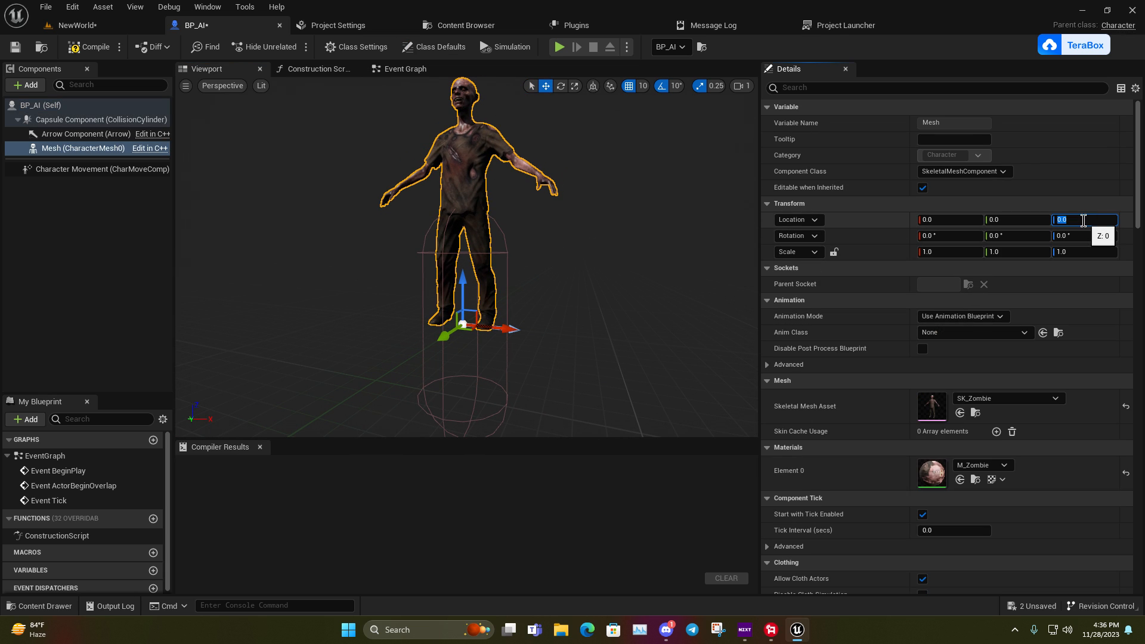
Step: Set the mesh Location Z to -90 so the zombie stands inside the capsule
{"action": "type", "text": "-90.0"}
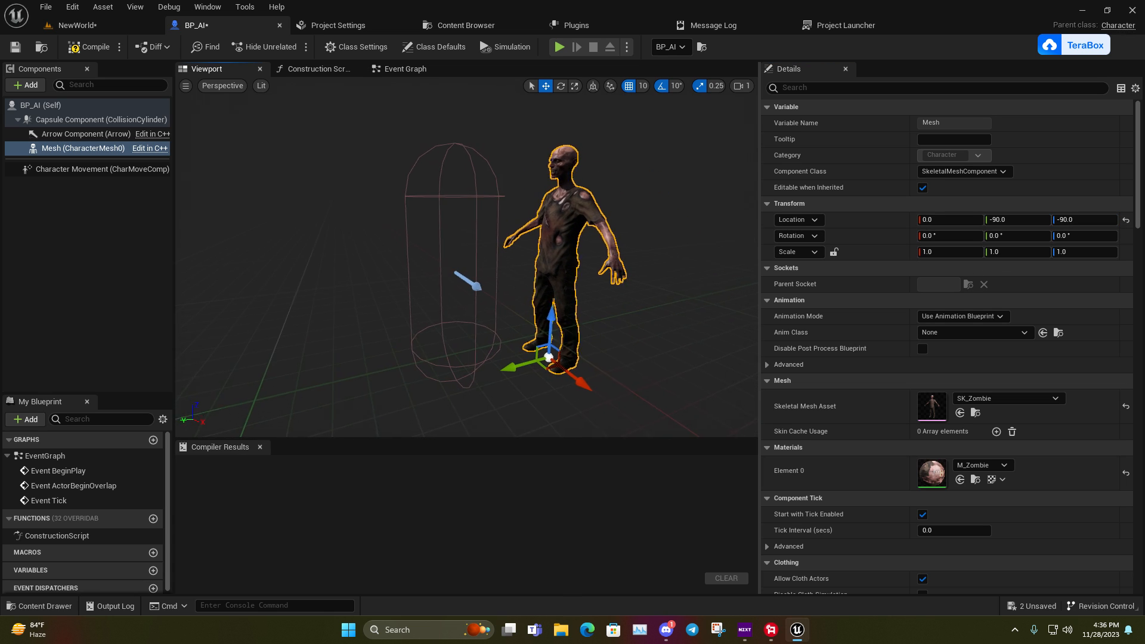
{"action": "triple_click", "coordinate": [1084, 219]}
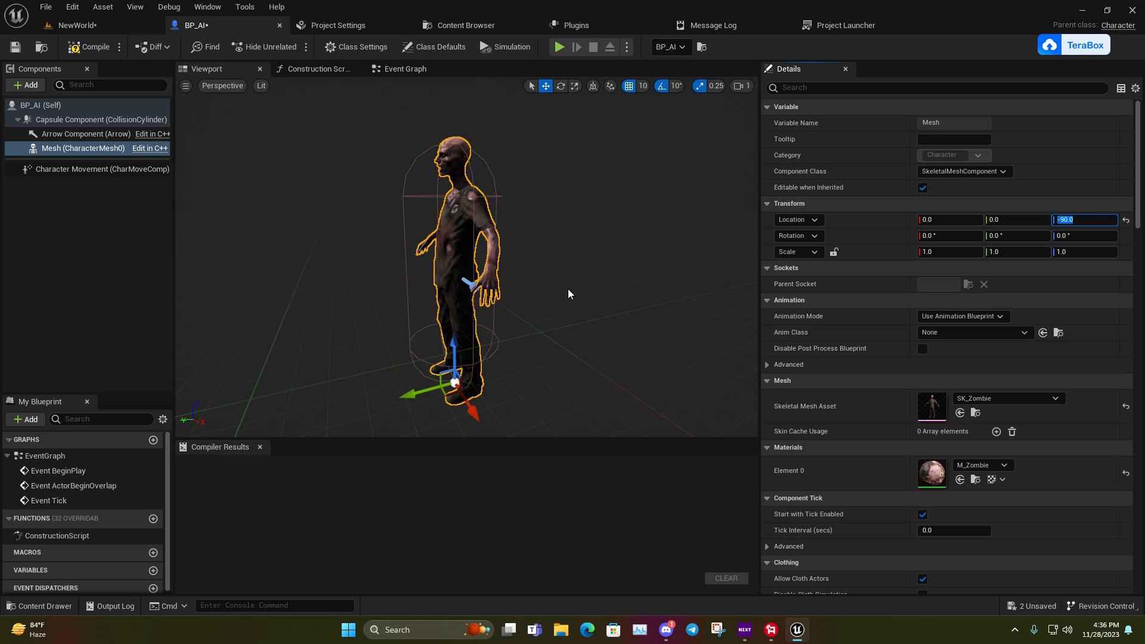
{"action": "left_click", "coordinate": [560, 85]}
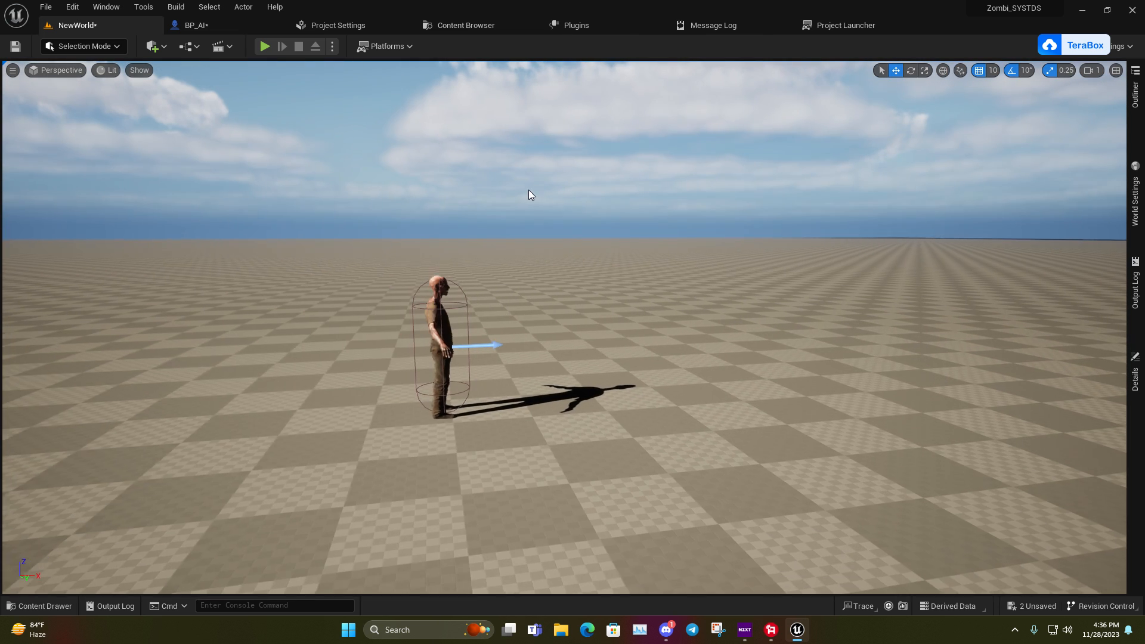
Step: Run and stop a play test, then save BP_AI and the level via Save All
{"action": "left_click", "coordinate": [265, 46]}
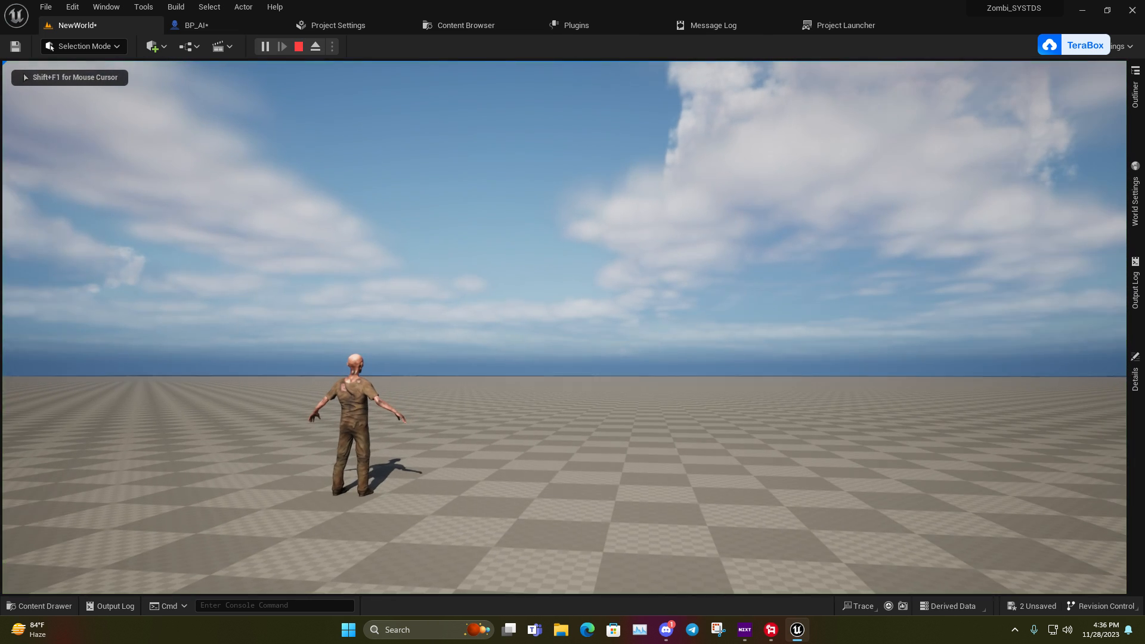
{"action": "left_click", "coordinate": [298, 46]}
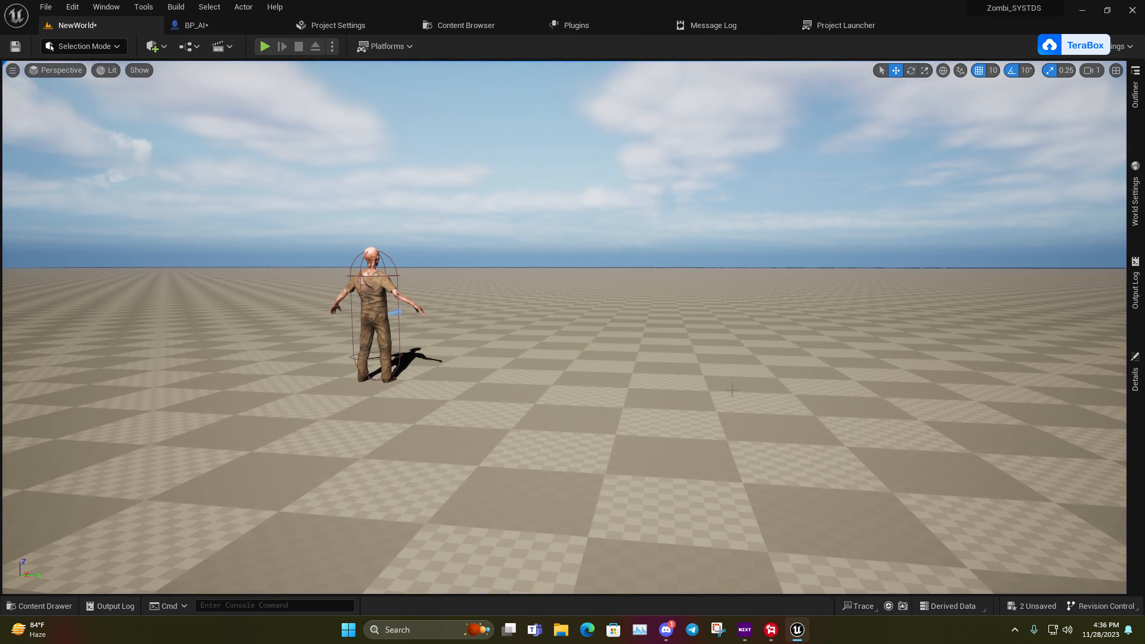
{"action": "mouse_move", "coordinate": [235, 29]}
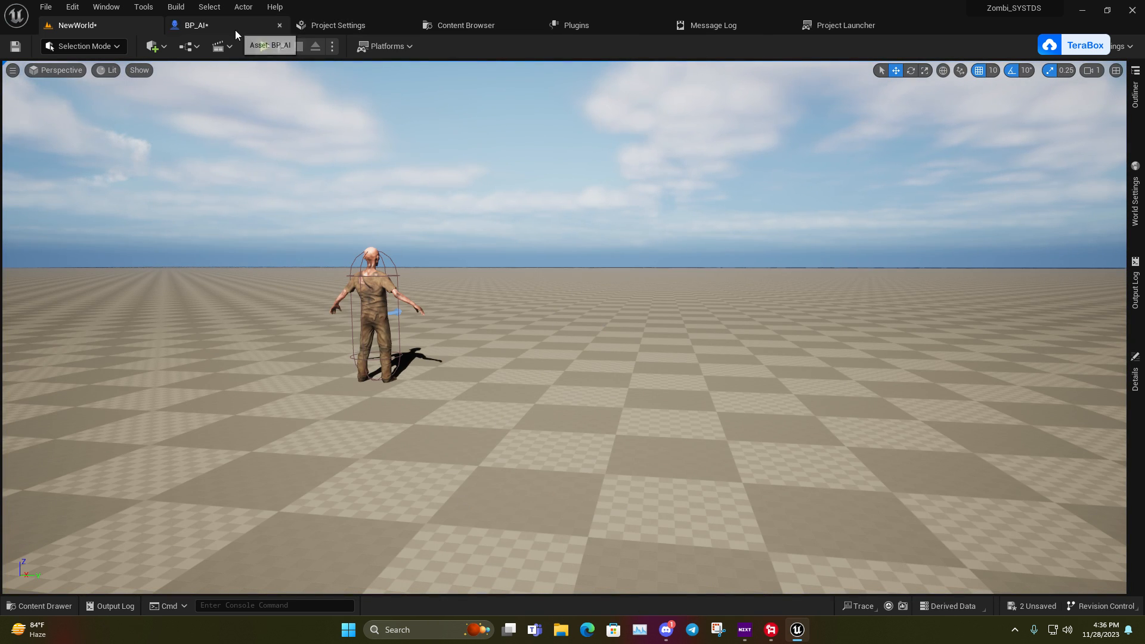
{"action": "left_click", "coordinate": [127, 301]}
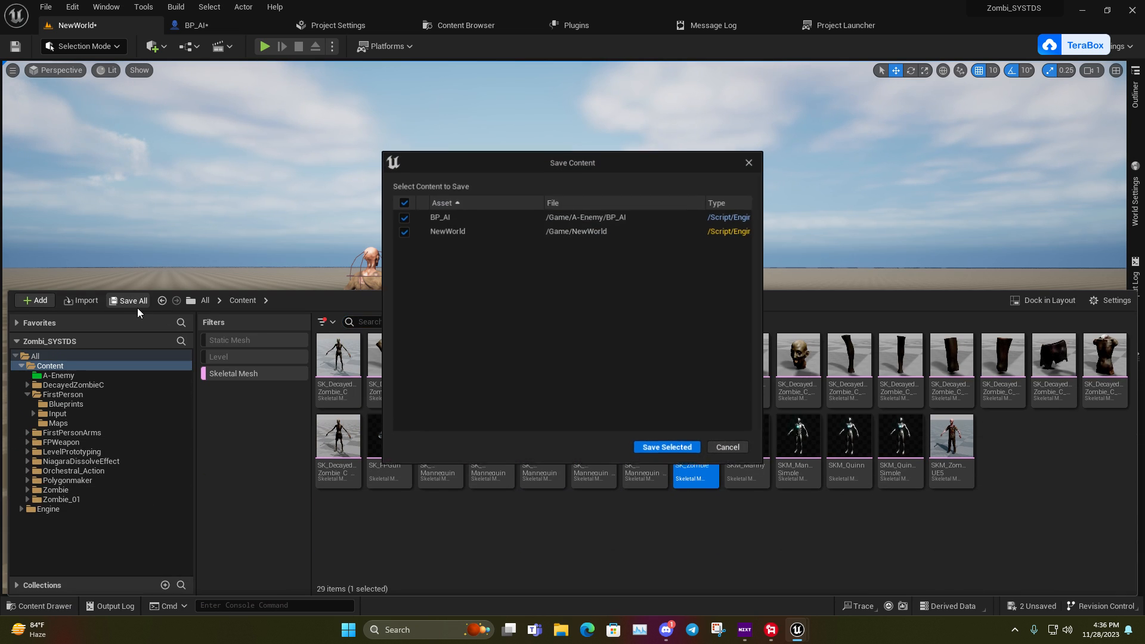
{"action": "left_click", "coordinate": [665, 447]}
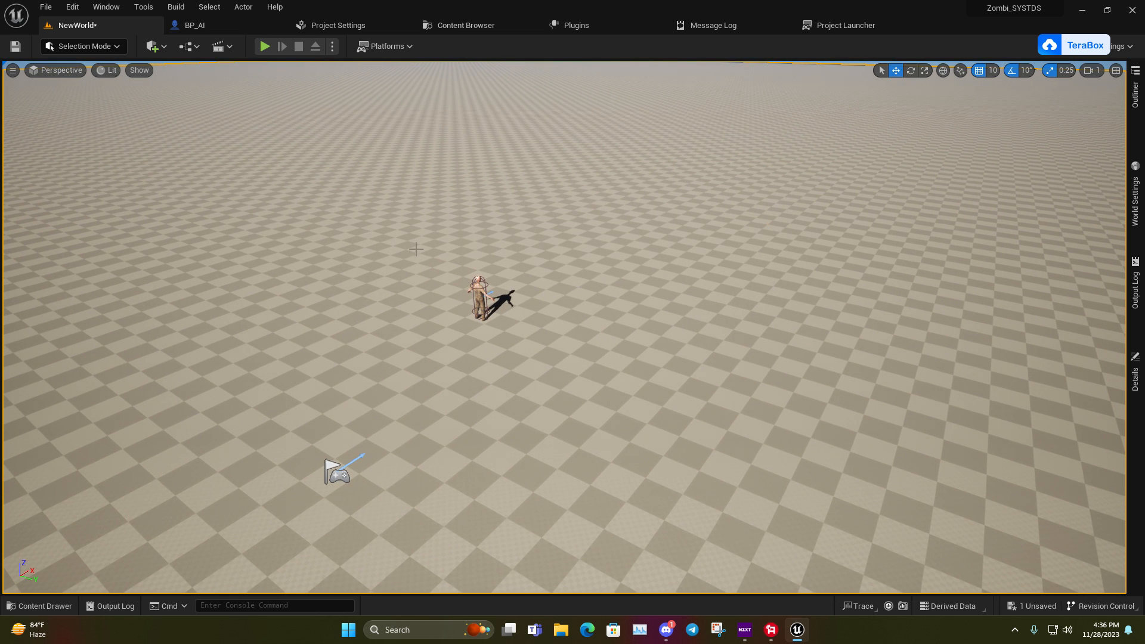
{"action": "mouse_move", "coordinate": [756, 223]}
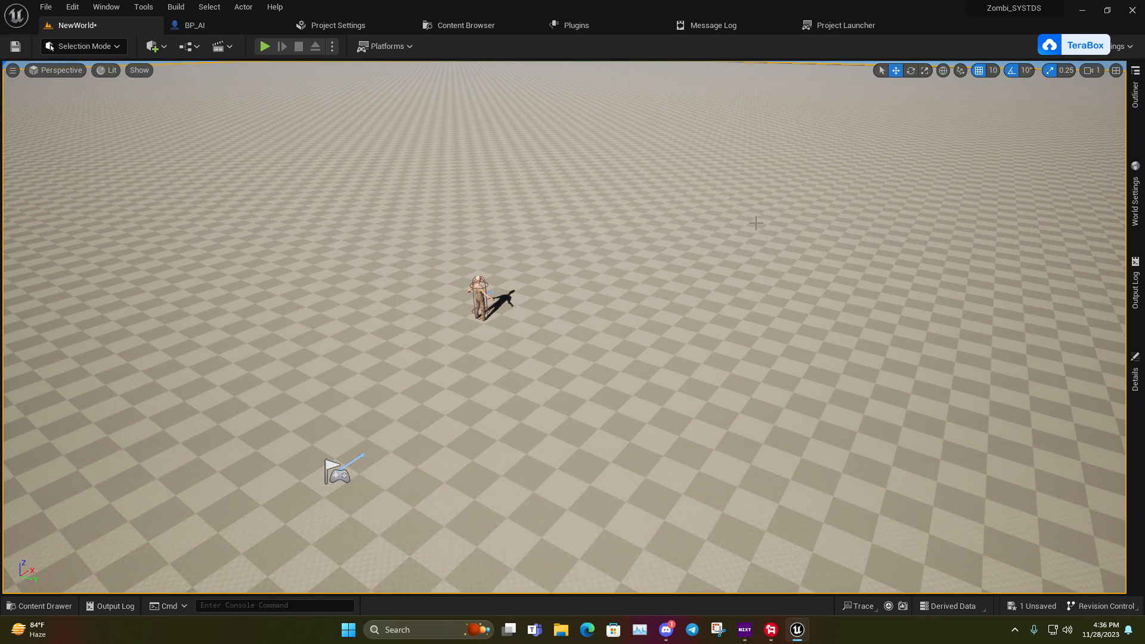
{"action": "mouse_move", "coordinate": [632, 227]}
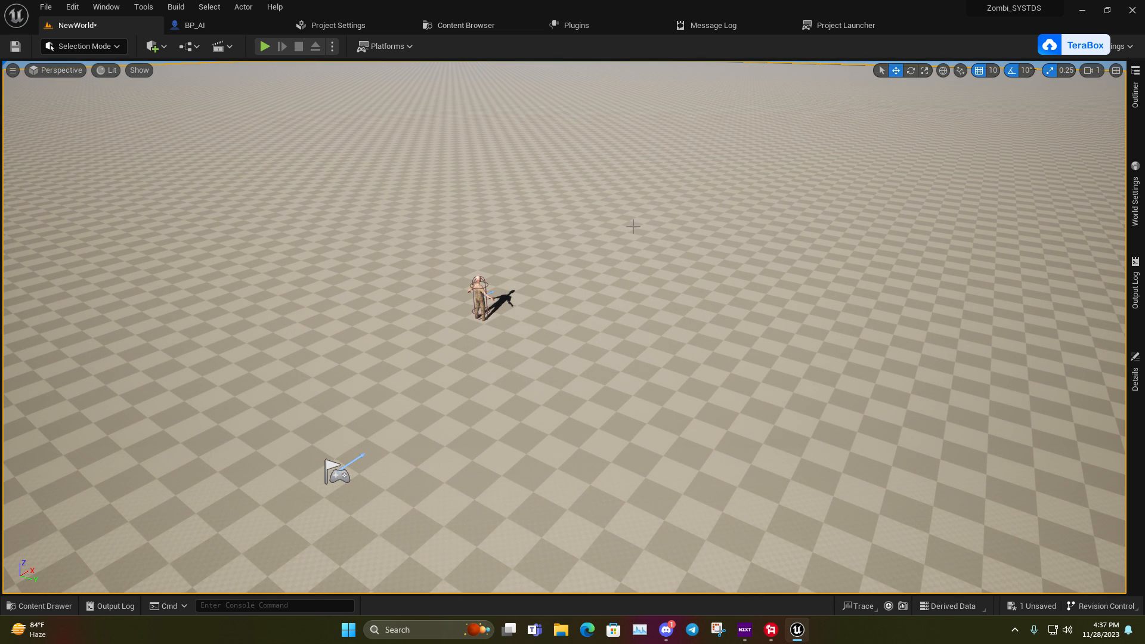
{"action": "mouse_move", "coordinate": [726, 337]}
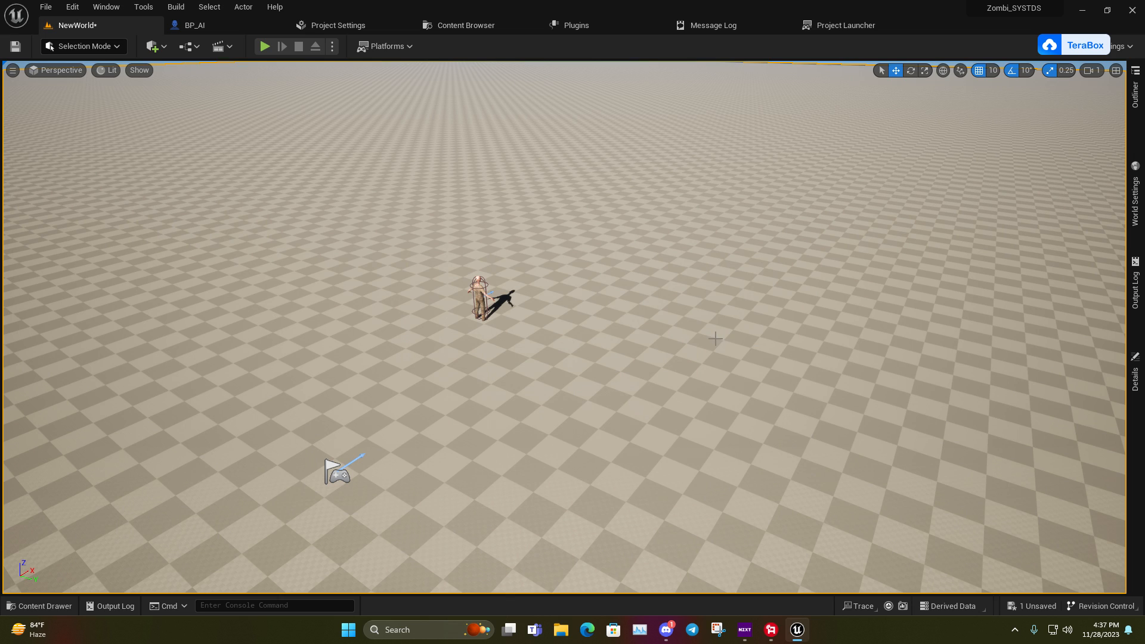
Step: Select the zombie character in NewWorld and bring up its blueprint for editing
{"action": "left_click", "coordinate": [38, 606]}
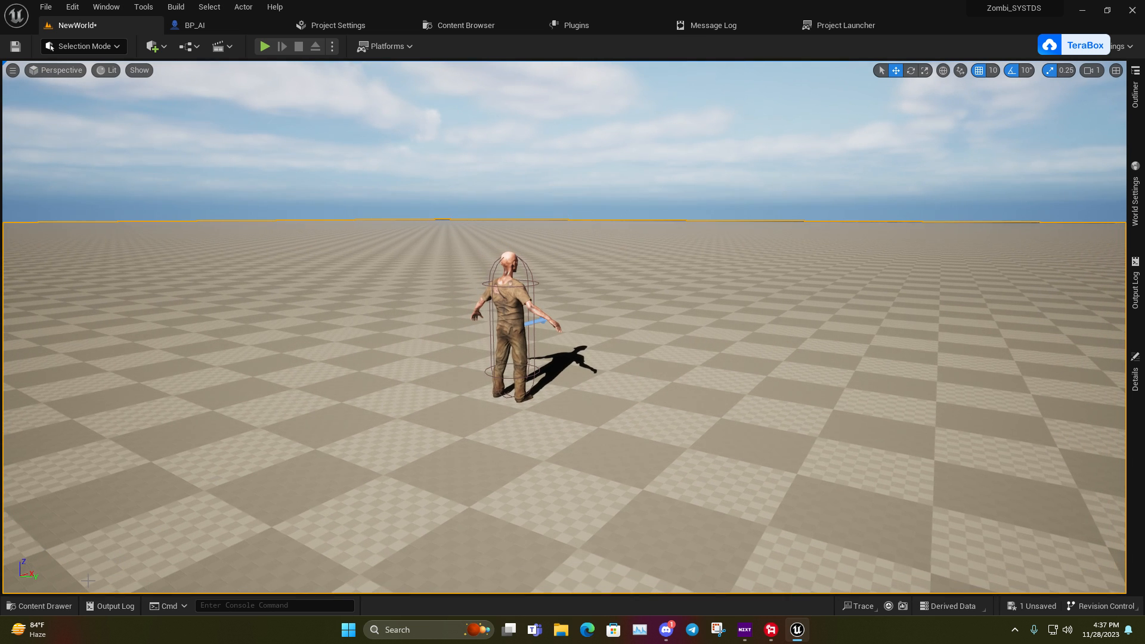
{"action": "left_click", "coordinate": [515, 321]}
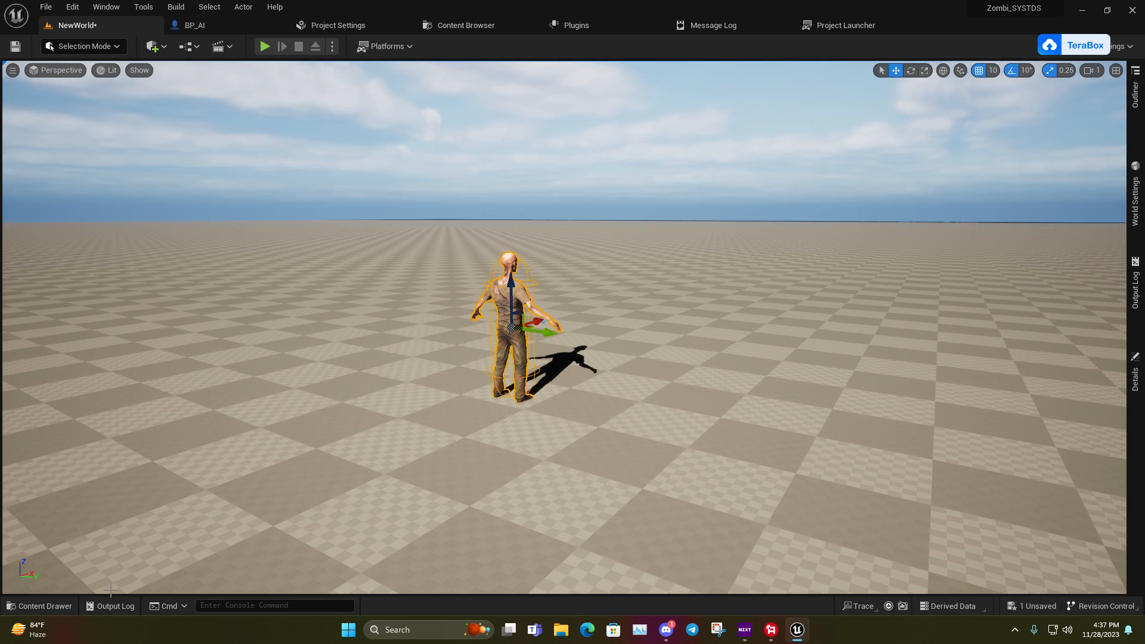
{"action": "left_click", "coordinate": [40, 606]}
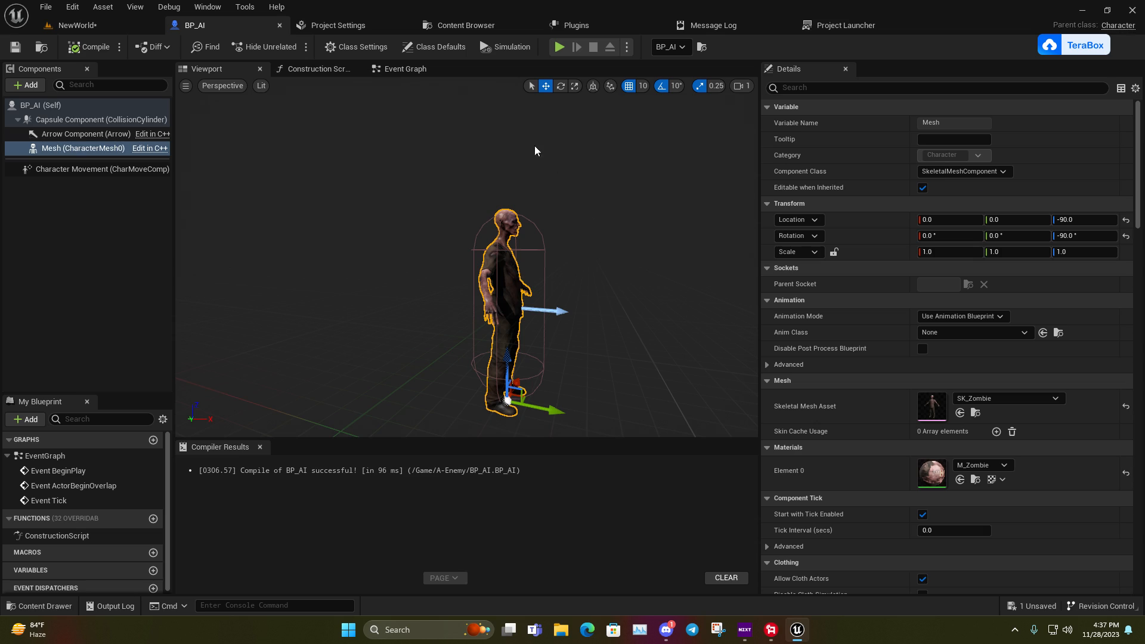
Step: In the Event Graph, add a Boolean variable named Random location ? to BP_AI
{"action": "left_click", "coordinate": [404, 70]}
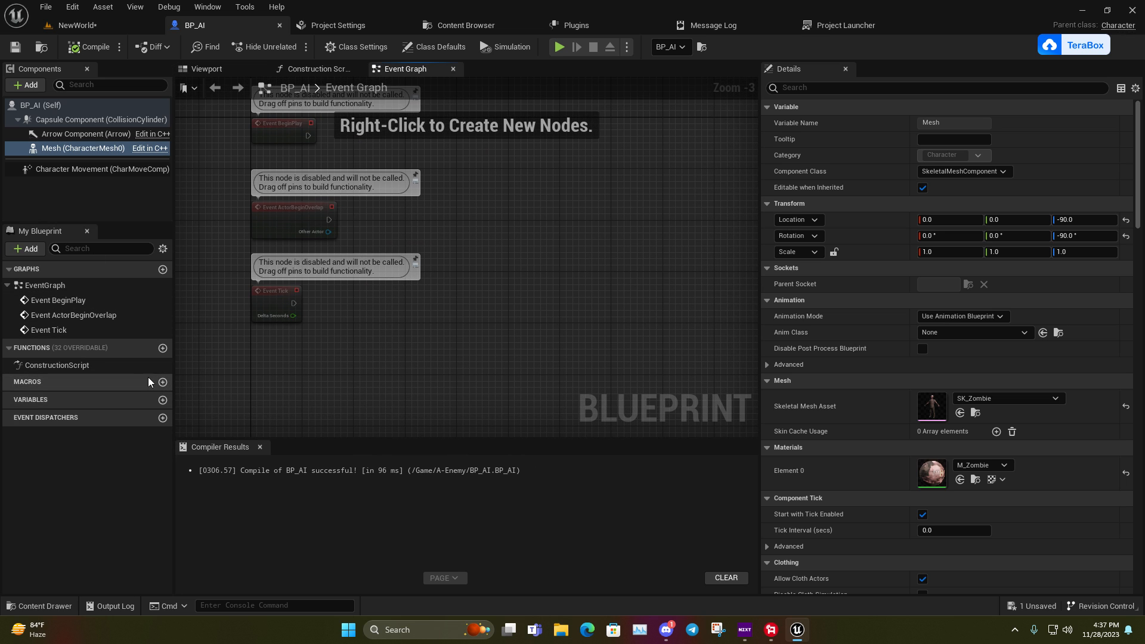
{"action": "mouse_move", "coordinate": [162, 401]}
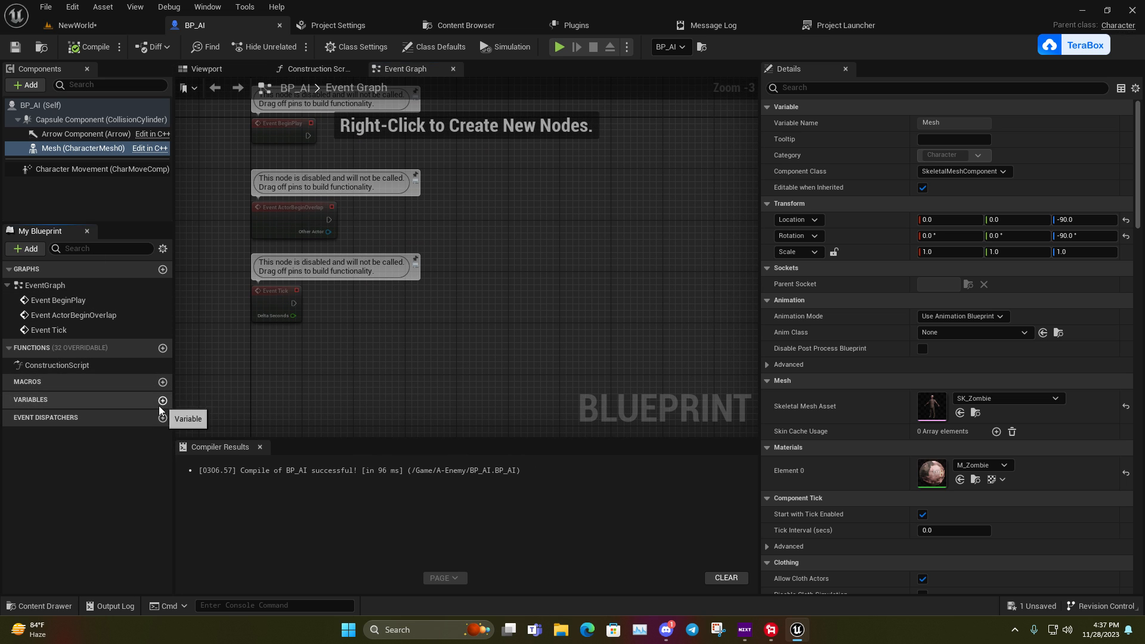
{"action": "left_click", "coordinate": [163, 400]}
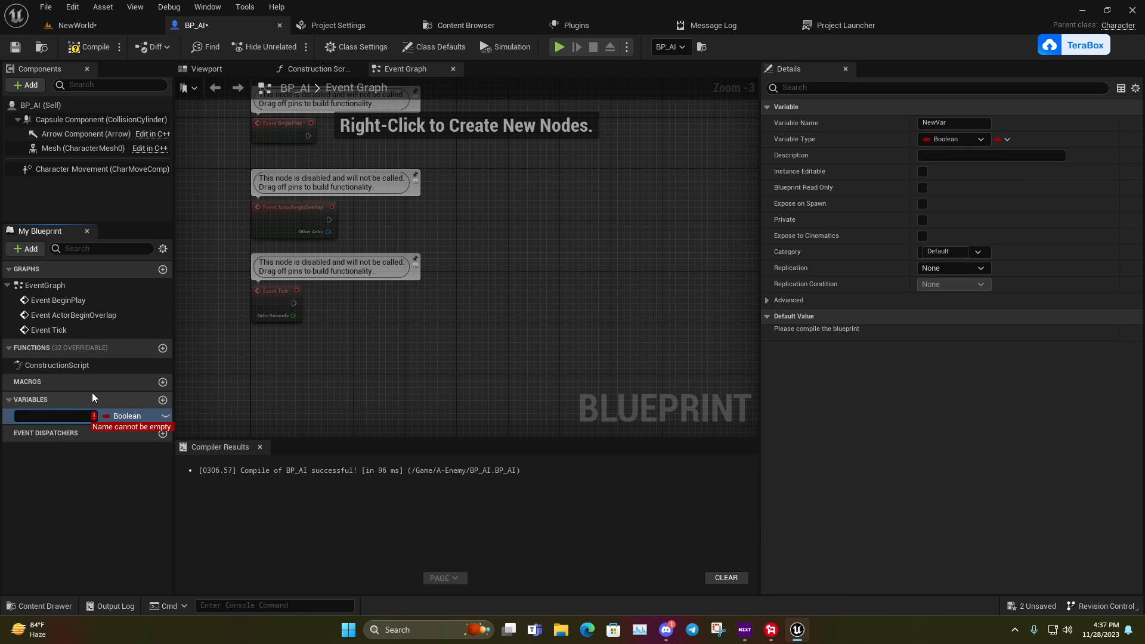
{"action": "type", "text": "rAN"}
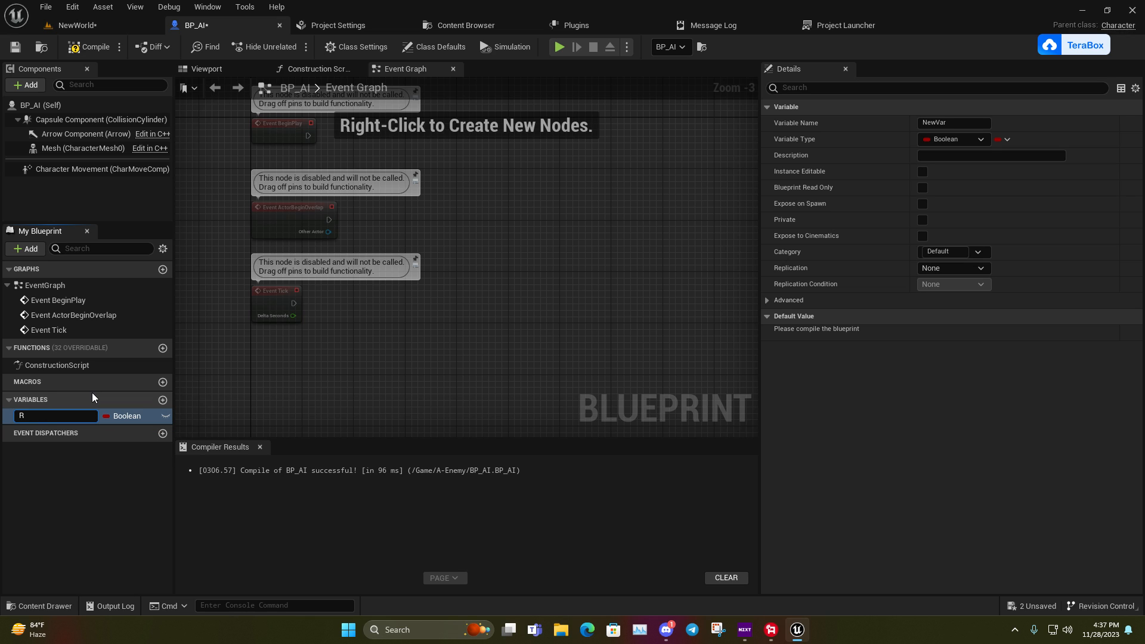
{"action": "type", "text": "n"}
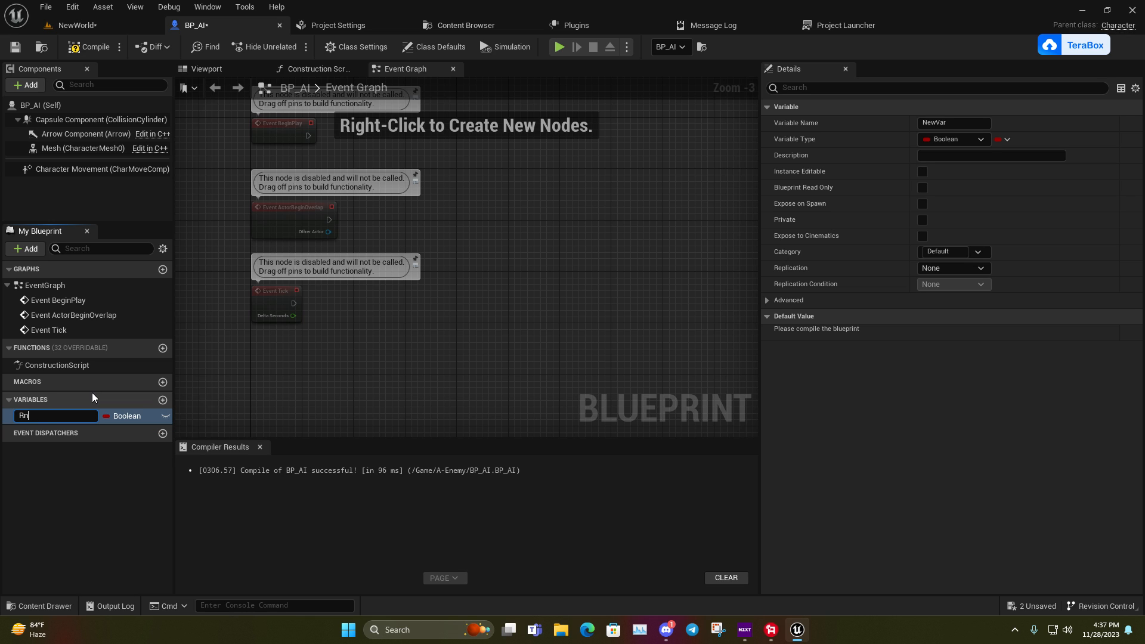
{"action": "type", "text": "andom"}
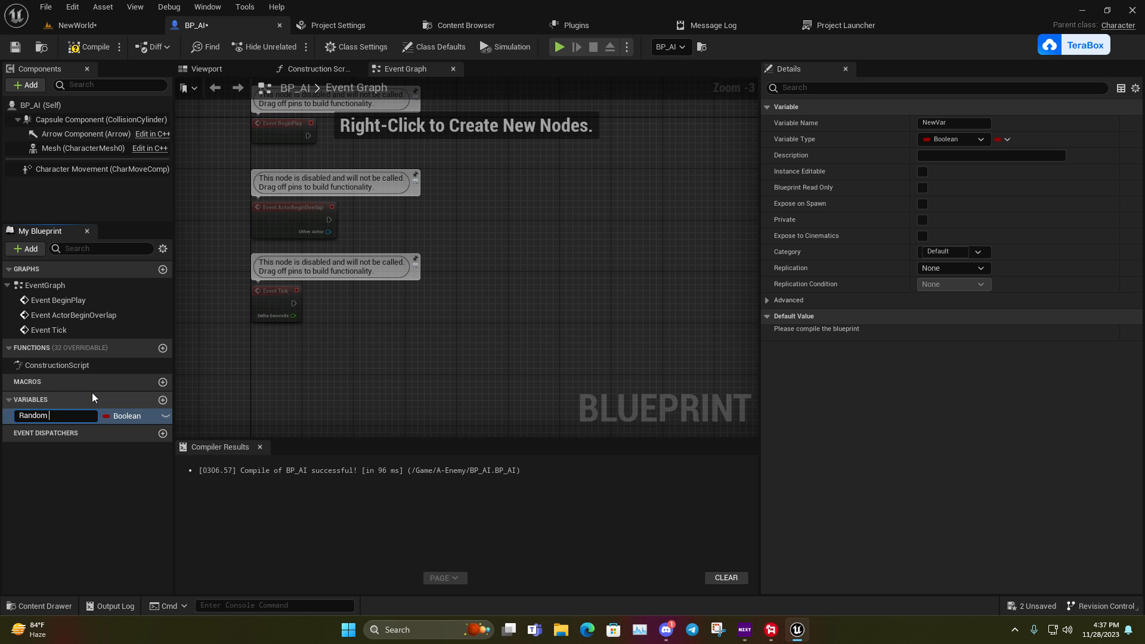
{"action": "type", "text": "location ?"}
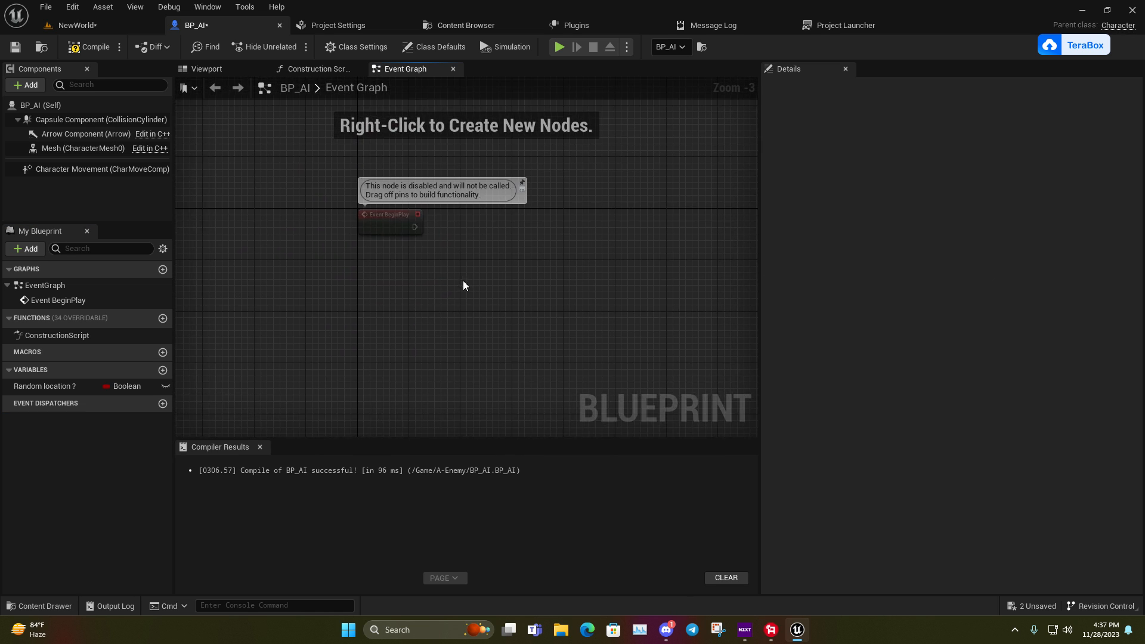
Step: Place a Get node for Random location ? feeding the Branch condition after Sequence
{"action": "left_click", "coordinate": [43, 385]}
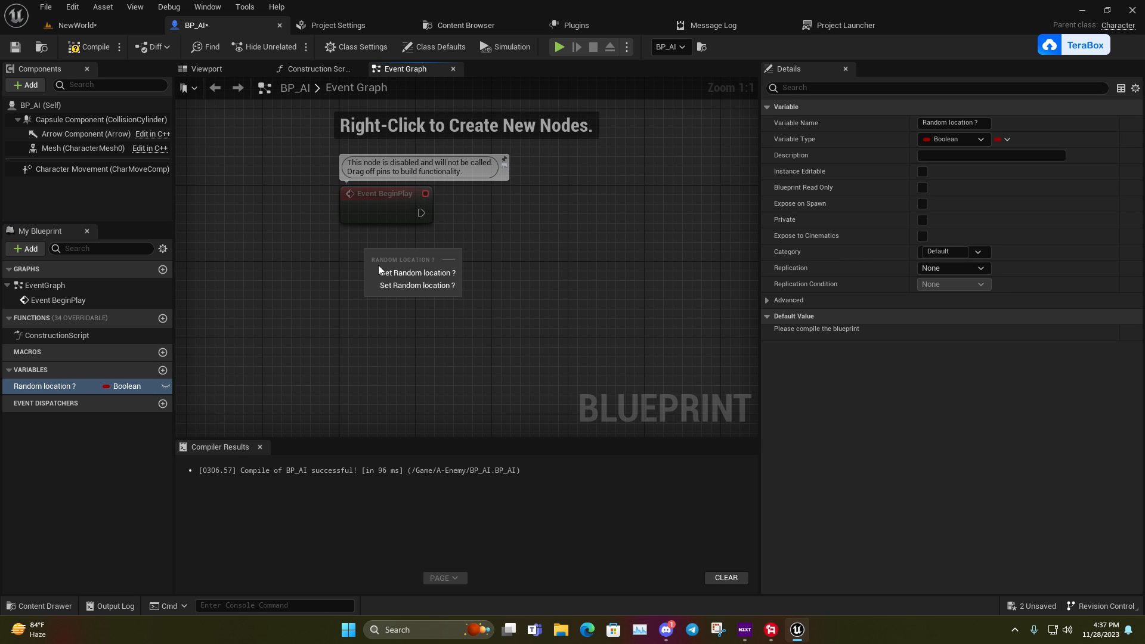
{"action": "left_click", "coordinate": [417, 272]}
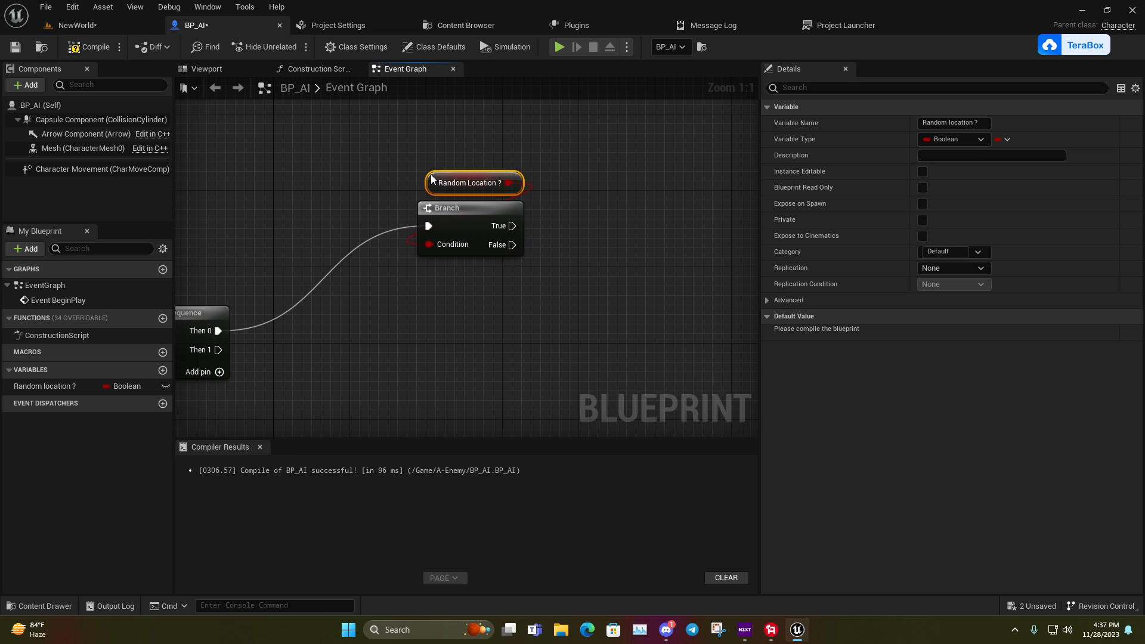
{"action": "scroll", "scroll_direction": "up", "scroll_amount": 3}
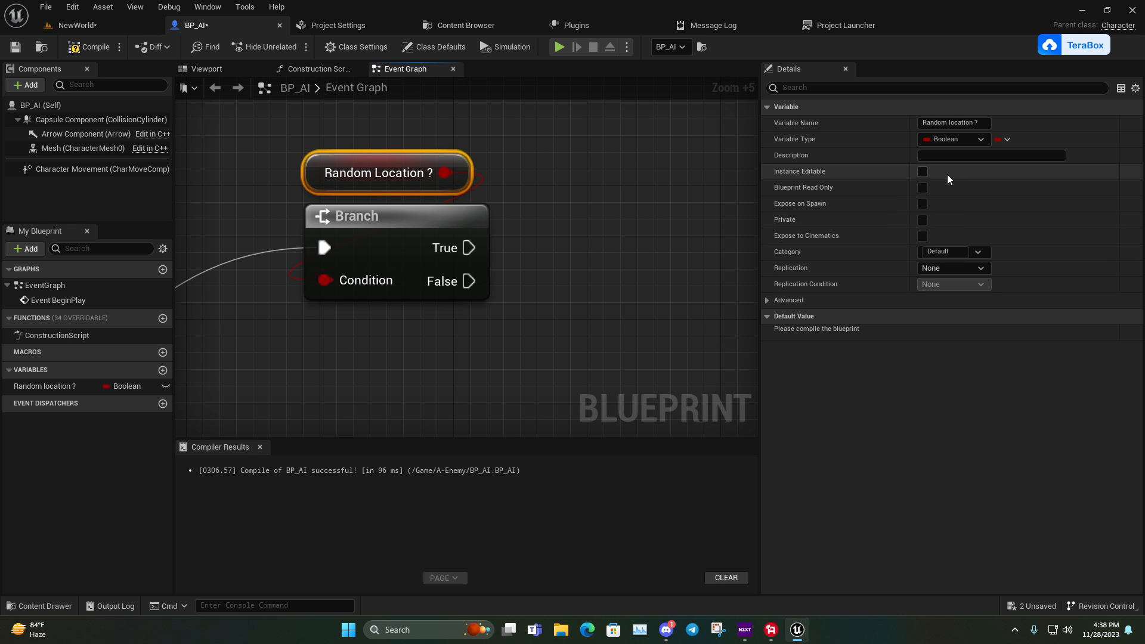
Step: Make Random location ? instance editable and exposed on spawn
{"action": "left_click", "coordinate": [922, 171]}
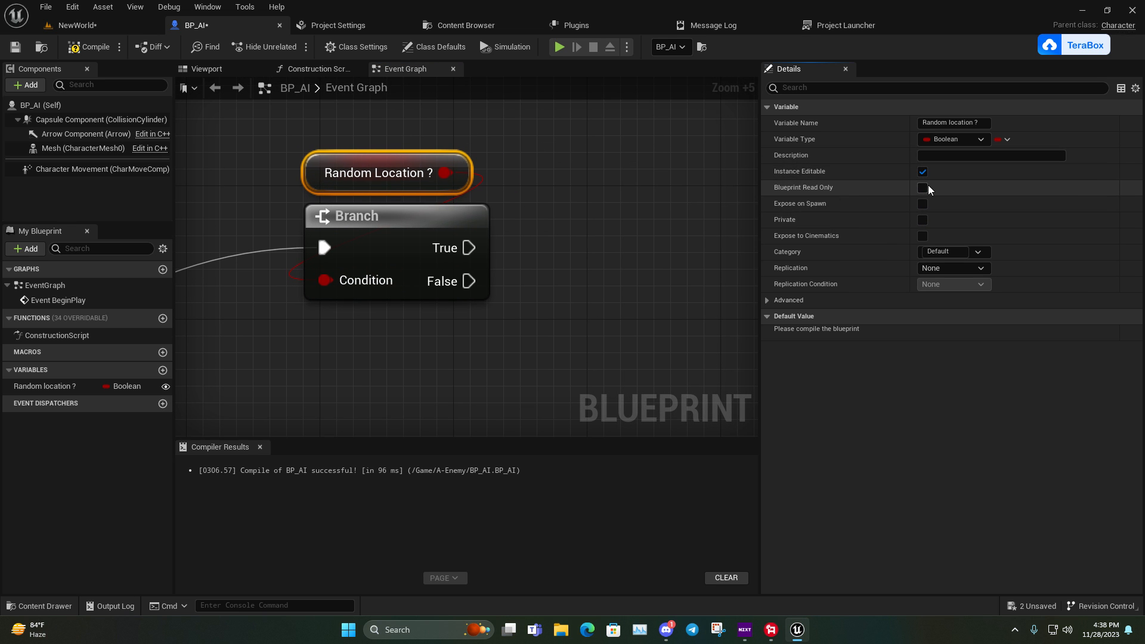
{"action": "mouse_move", "coordinate": [853, 184]}
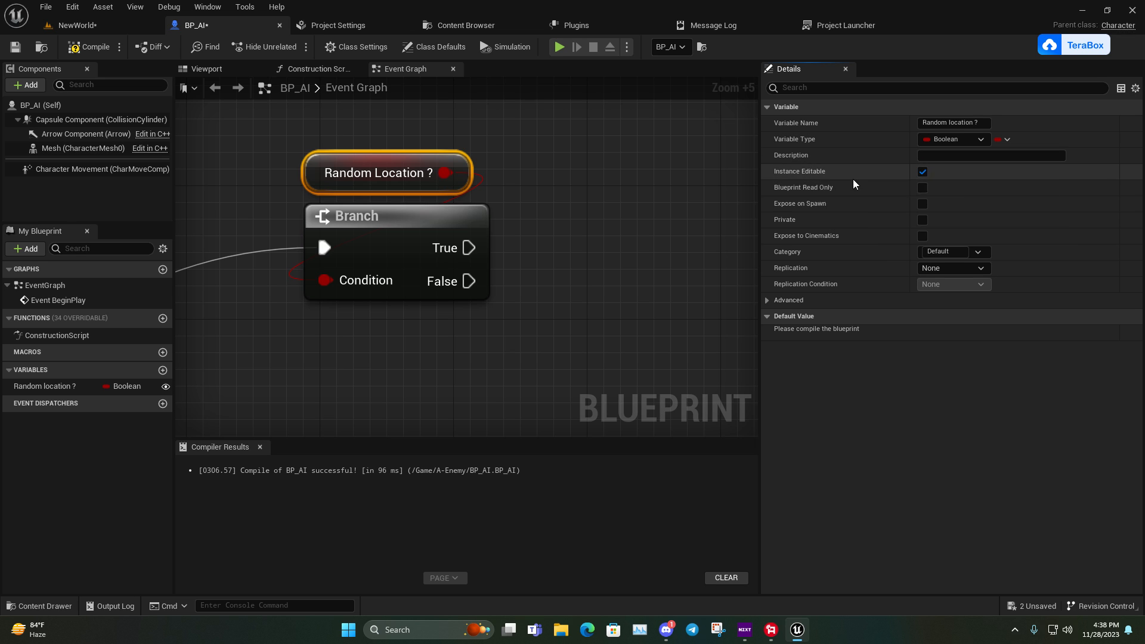
{"action": "left_click", "coordinate": [922, 204]}
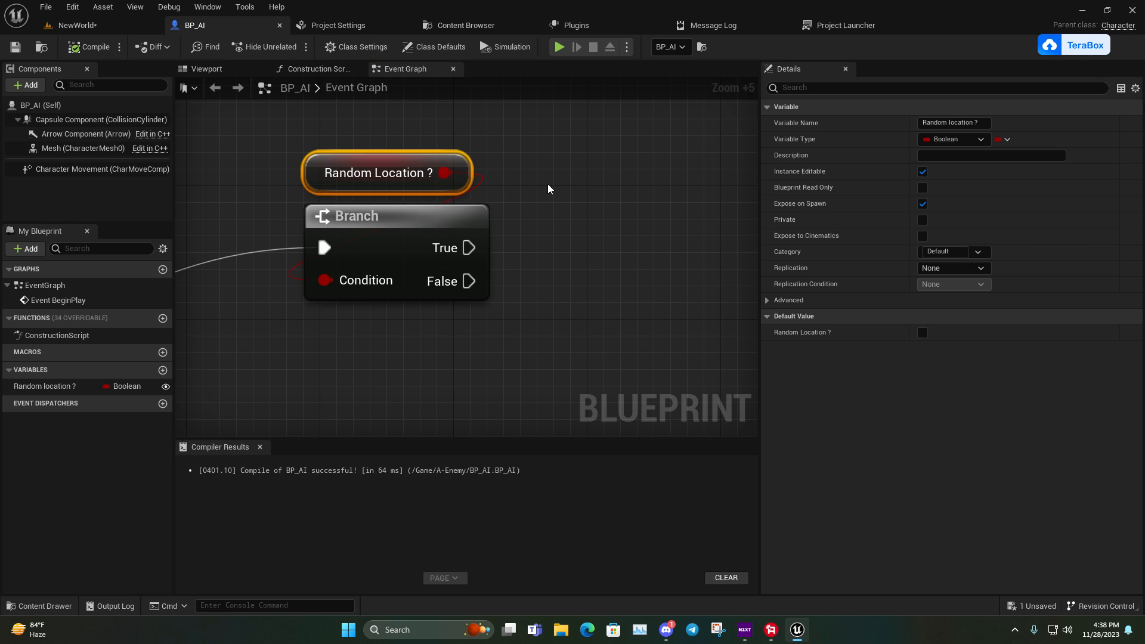
{"action": "scroll", "scroll_direction": "down", "scroll_amount": 3}
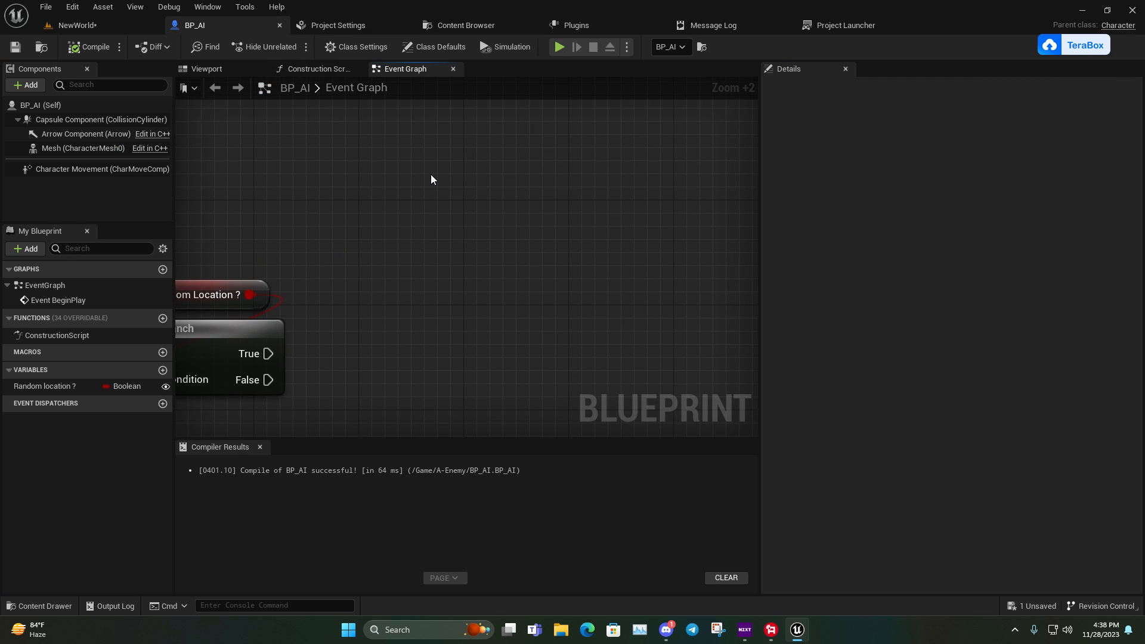
{"action": "scroll", "scroll_direction": "down", "scroll_amount": 3}
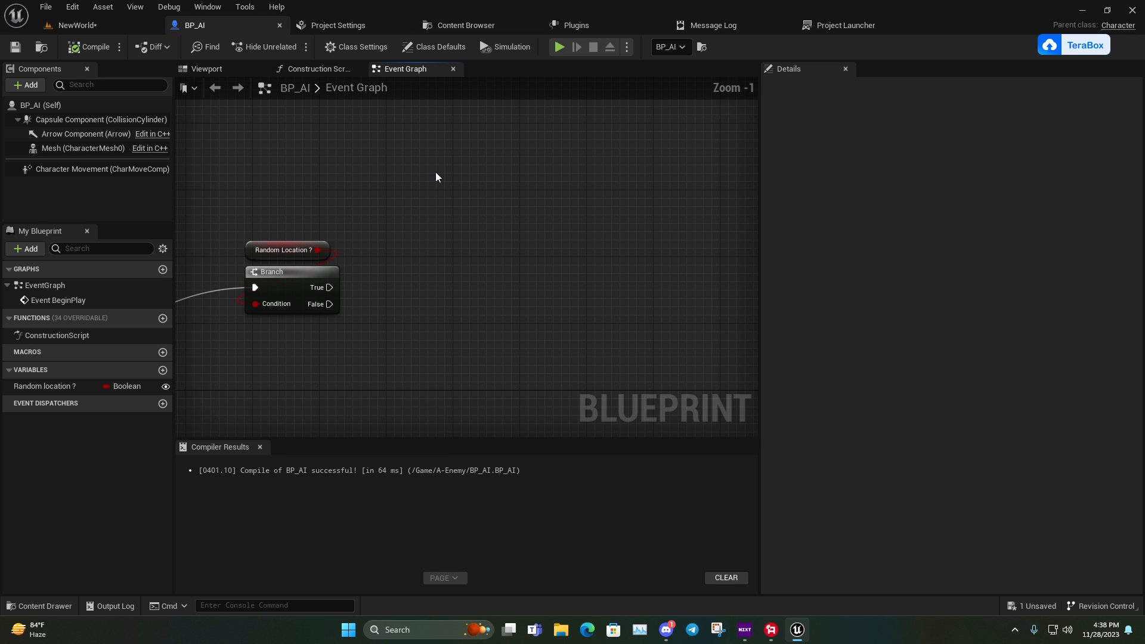
Step: Add an AI MoveTo node to the graph via the "ai move" search
{"action": "right_click", "coordinate": [436, 176]}
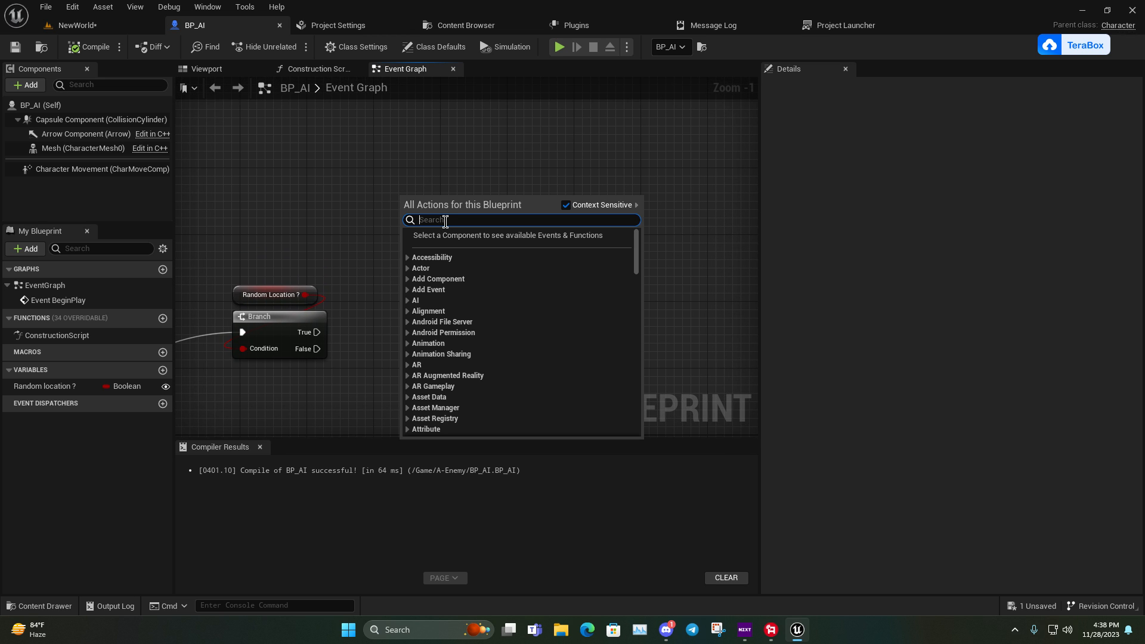
{"action": "scroll", "scroll_direction": "down", "scroll_amount": 3}
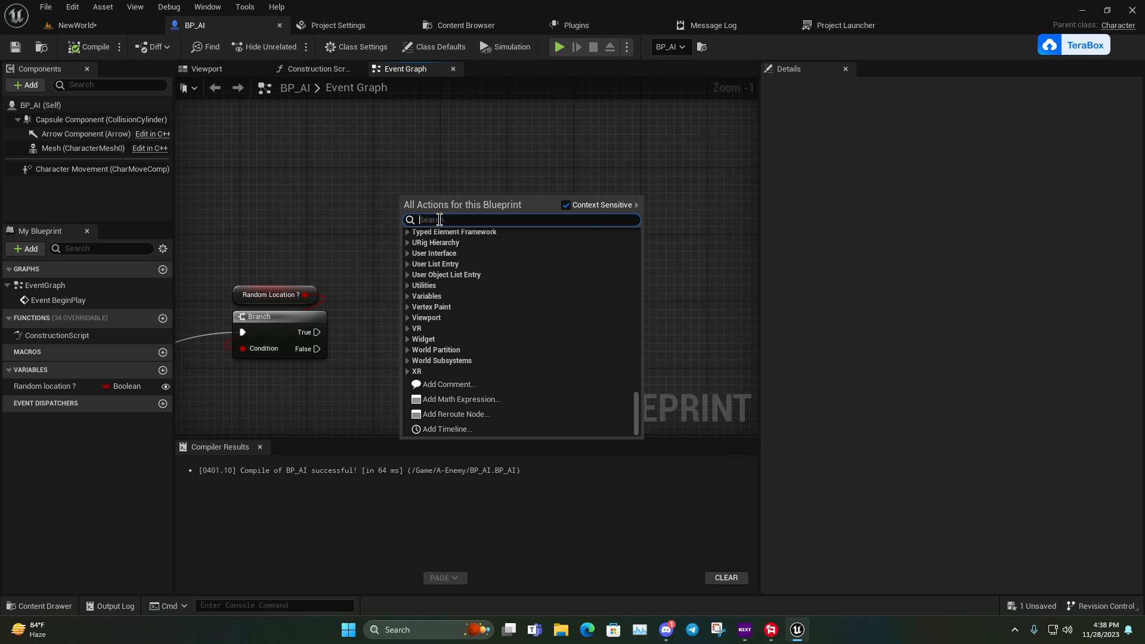
{"action": "type", "text": "ai move"}
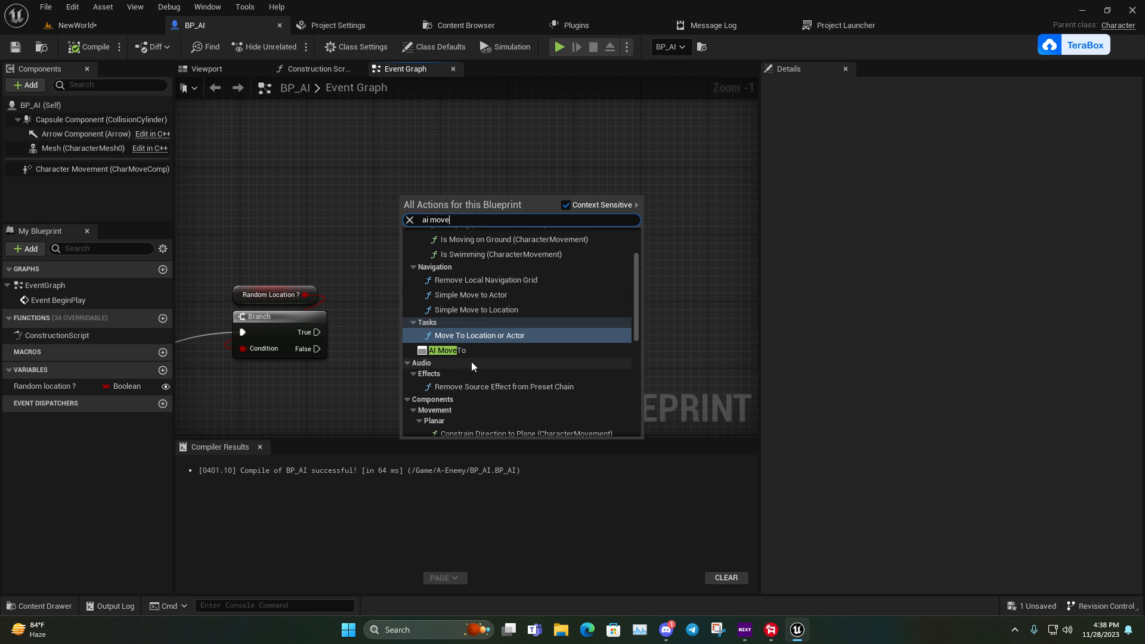
{"action": "left_click", "coordinate": [442, 349]}
{"action": "type", "text": "get rand"}
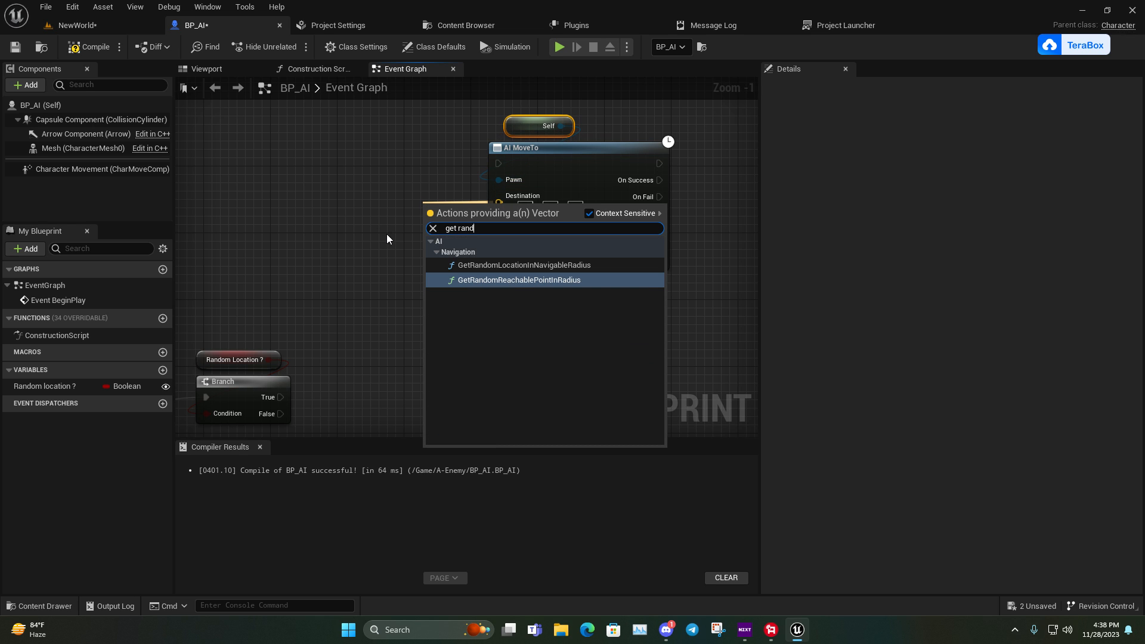
Step: Wire Self to Pawn and add a Get Actor Location node from Destination
{"action": "left_click", "coordinate": [519, 279]}
{"action": "type", "text": "get ac"}
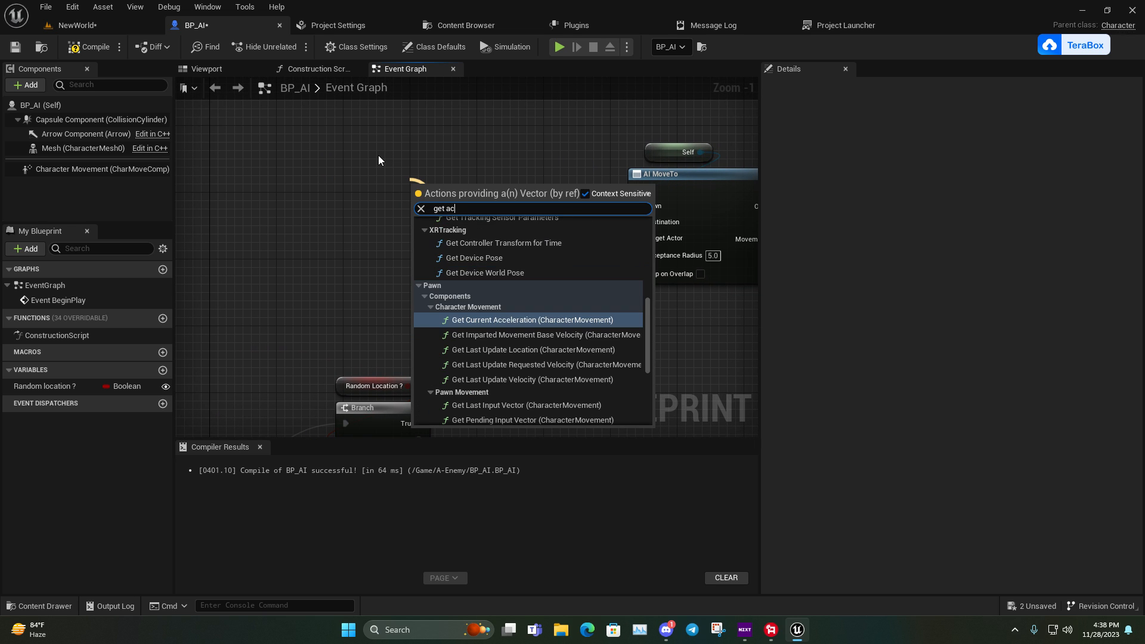
{"action": "type", "text": "tor loca"}
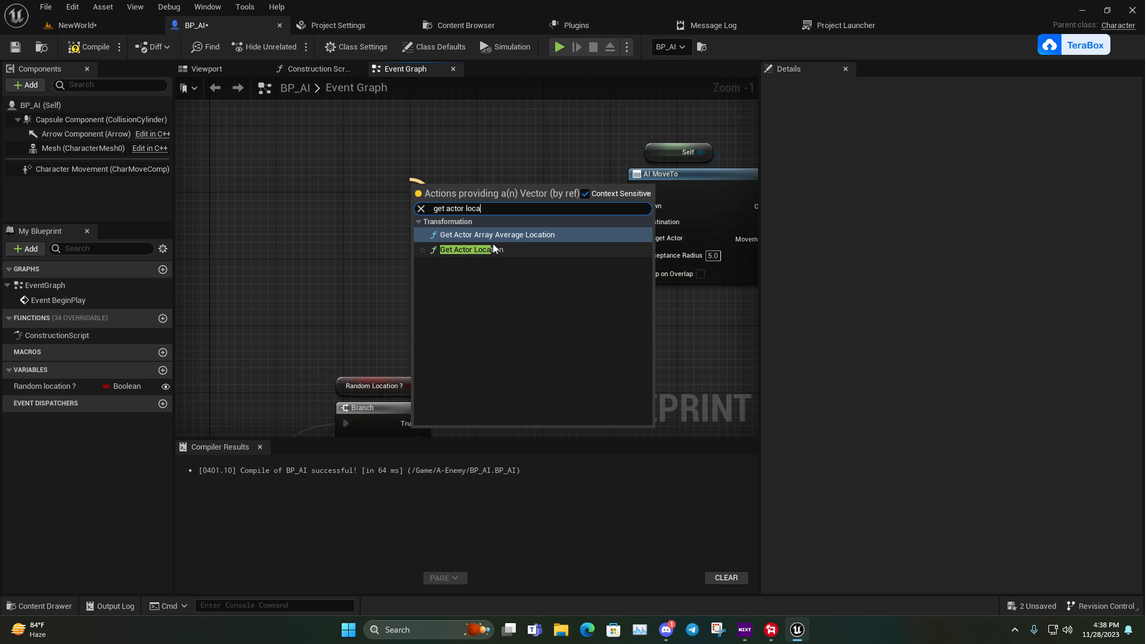
{"action": "left_click", "coordinate": [466, 249]}
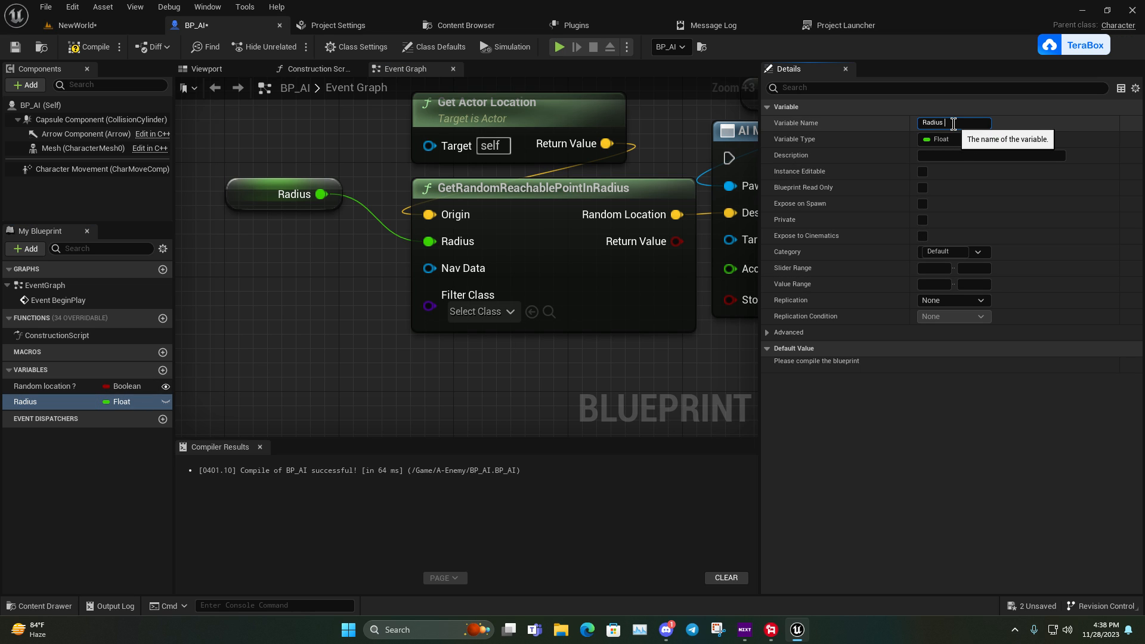
Step: Rename the radius variable Radius Find Location and make it instance editable and spawn-exposed
{"action": "type", "text": "Fir L"}
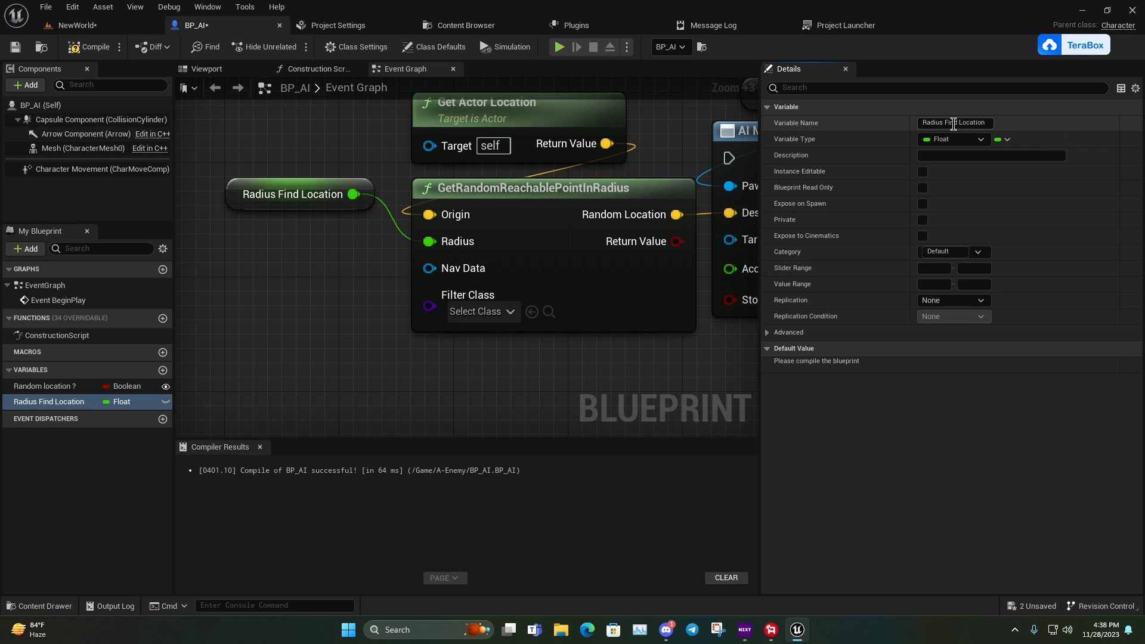
{"action": "left_click", "coordinate": [921, 170]}
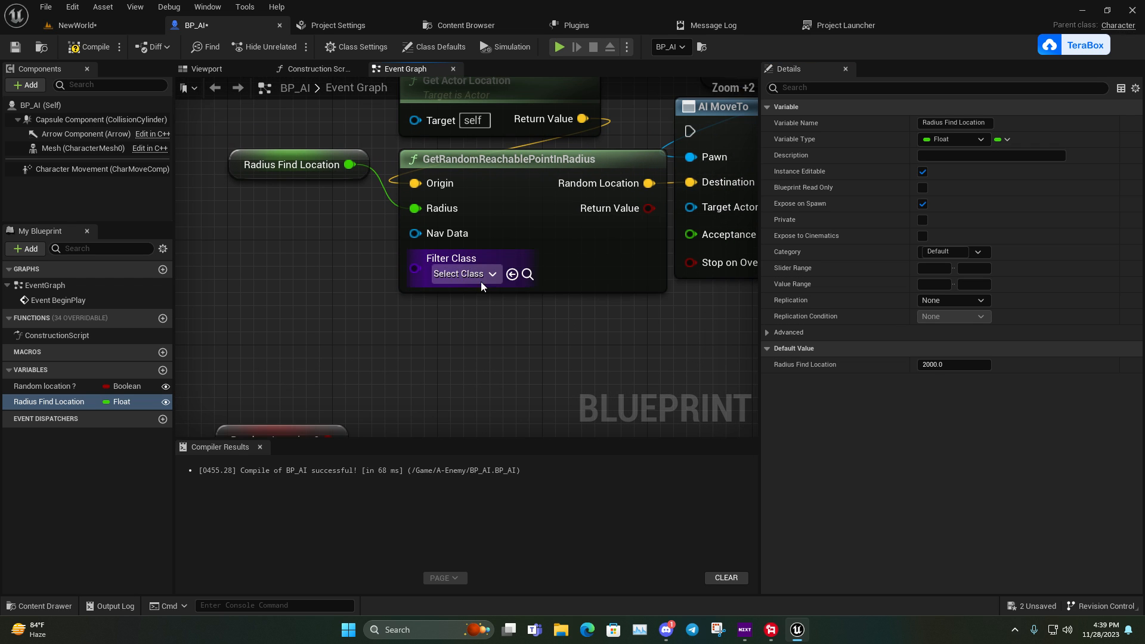
Step: Set the Filter Class to NavigationQueryFilter, then switch to the NewWorld level
{"action": "left_click", "coordinate": [462, 273]}
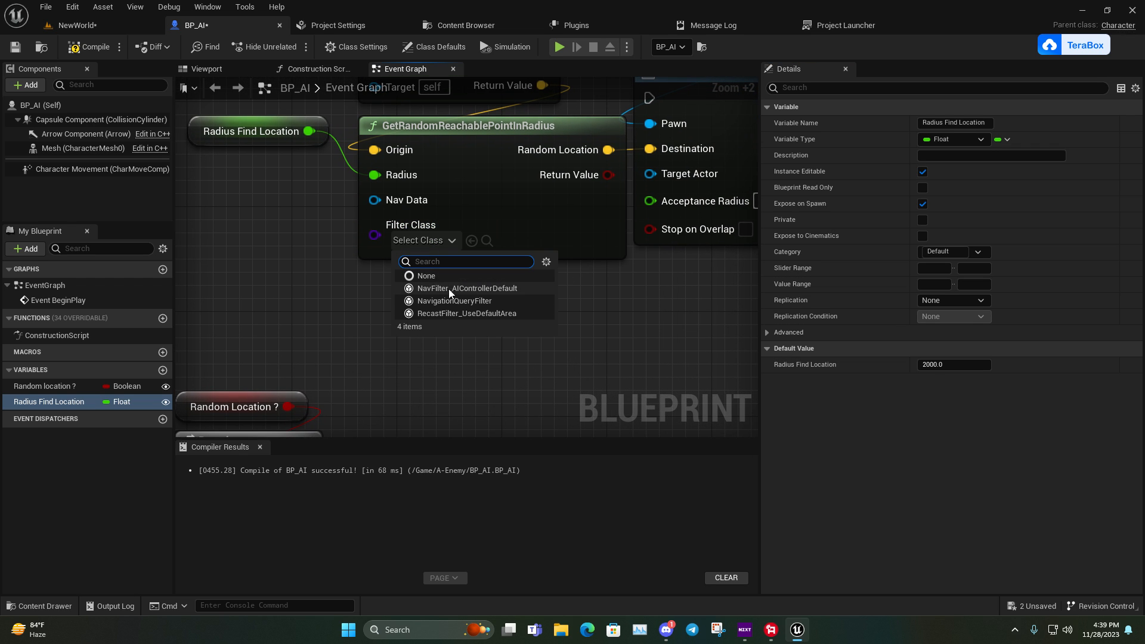
{"action": "left_click", "coordinate": [454, 301]}
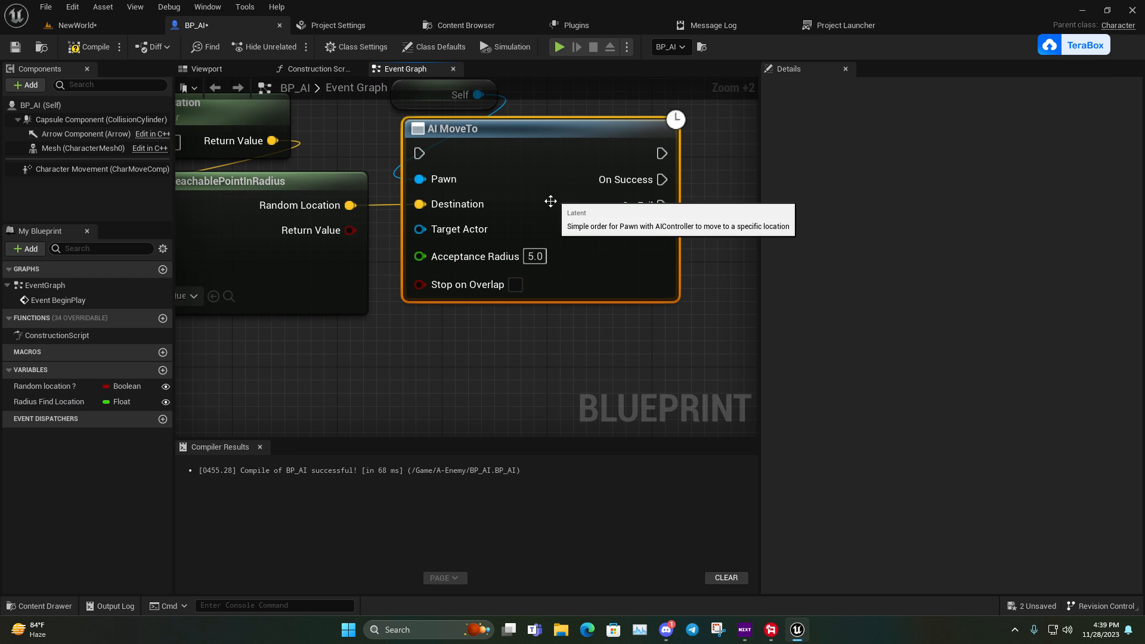
{"action": "scroll", "scroll_direction": "down", "scroll_amount": 3}
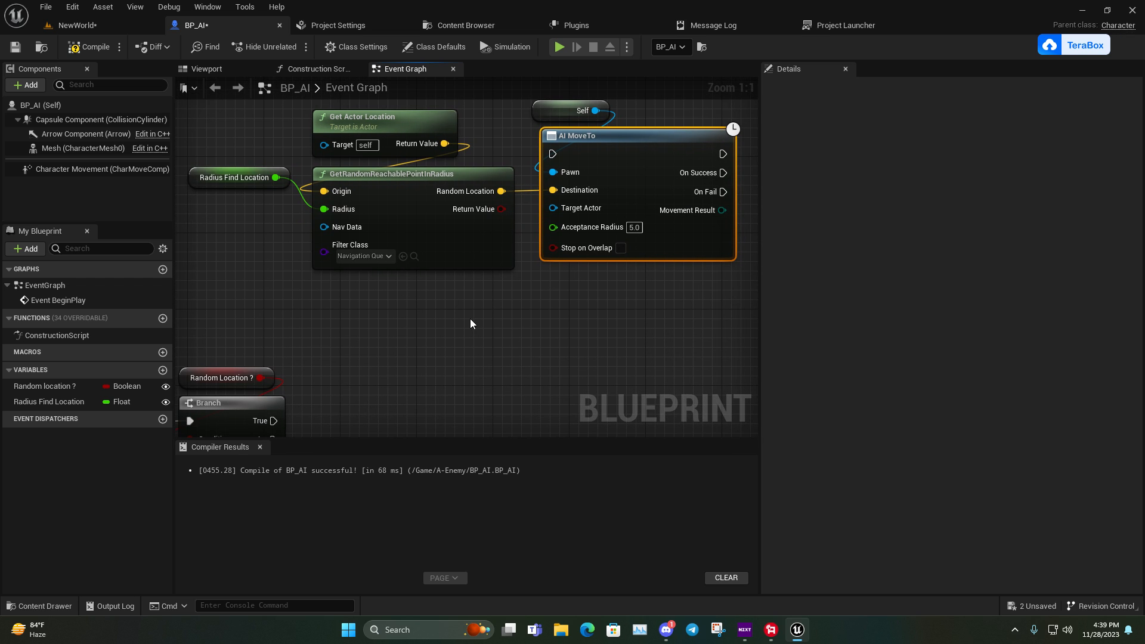
{"action": "scroll", "scroll_direction": "up", "scroll_amount": 3}
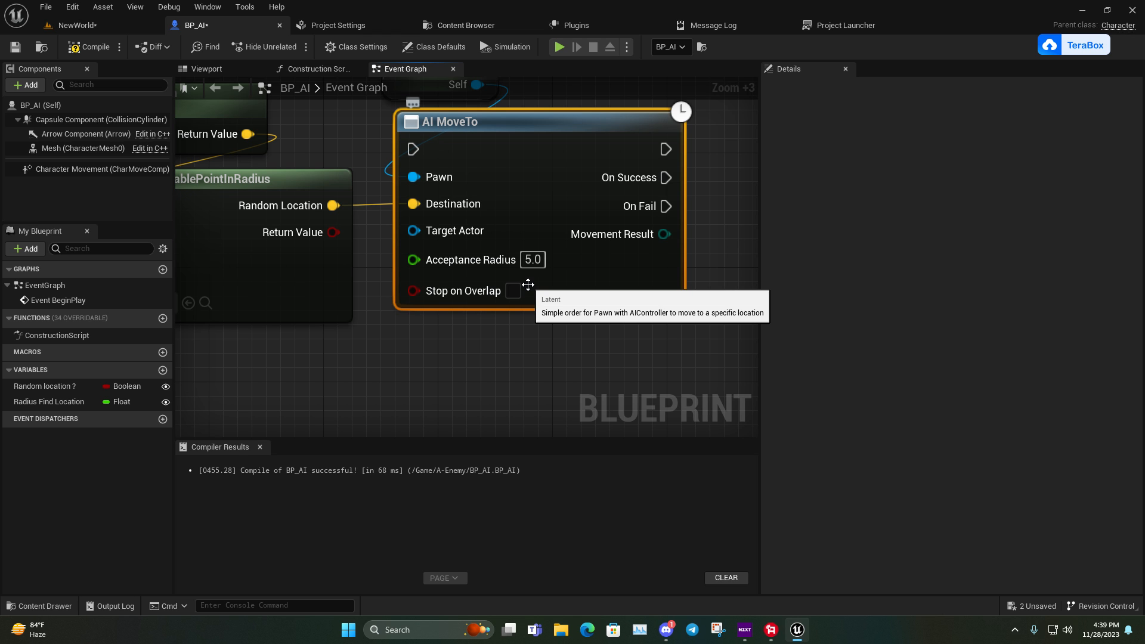
{"action": "left_click", "coordinate": [76, 25]}
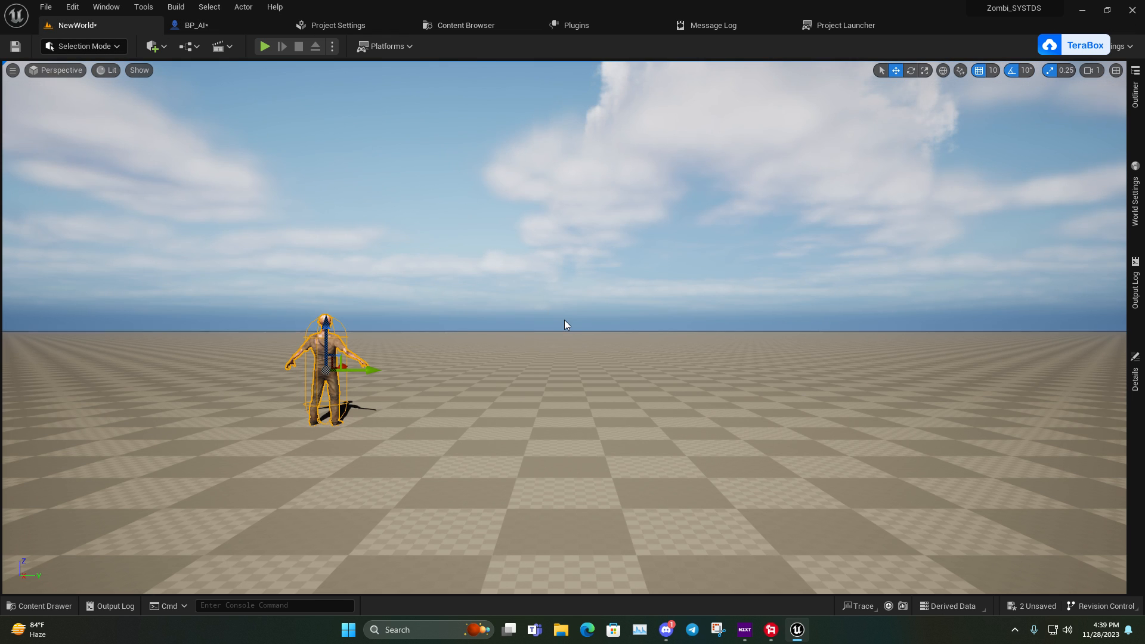
Step: Place a sphere shape beside the zombie from Quick Add, then return to BP_AI
{"action": "left_click", "coordinate": [151, 46]}
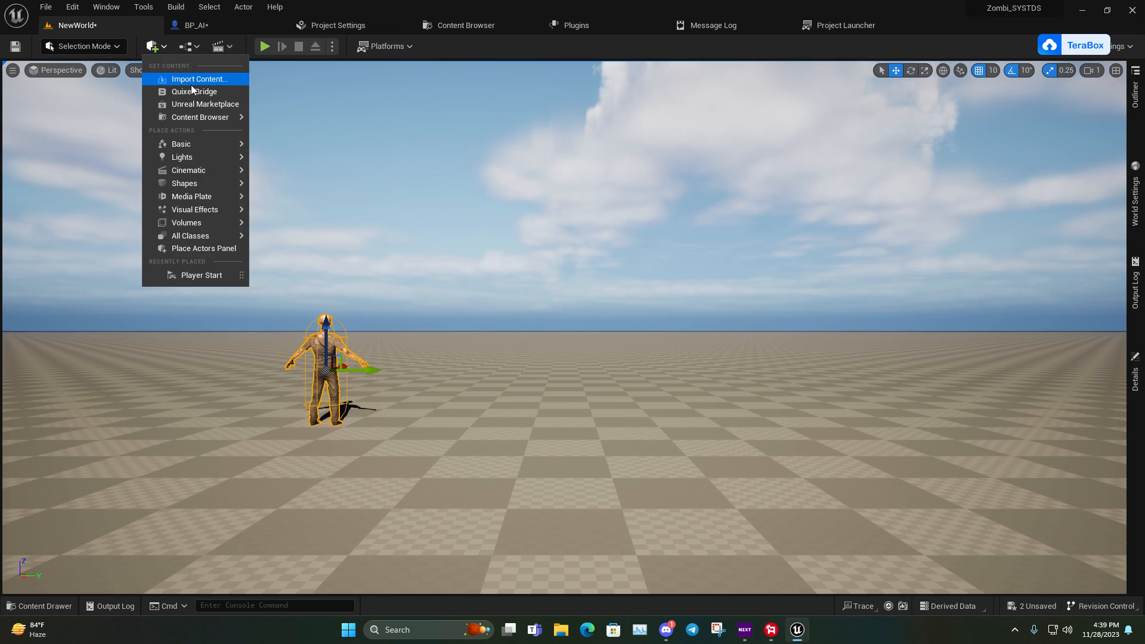
{"action": "mouse_move", "coordinate": [184, 184]}
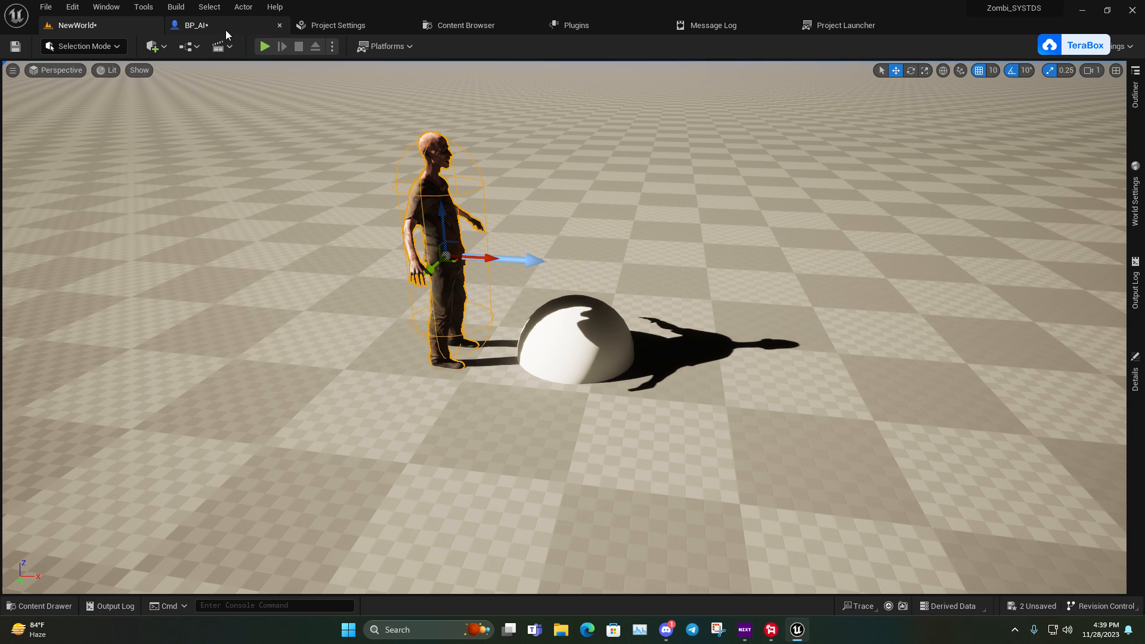
{"action": "left_click", "coordinate": [193, 25]}
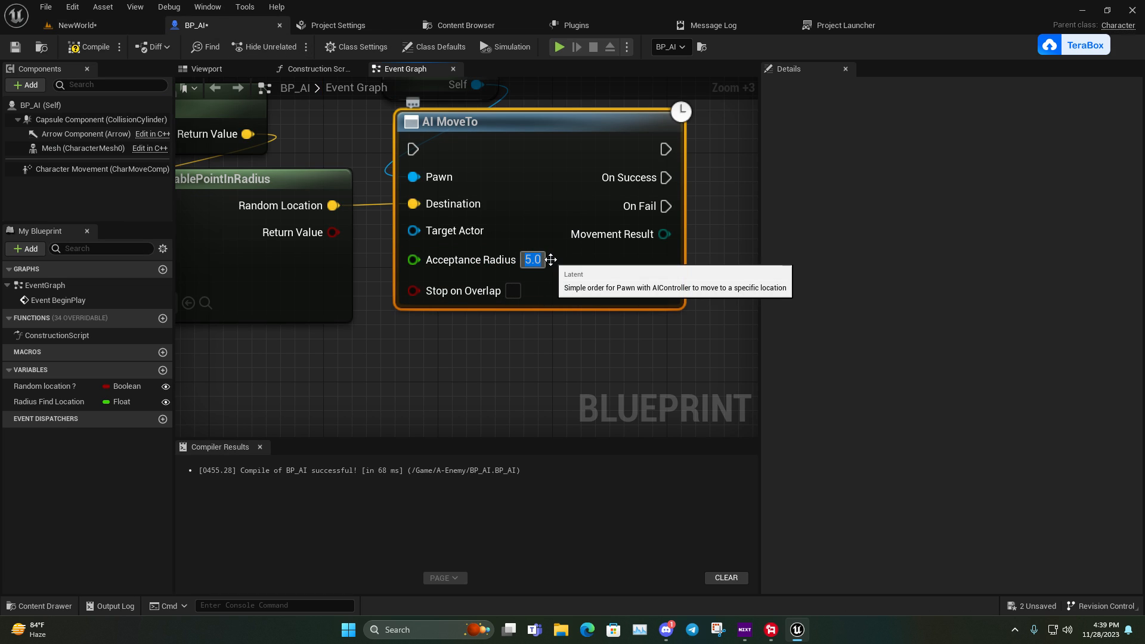
Step: Set the AI MoveTo acceptance radius to 100
{"action": "type", "text": "100.0"}
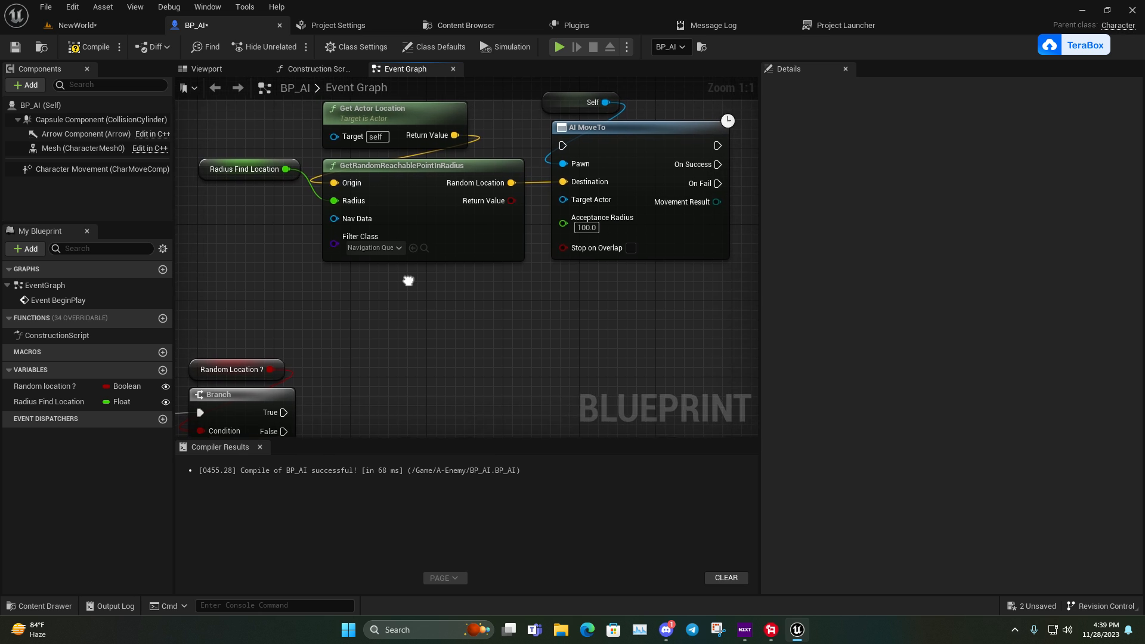
{"action": "scroll", "scroll_direction": "down", "scroll_amount": 3}
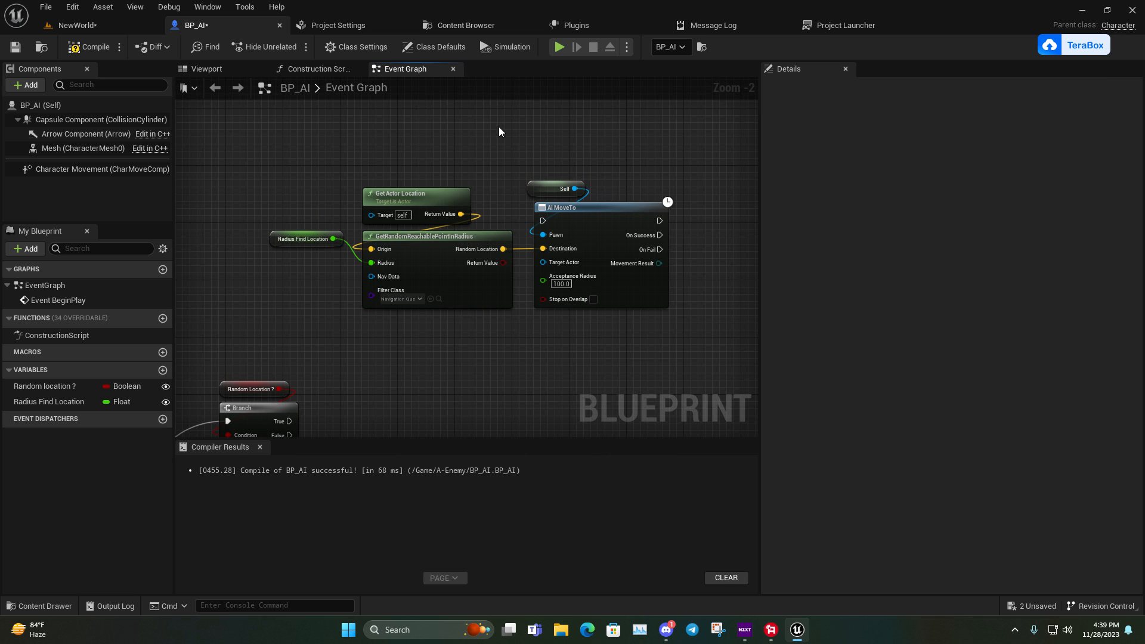
Step: Add a Do Once node before AI MoveTo and a 0.2-second Delay after On Success
{"action": "right_click", "coordinate": [500, 132]}
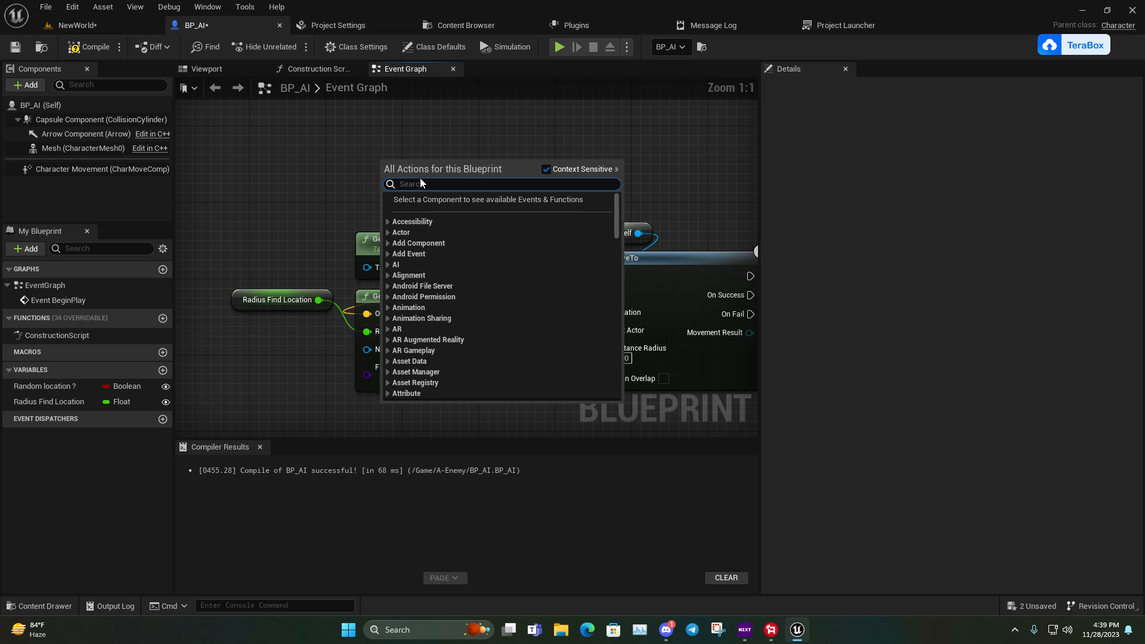
{"action": "type", "text": "do onc"}
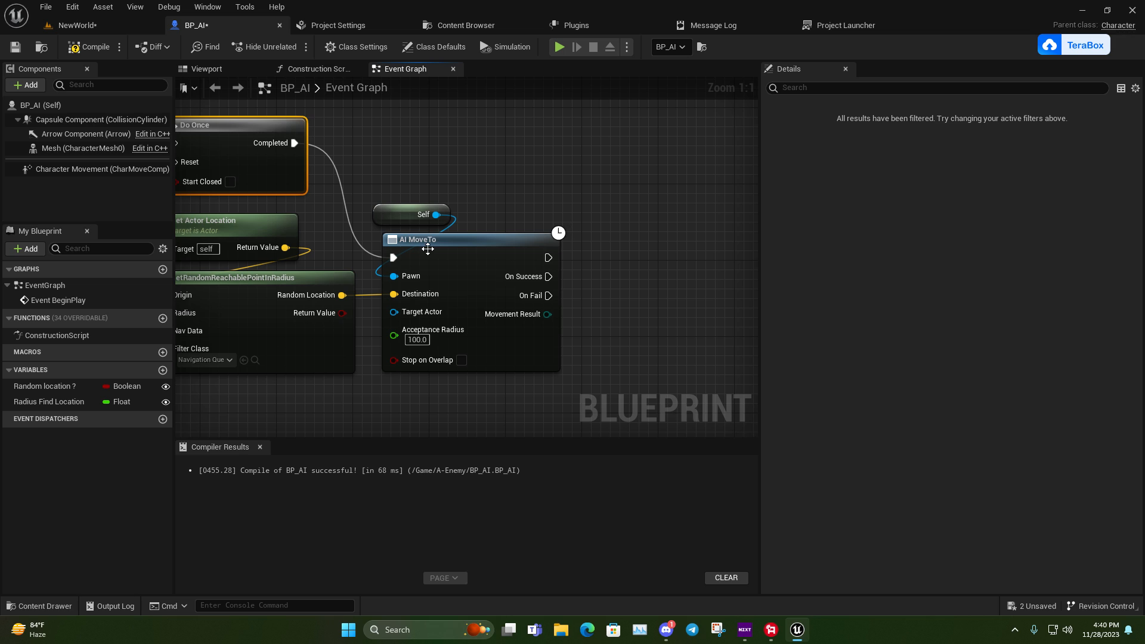
{"action": "left_click", "coordinate": [591, 274]}
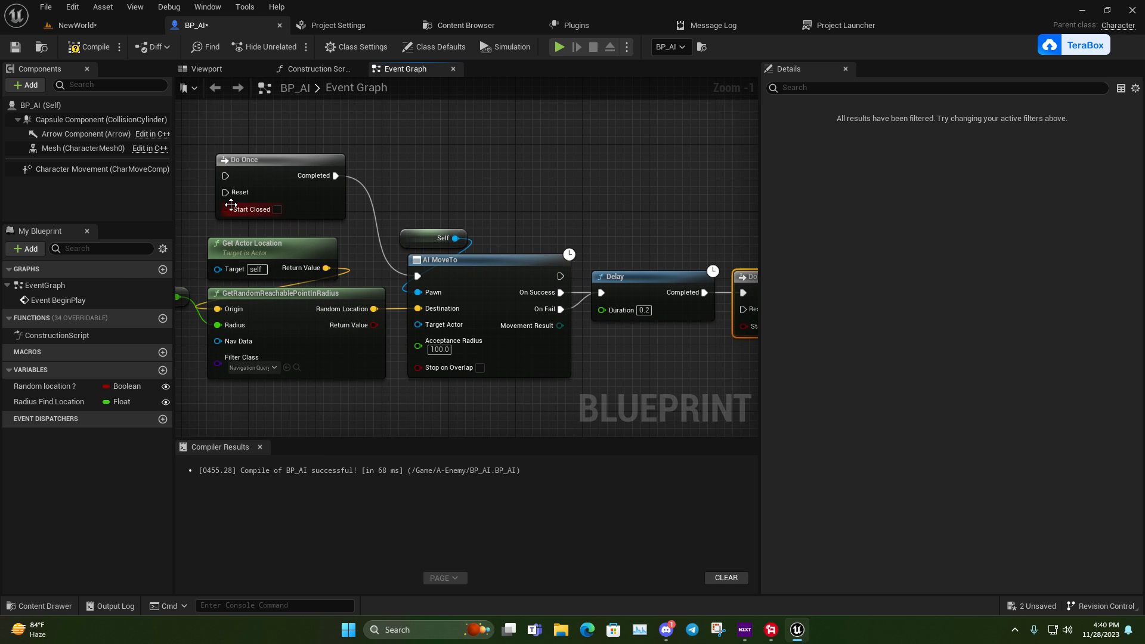
{"action": "scroll", "scroll_direction": "down", "scroll_amount": 3}
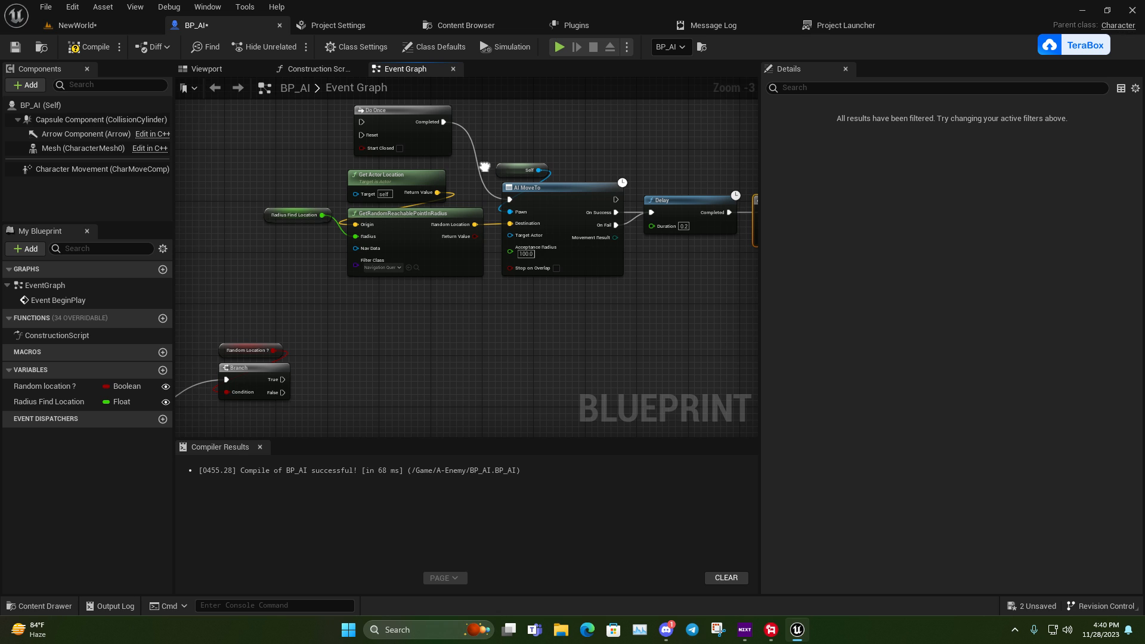
{"action": "right_click", "coordinate": [485, 314]}
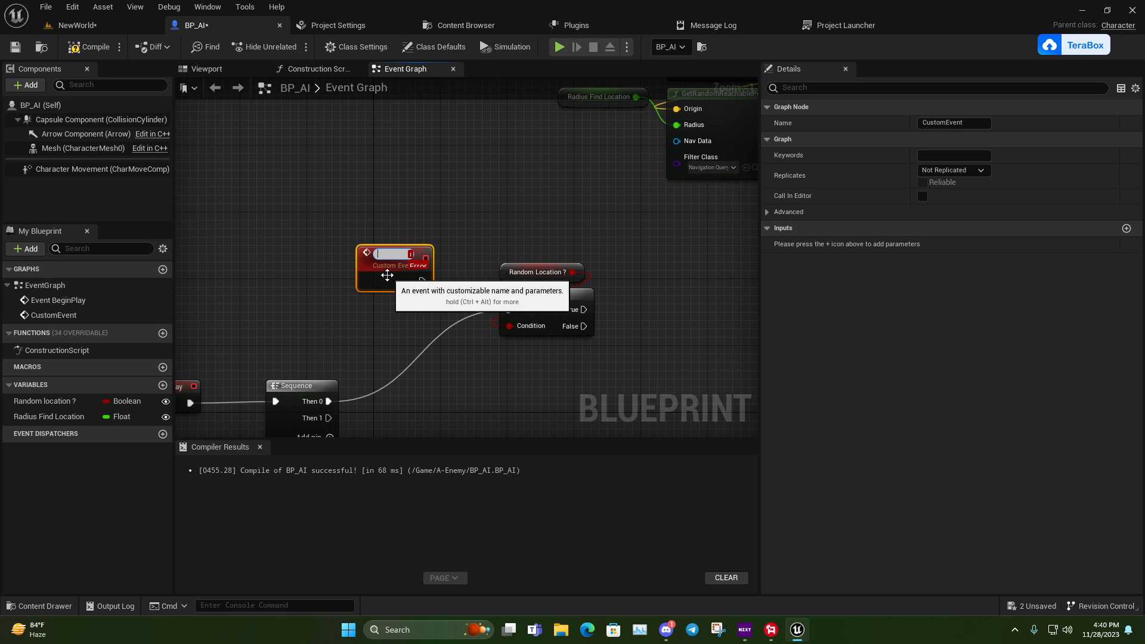
Step: Add a custom event to the graph and name it RE Check
{"action": "type", "text": "Red"}
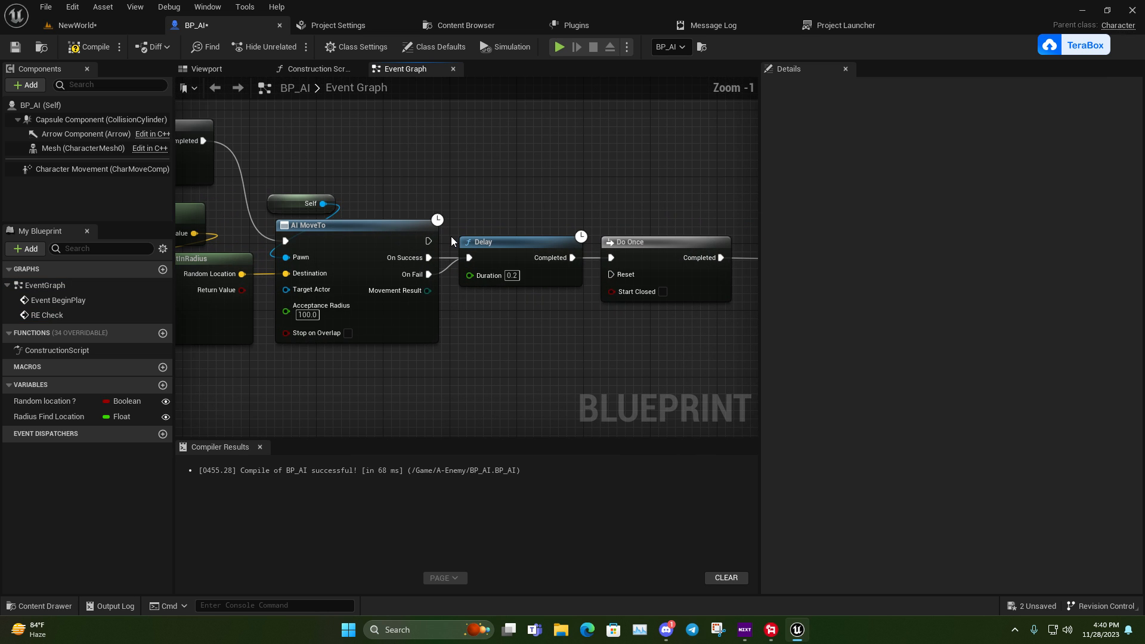
{"action": "mouse_move", "coordinate": [503, 212]}
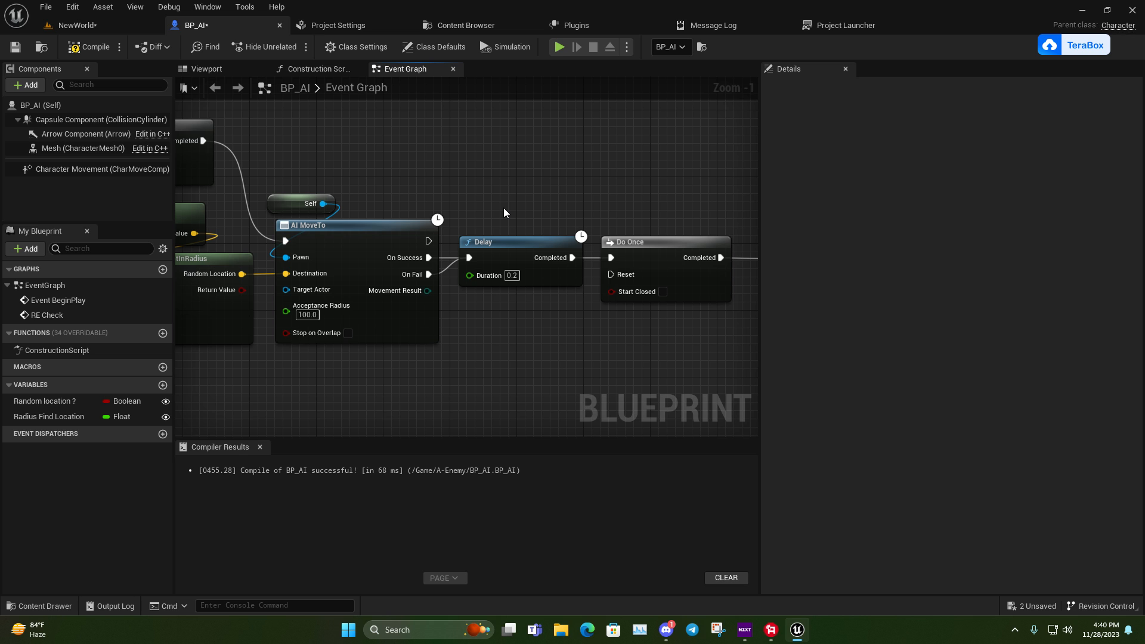
{"action": "mouse_move", "coordinate": [598, 291]}
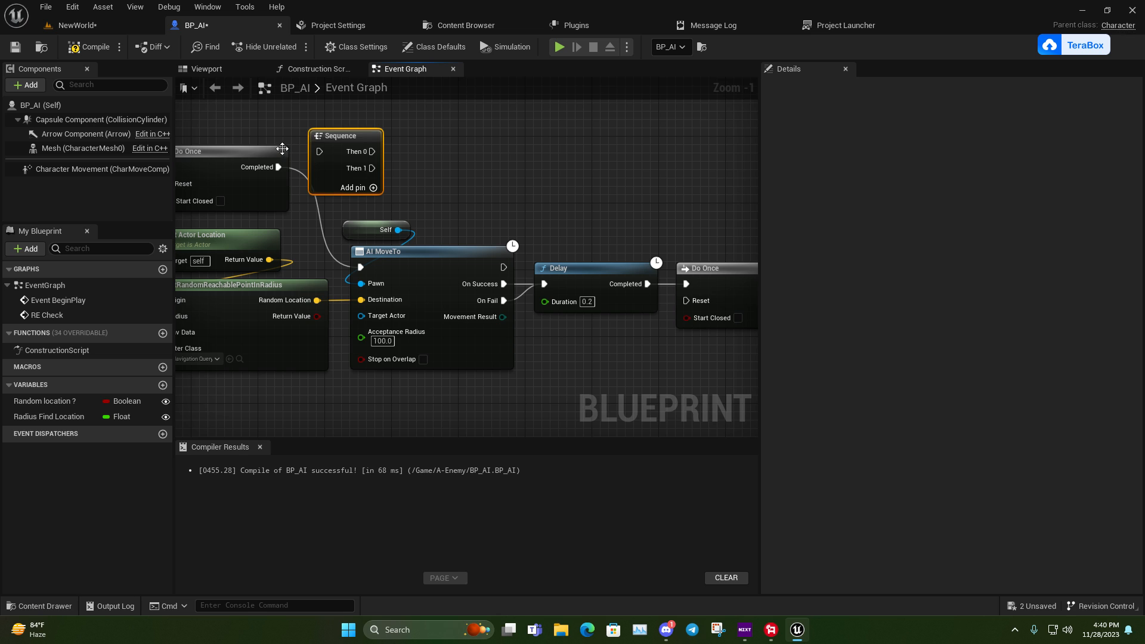
Step: Call RE Check from the second Do Once's Completed pin and position a Sequence node beside it
{"action": "left_click_drag", "start_coordinate": [339, 134], "coordinate": [340, 151]}
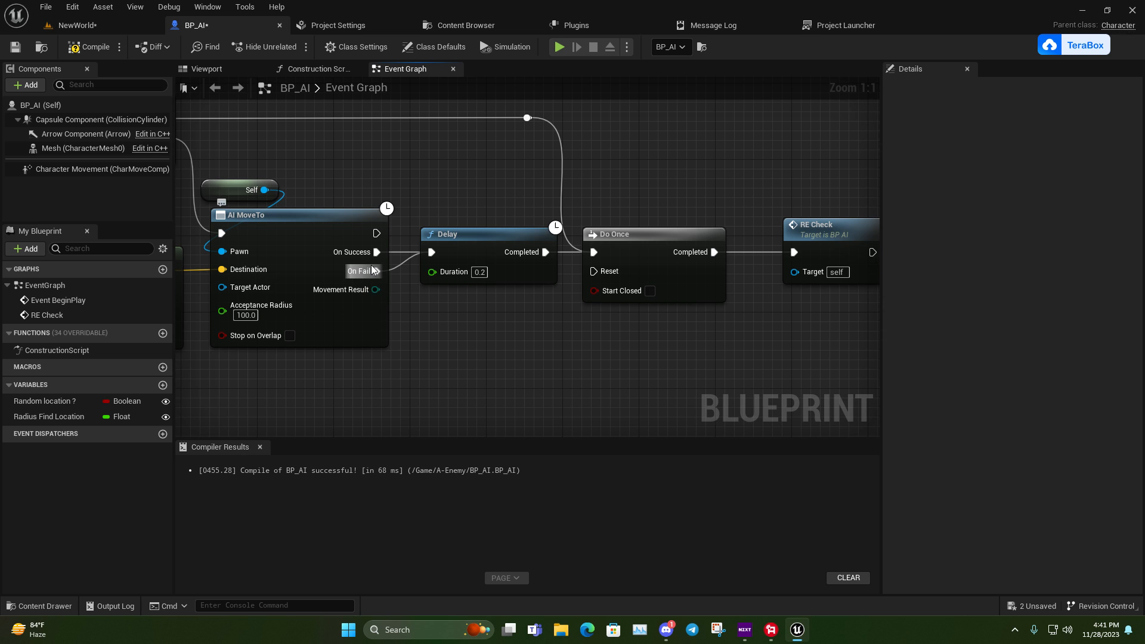
{"action": "scroll", "scroll_direction": "down", "scroll_amount": 3}
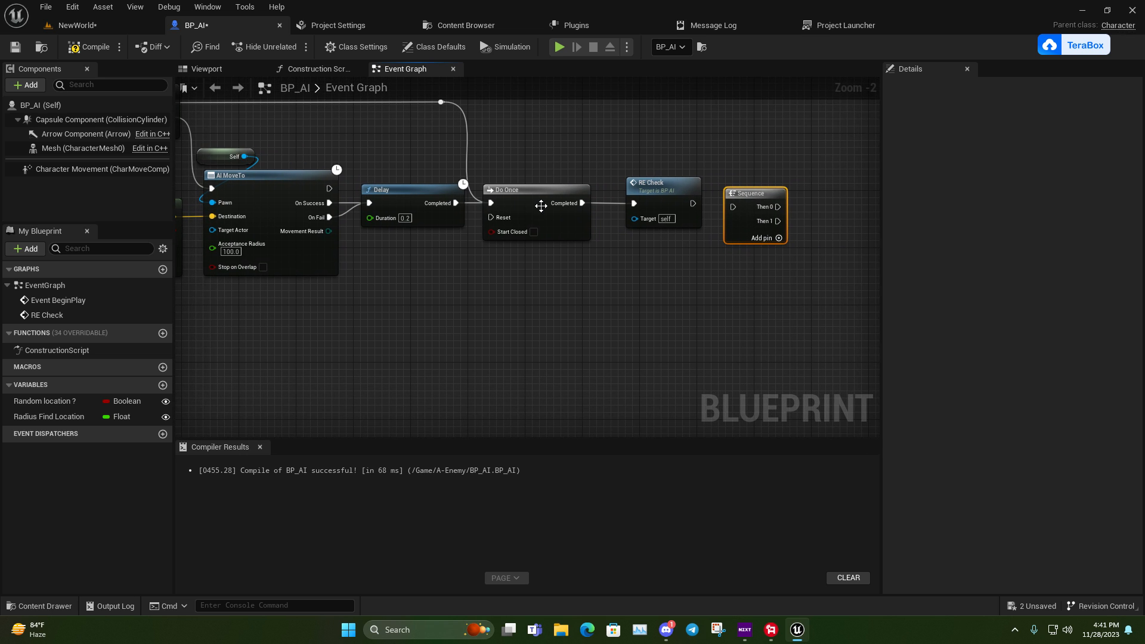
Step: Wire the 0.2-second Delay into a Sequence with a 0.052-second Delay looping back via a reroute
{"action": "left_click", "coordinate": [536, 189]}
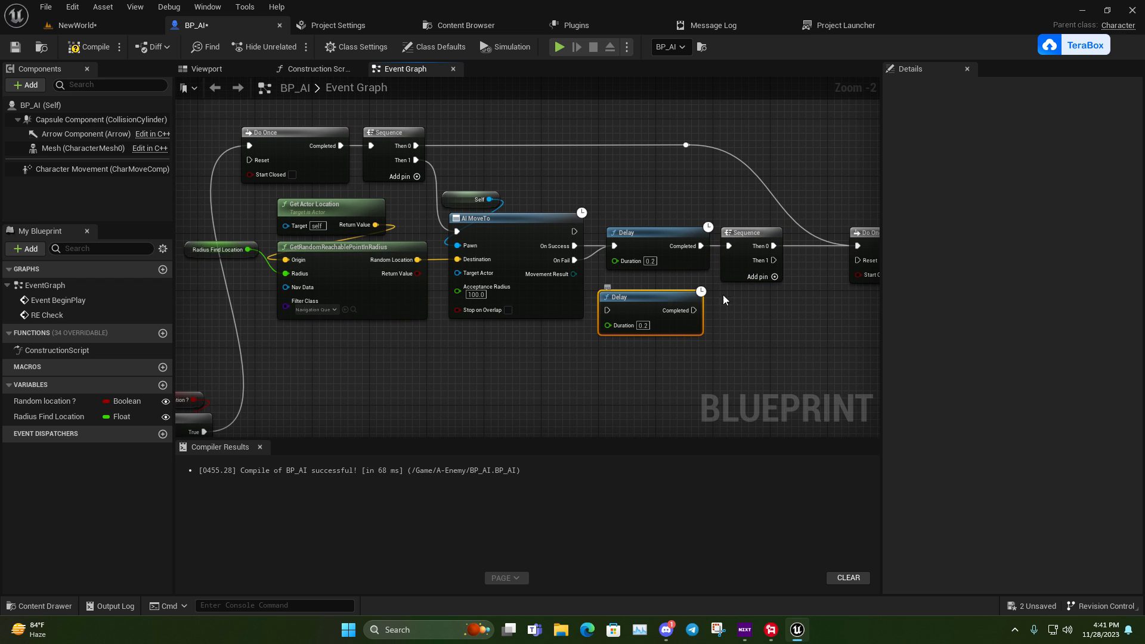
{"action": "mouse_move", "coordinate": [628, 290]}
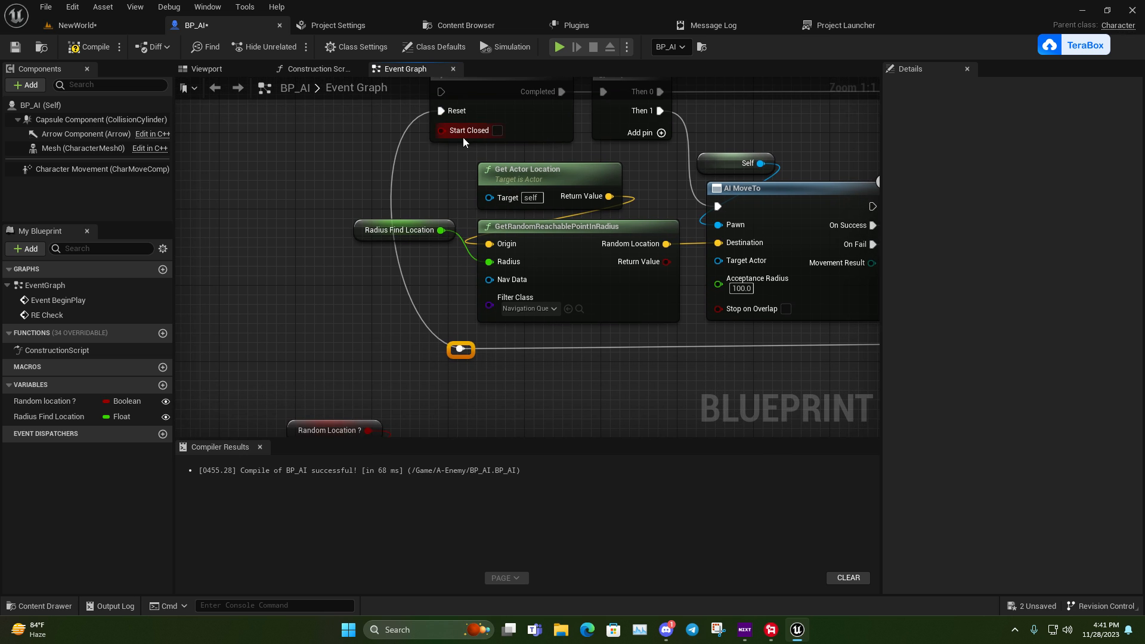
{"action": "scroll", "scroll_direction": "down", "scroll_amount": 3}
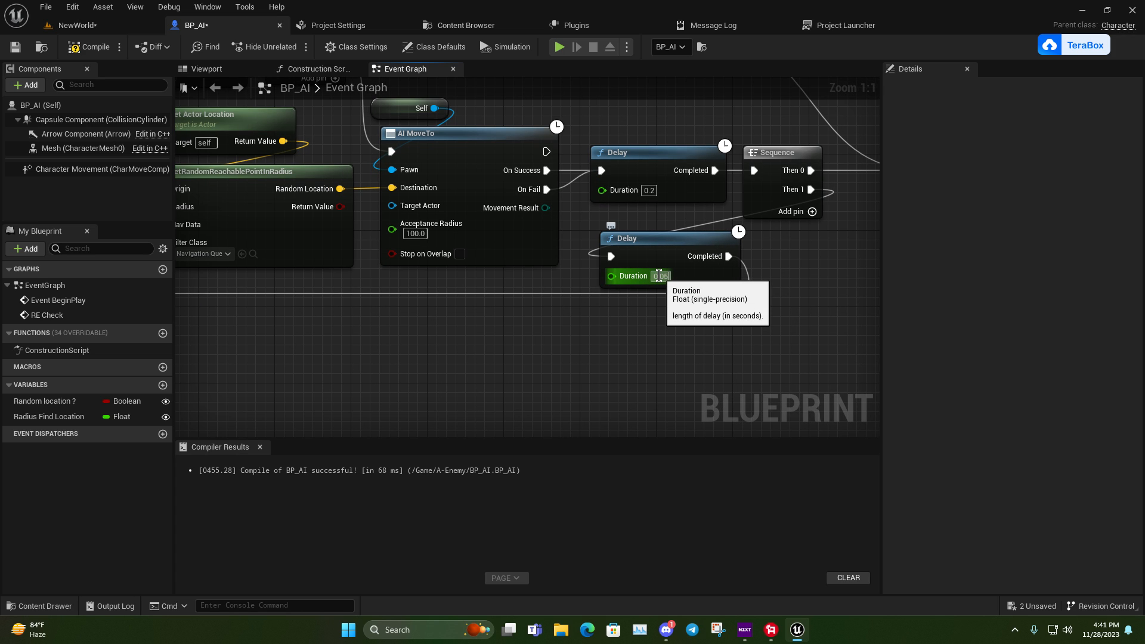
{"action": "mouse_move", "coordinate": [792, 275]}
{"action": "type", "text": "0.052"}
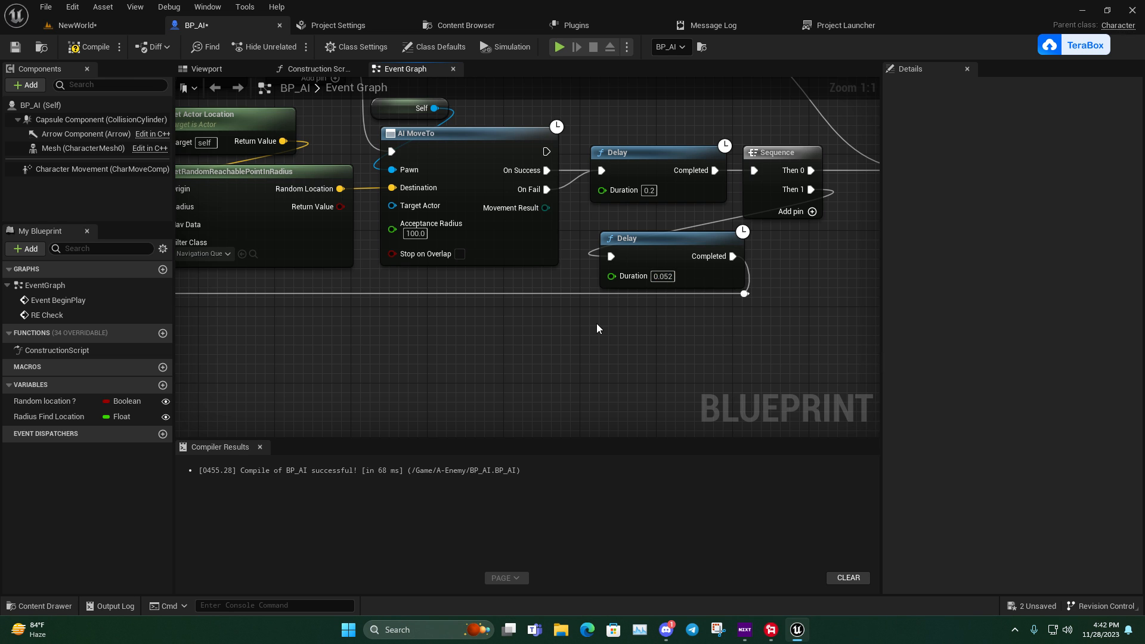
{"action": "scroll", "scroll_direction": "down", "scroll_amount": 3}
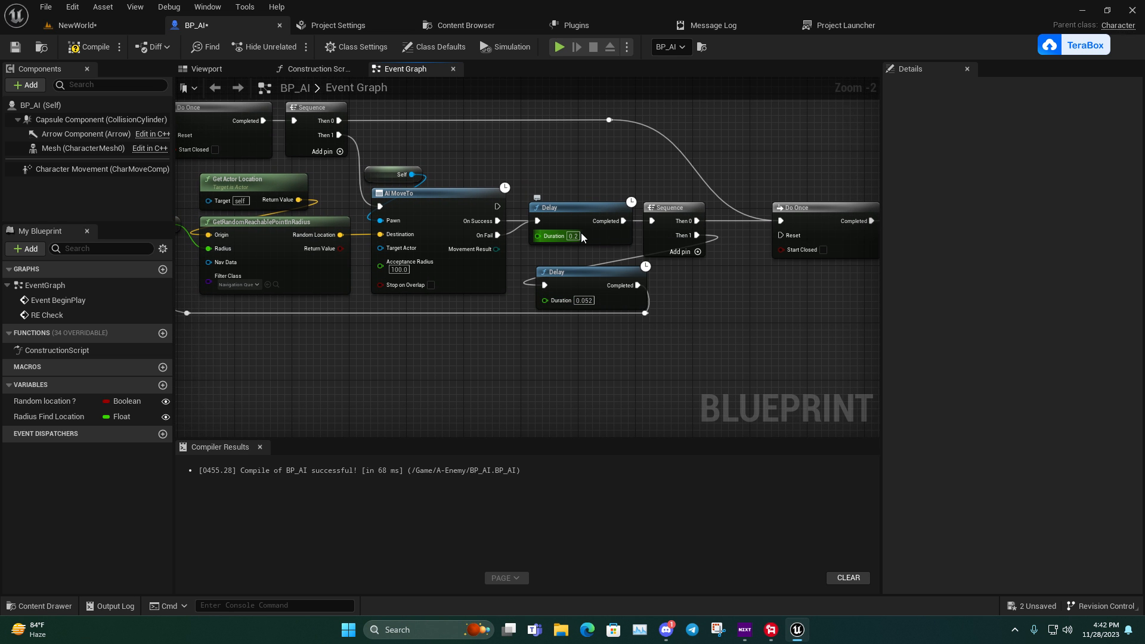
Step: Compile the BP_AI blueprint successfully
{"action": "left_click", "coordinate": [15, 46]}
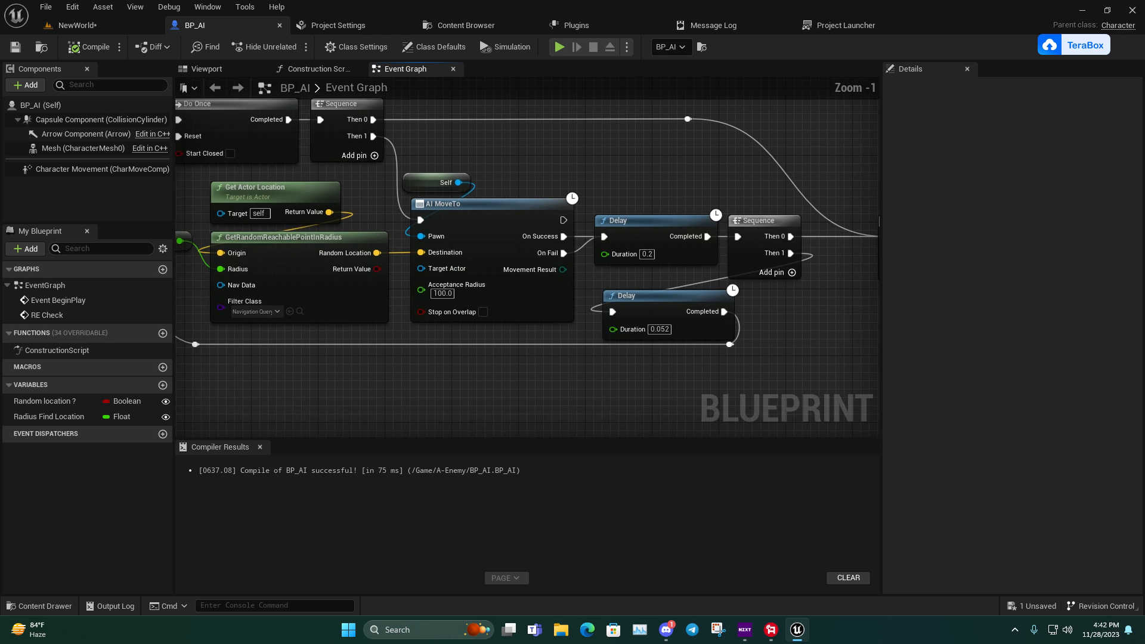
{"action": "scroll", "scroll_direction": "down", "scroll_amount": 3}
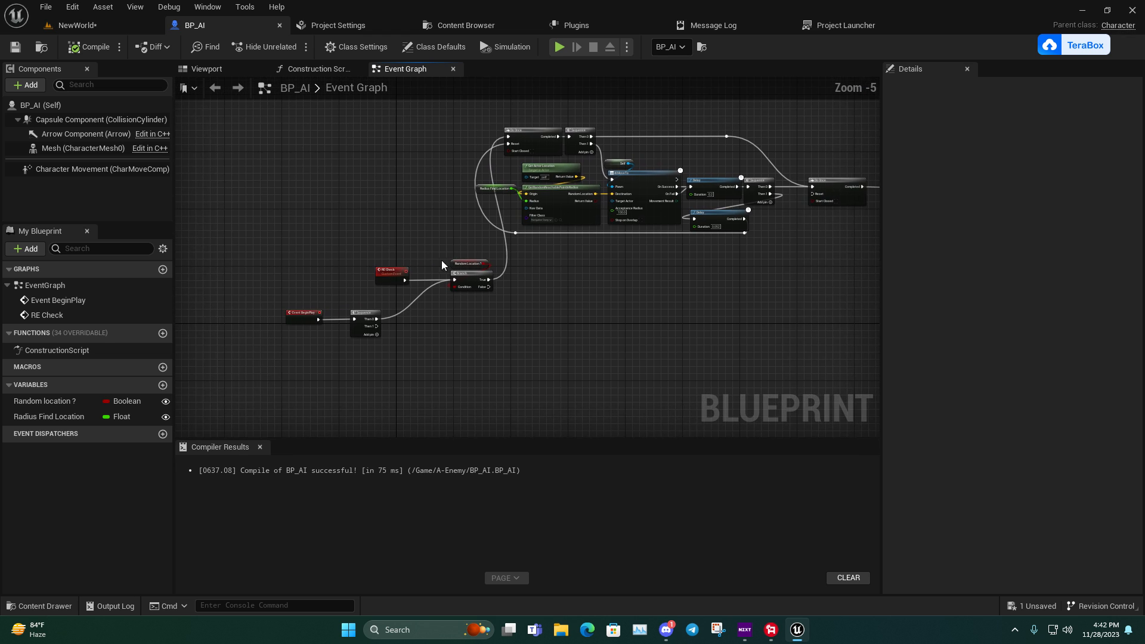
{"action": "scroll", "scroll_direction": "up", "scroll_amount": 3}
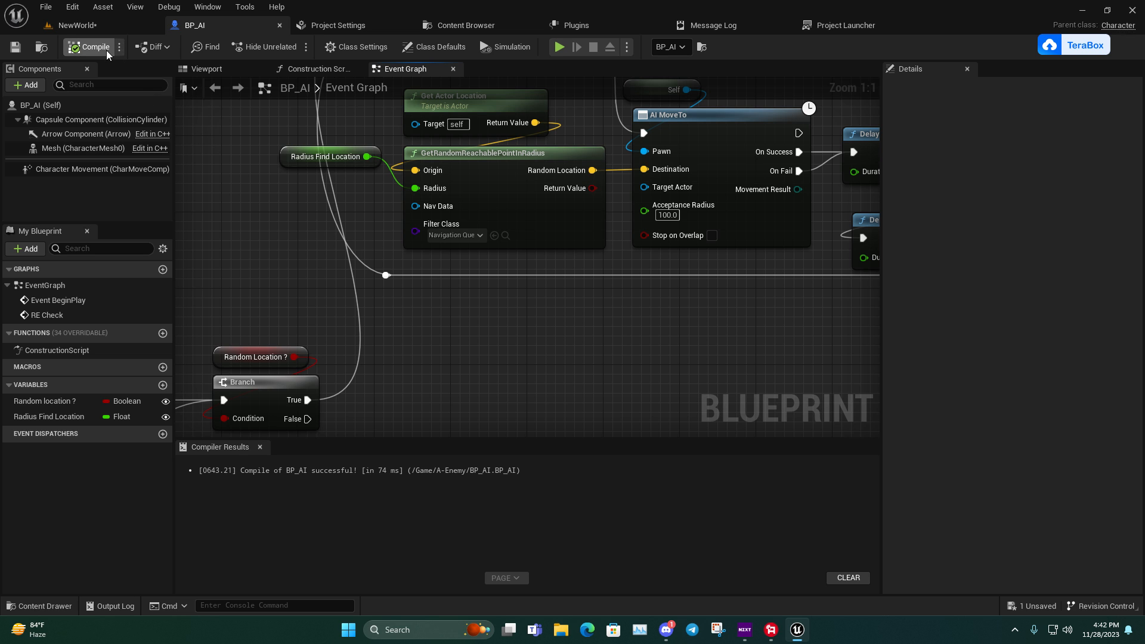
Step: Promote the Max Walk Speed pin on the SET node to a float variable
{"action": "left_click", "coordinate": [87, 168]}
{"action": "type", "text": "set ma"}
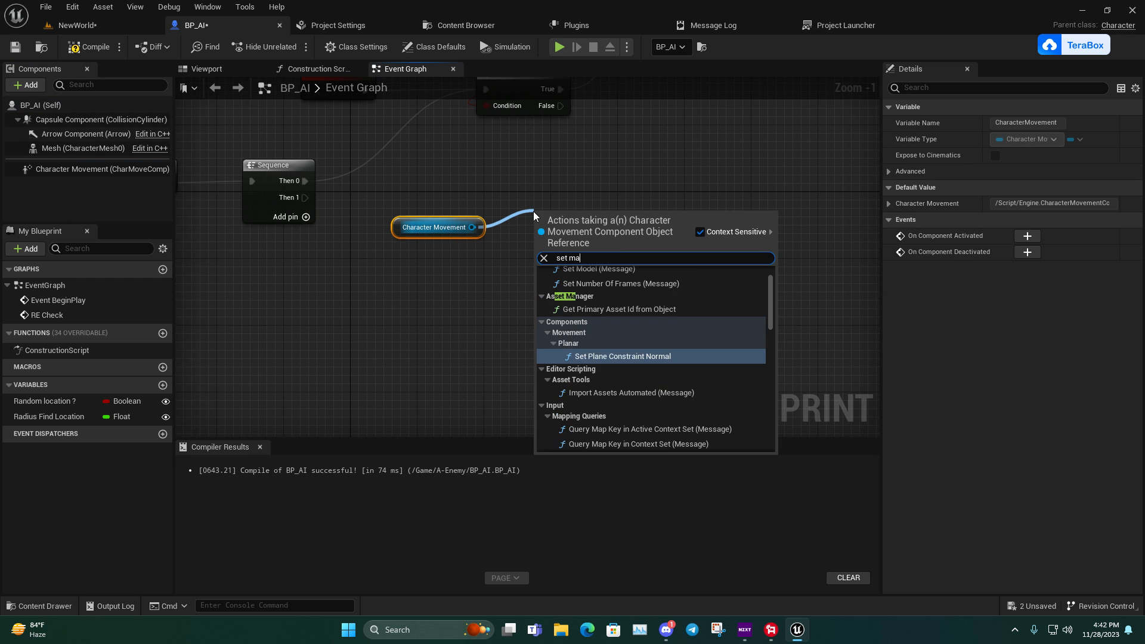
{"action": "type", "text": "x"}
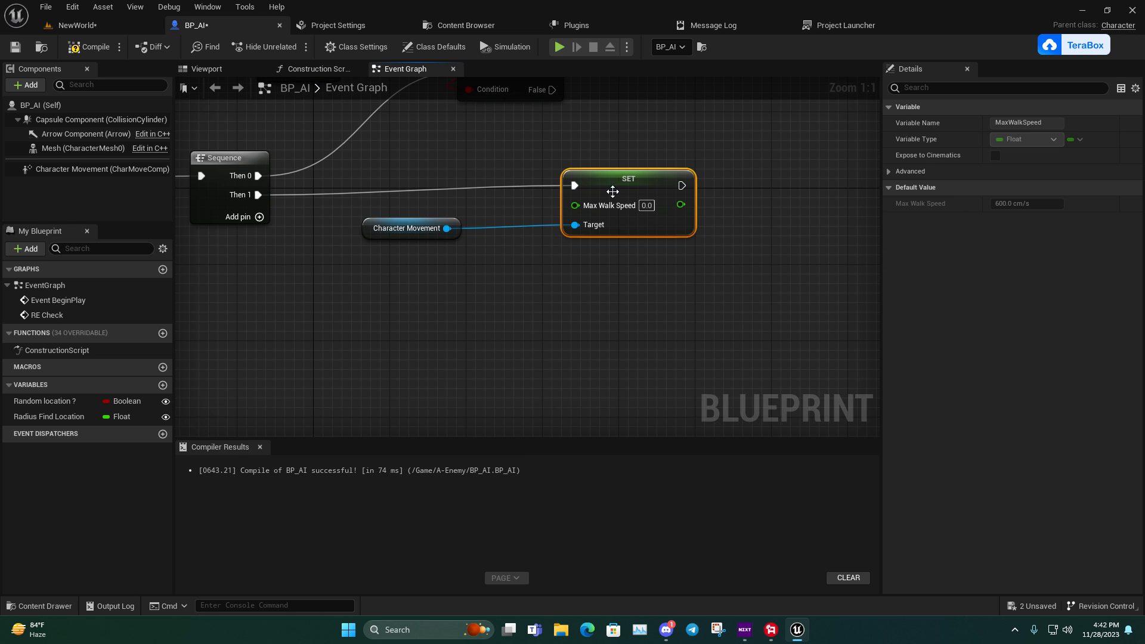
{"action": "left_click", "coordinate": [411, 228]}
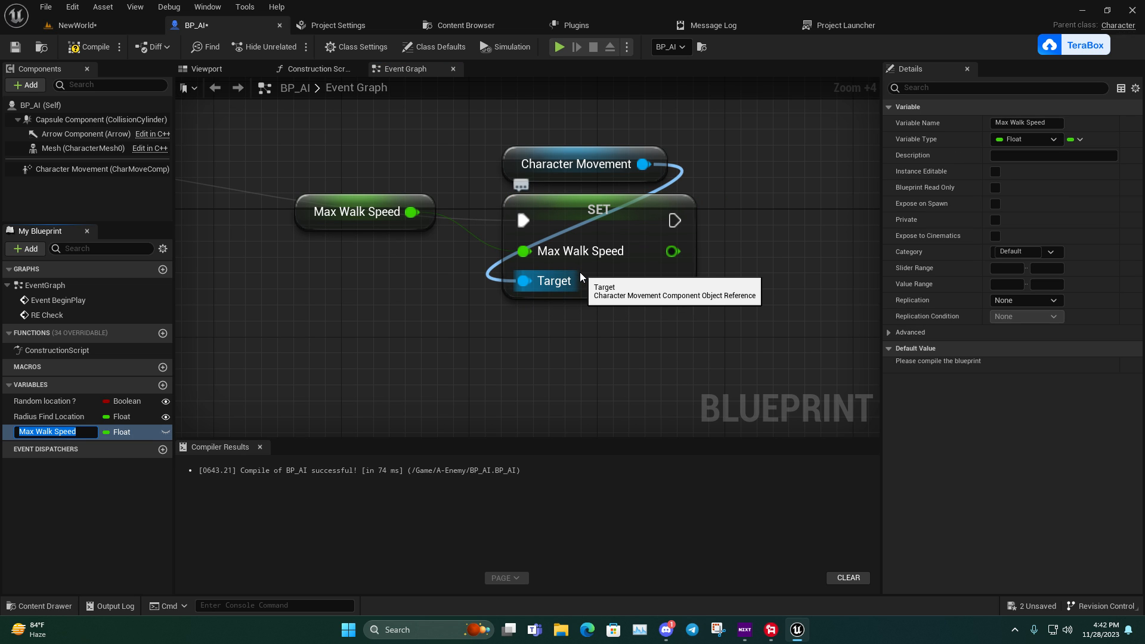
{"action": "mouse_move", "coordinate": [994, 179]}
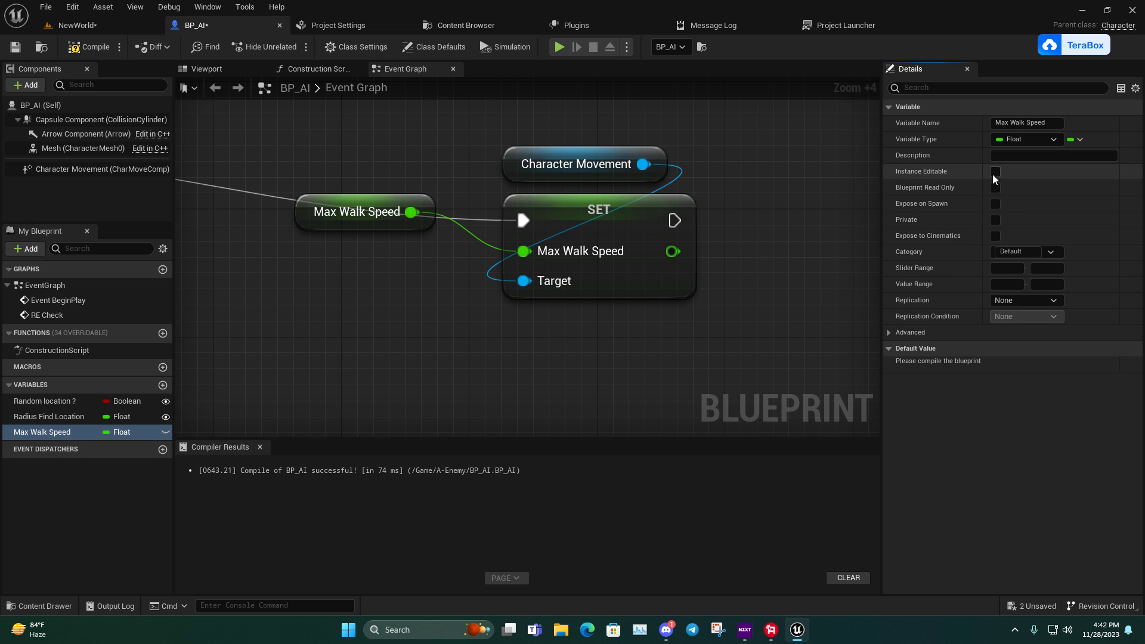
Step: Make Max Walk Speed instance editable and spawn-exposed with default 120, then return to the level
{"action": "left_click", "coordinate": [995, 171]}
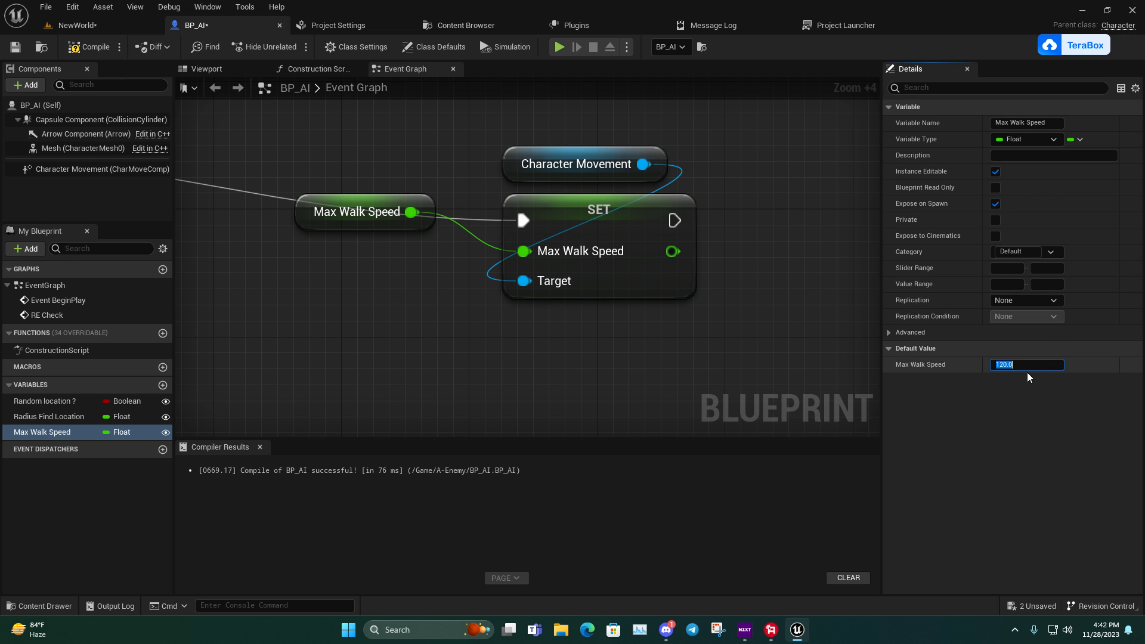
{"action": "left_click", "coordinate": [358, 212]}
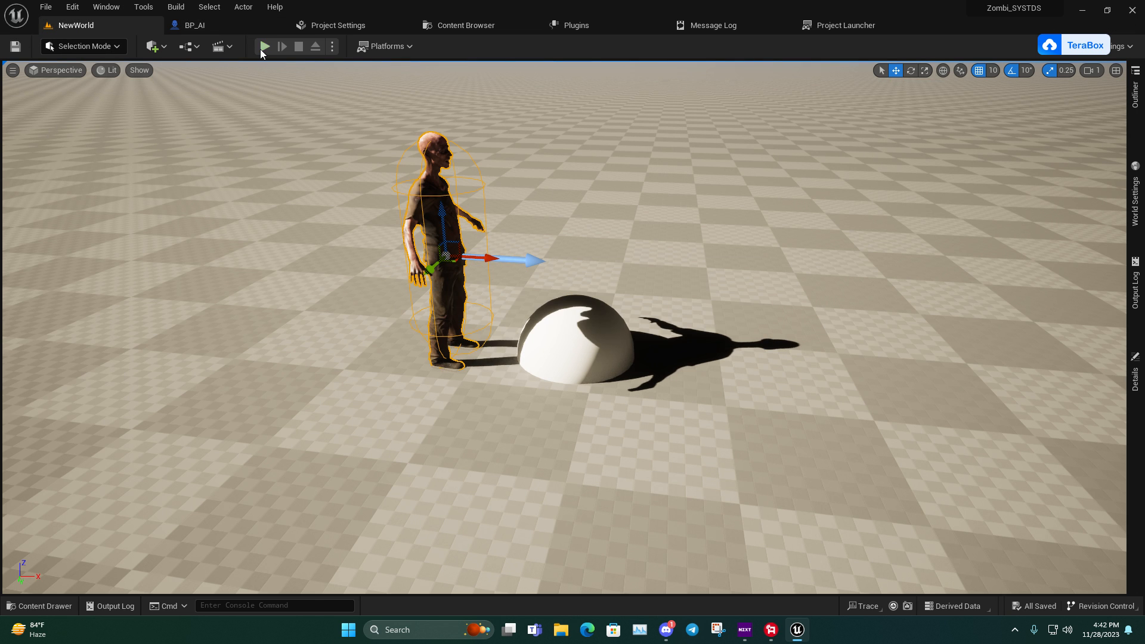
Step: Select the zombie in NewWorld and confirm its Max Walk Speed reads 120
{"action": "left_click", "coordinate": [265, 47]}
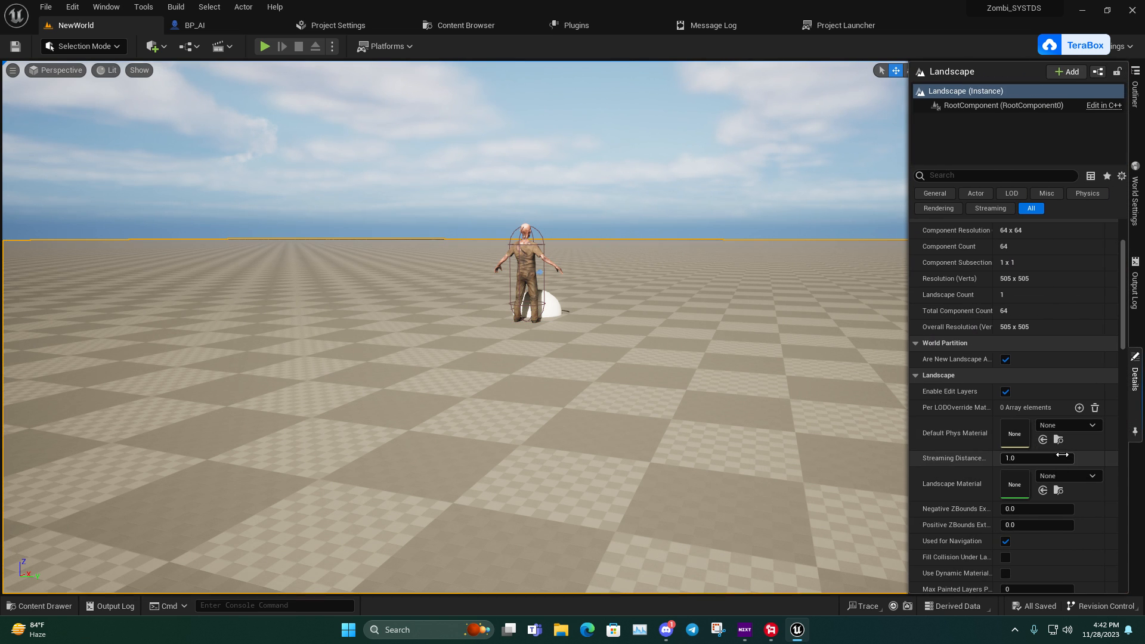
{"action": "left_click", "coordinate": [526, 274]}
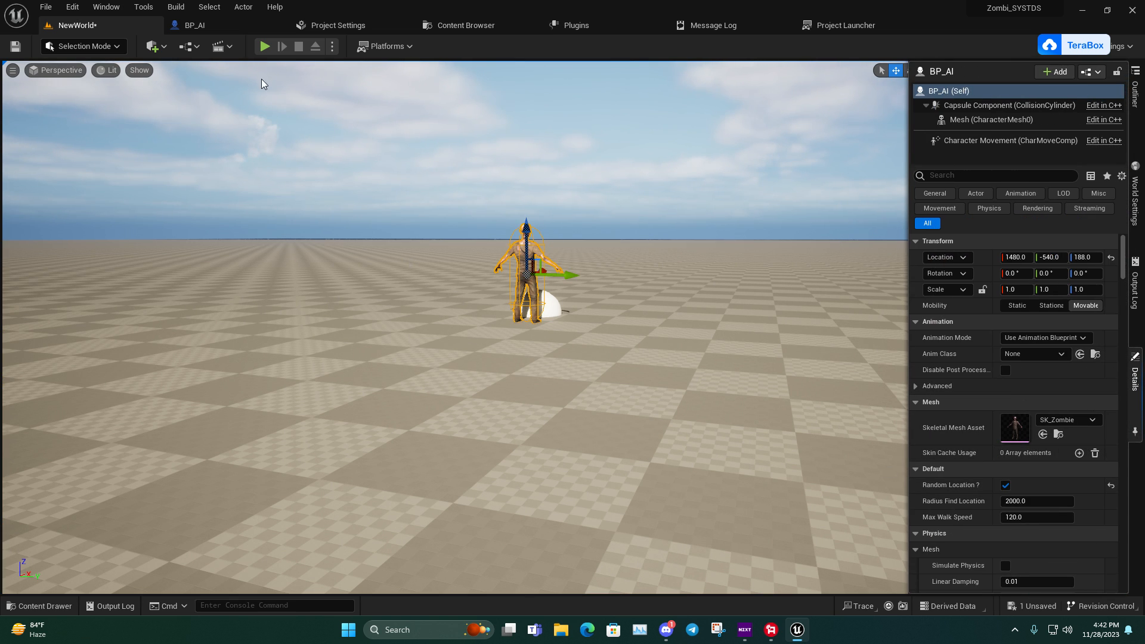
{"action": "left_click", "coordinate": [152, 47]}
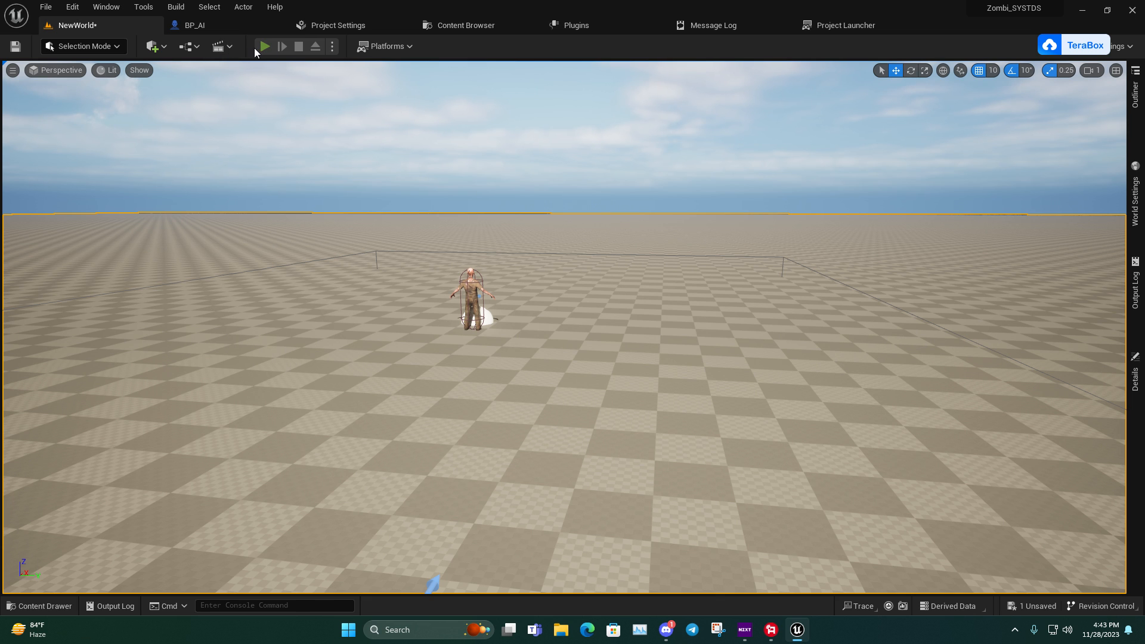
Step: Play-test the zombie's wandering, then stop the session
{"action": "left_click", "coordinate": [265, 47]}
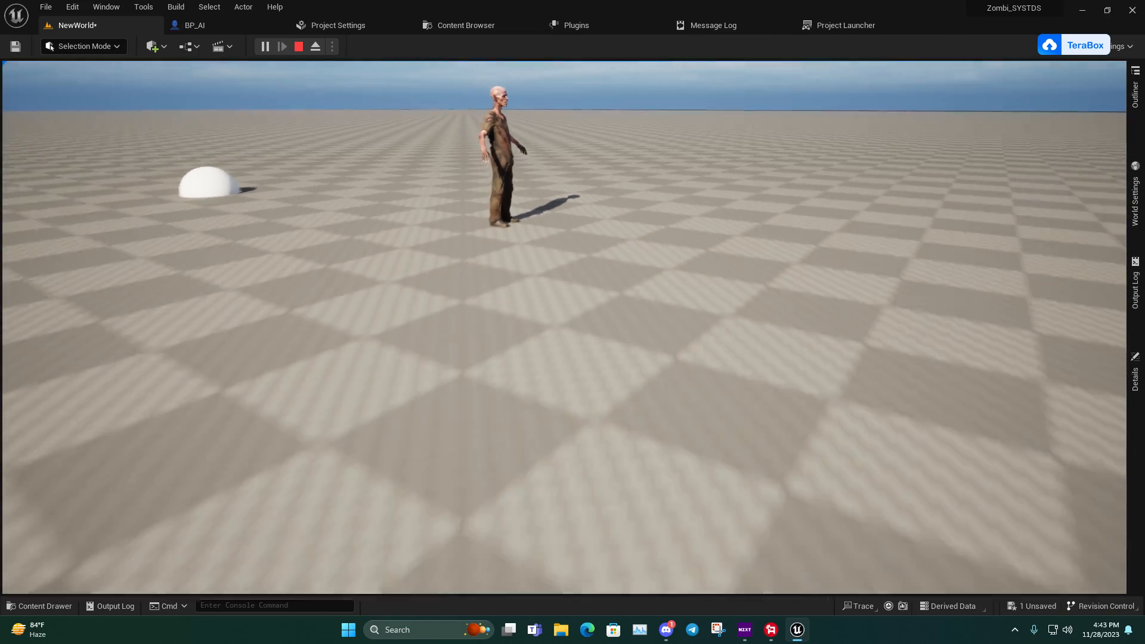
{"action": "left_click", "coordinate": [194, 25]}
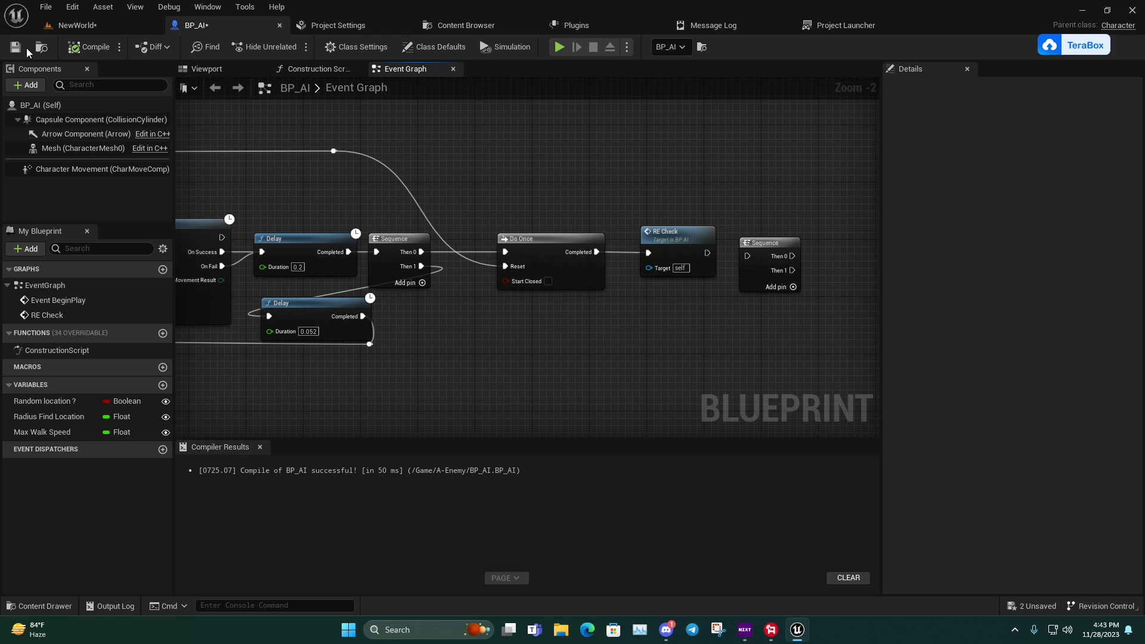
Step: Save BP_AI, run another play-test of the zombie, and return to the event graph
{"action": "left_click", "coordinate": [559, 46]}
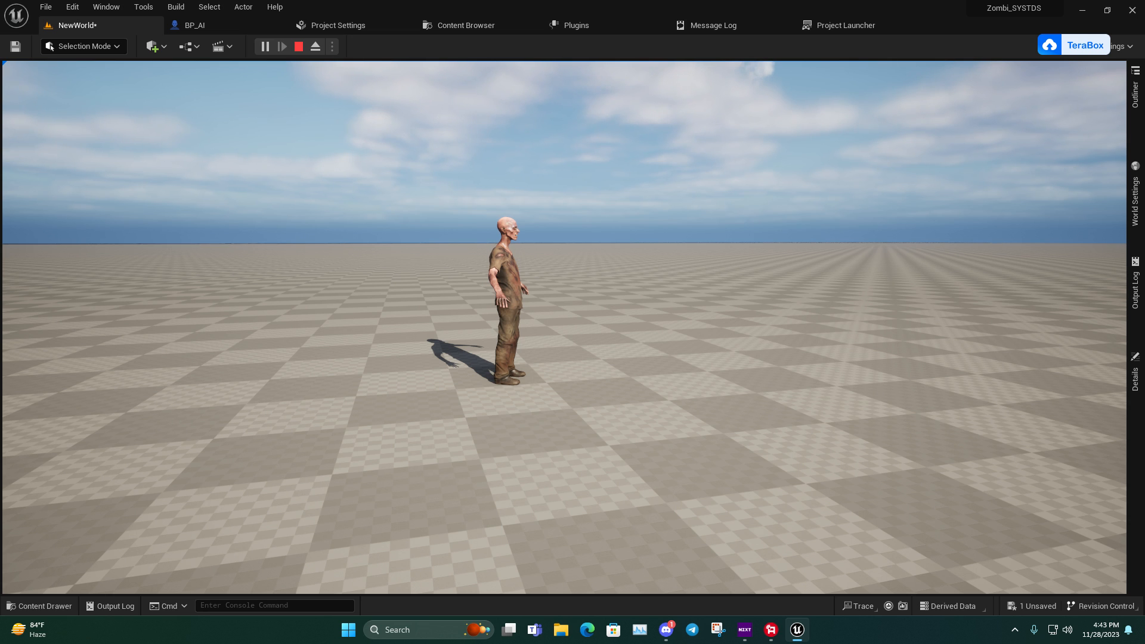
{"action": "left_click", "coordinate": [265, 47]}
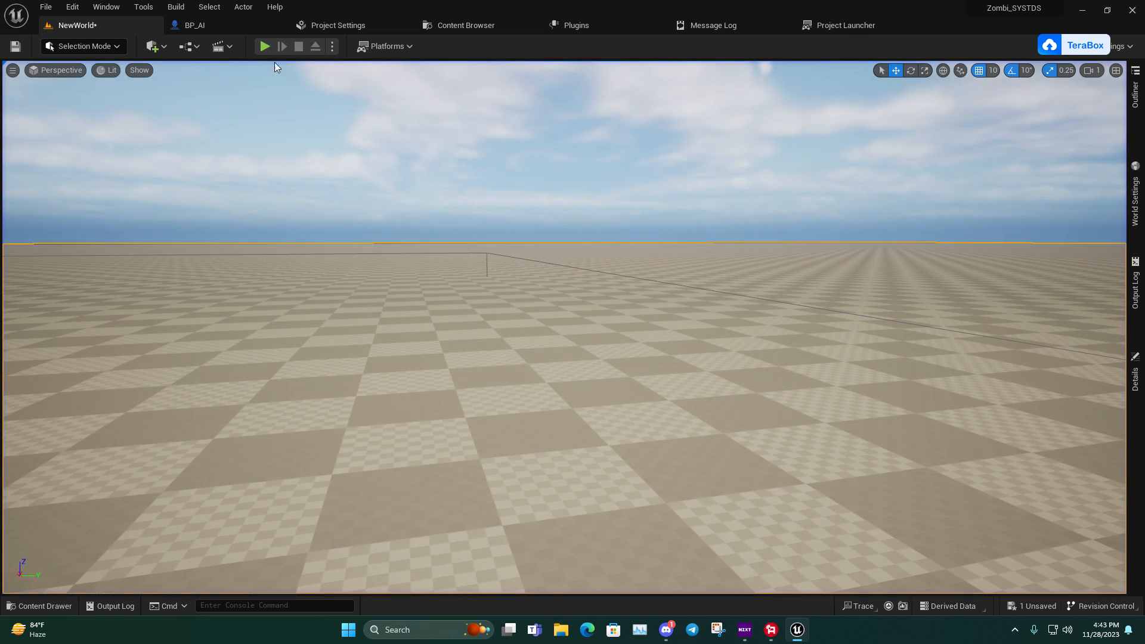
{"action": "left_click", "coordinate": [193, 25]}
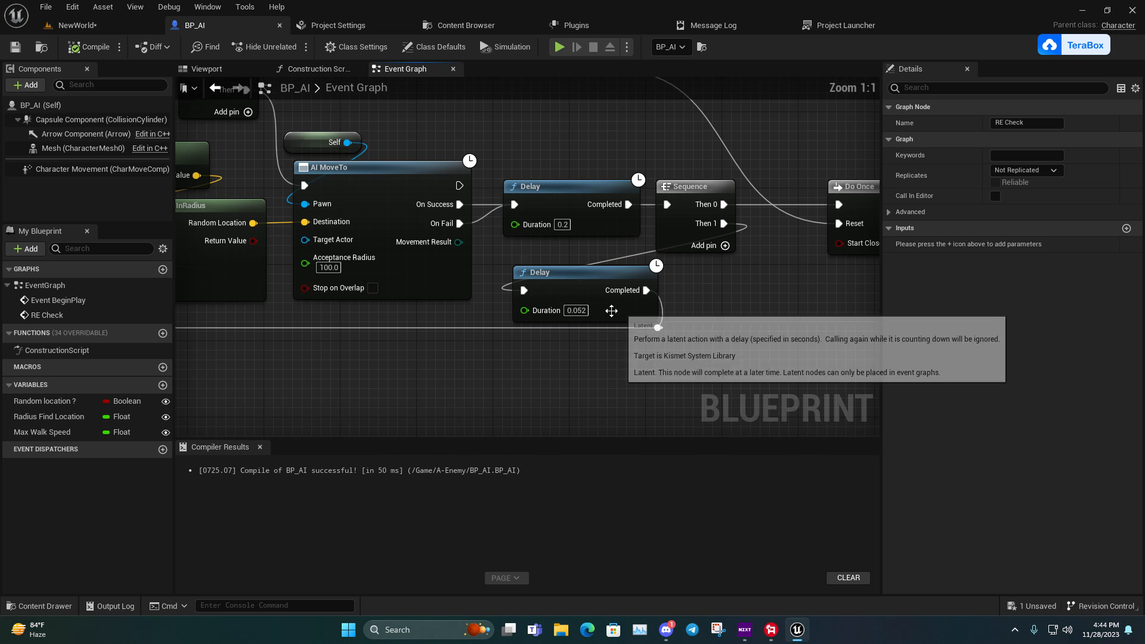
Step: Delete the 0.052-second Delay so Sequence Then 1 loops straight back, compile, and play-test
{"action": "left_click", "coordinate": [585, 272]}
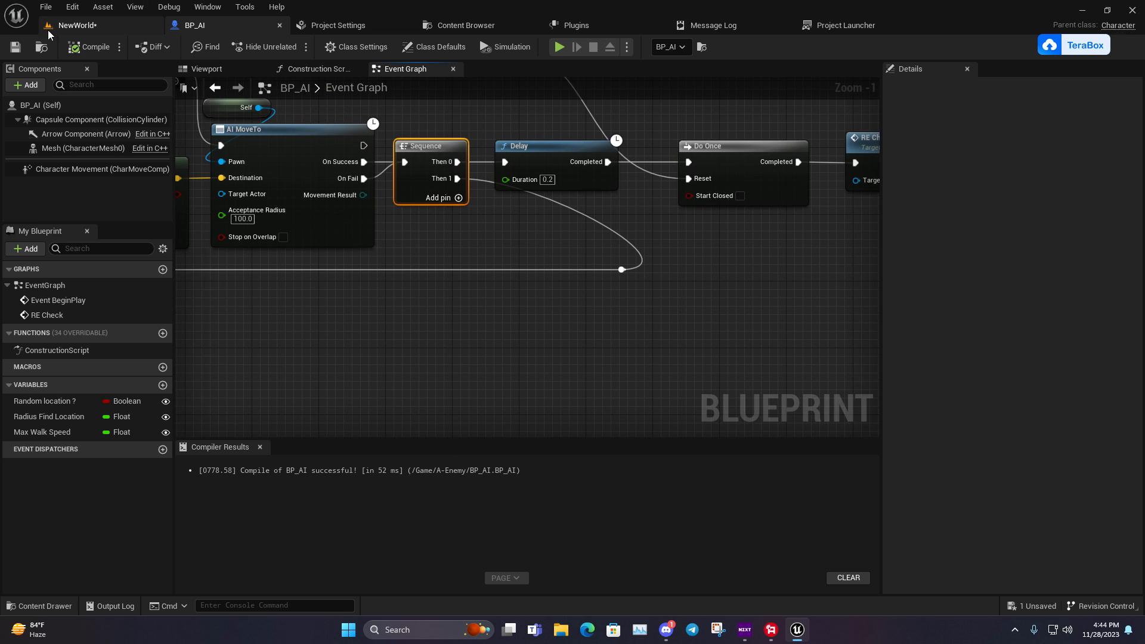
{"action": "left_click", "coordinate": [558, 47]}
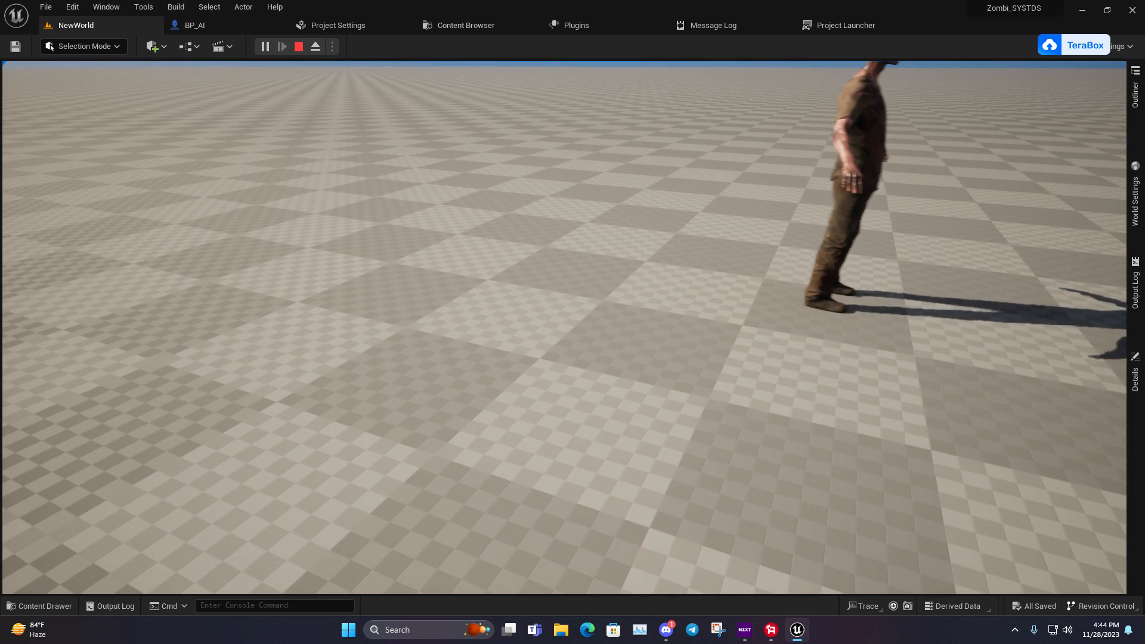
{"action": "left_click", "coordinate": [299, 46]}
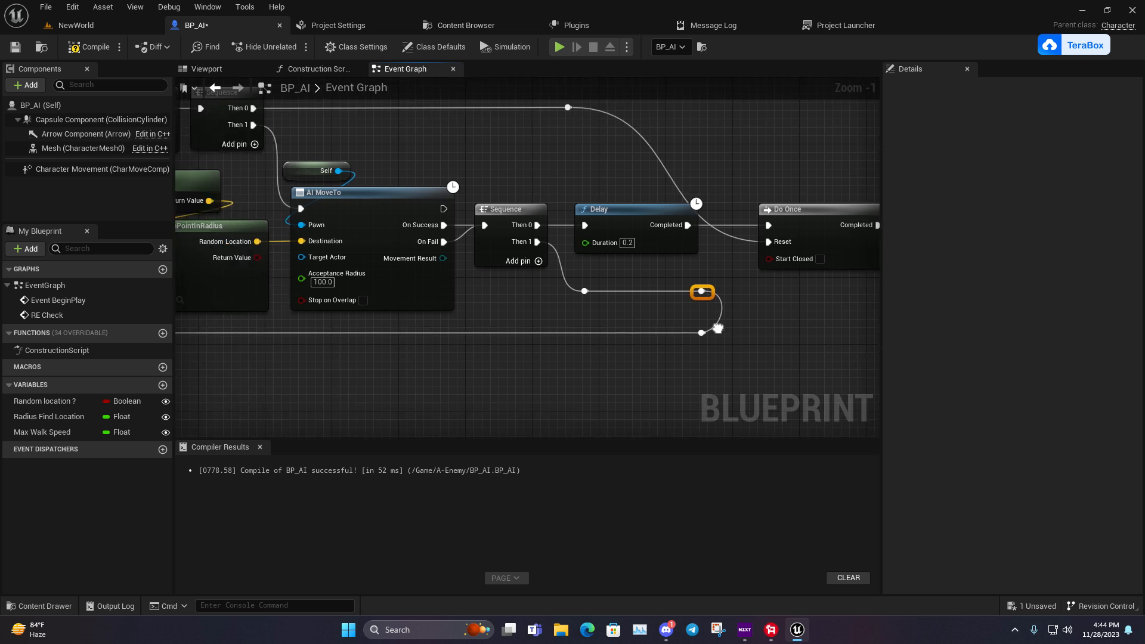
Step: Tidy the loop wires with reroute nodes, recompile BP_AI and clear the node selection
{"action": "scroll", "scroll_direction": "down", "scroll_amount": 3}
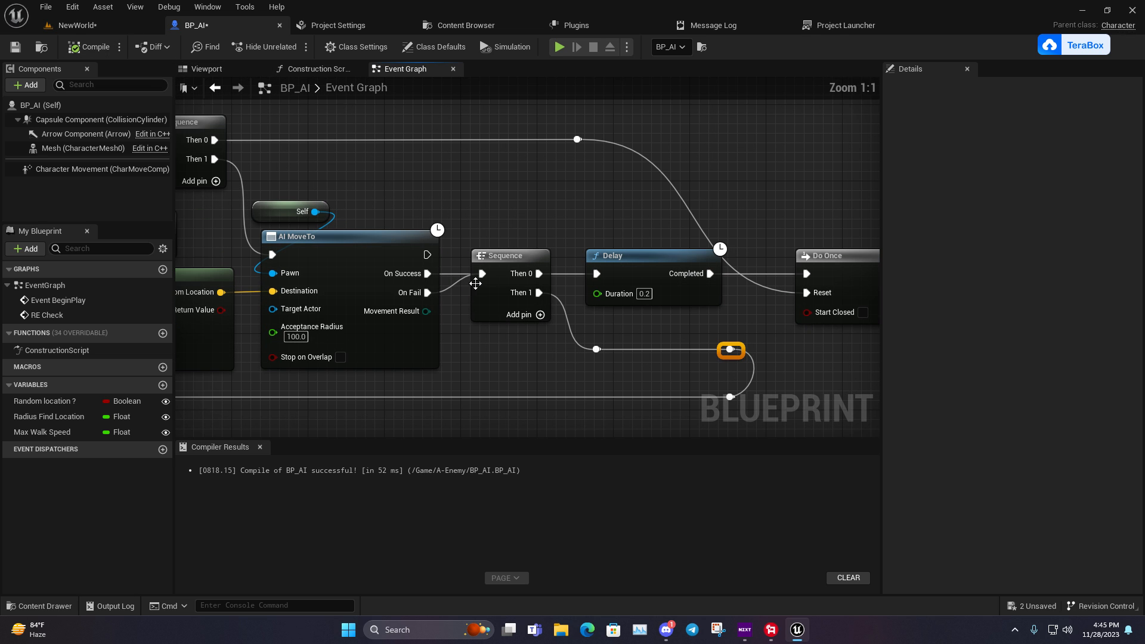
{"action": "scroll", "scroll_direction": "down", "scroll_amount": 3}
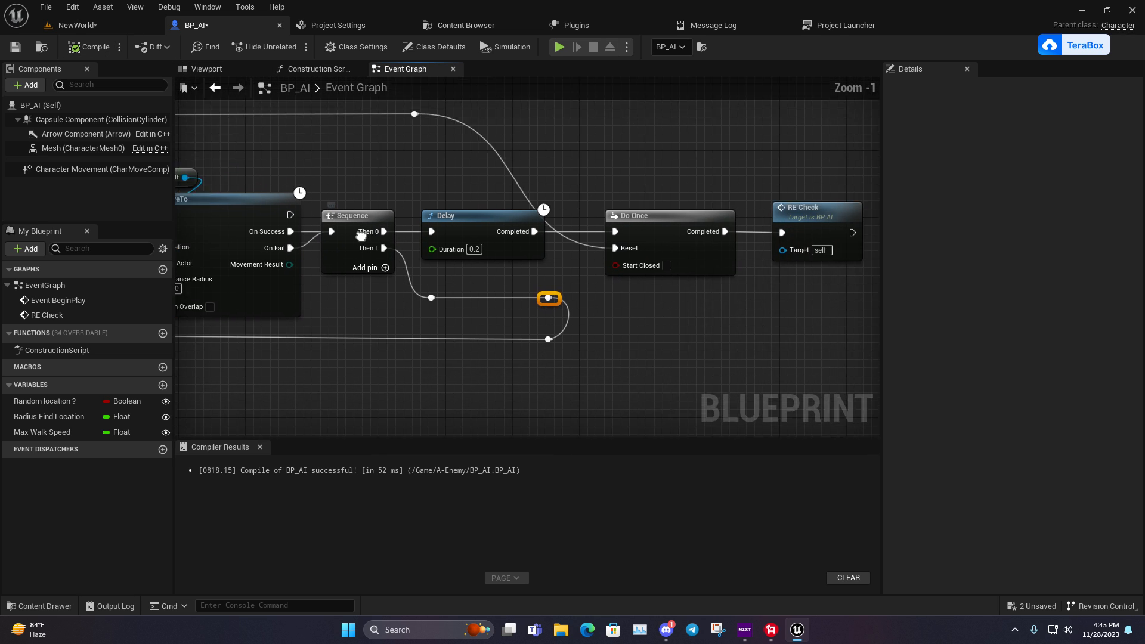
{"action": "scroll", "scroll_direction": "down", "scroll_amount": 3}
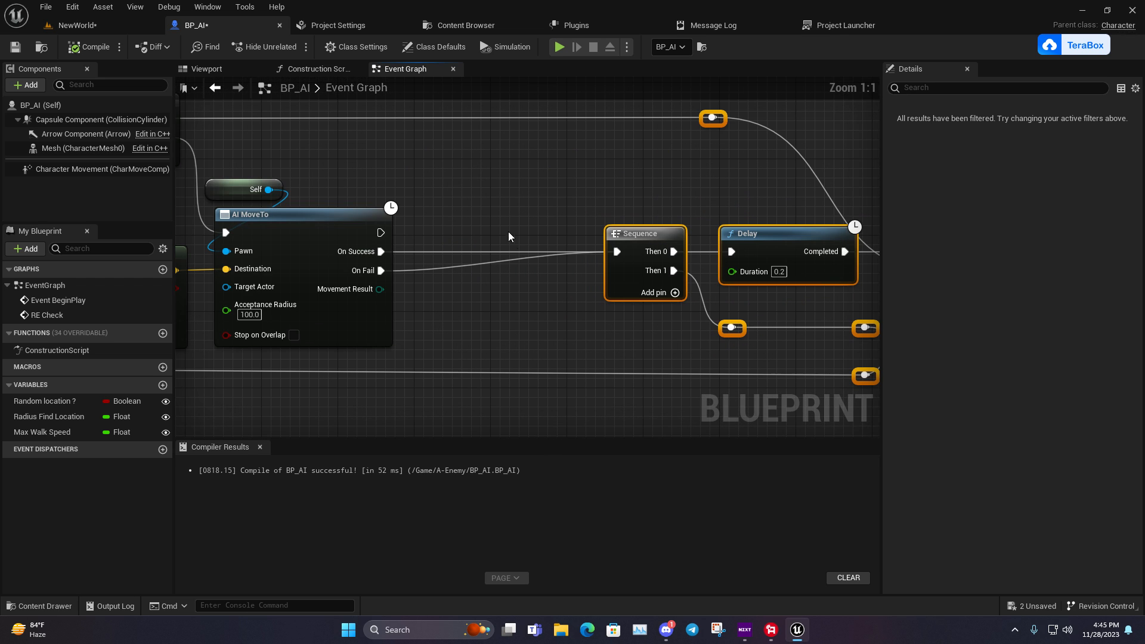
{"action": "left_click", "coordinate": [509, 234]}
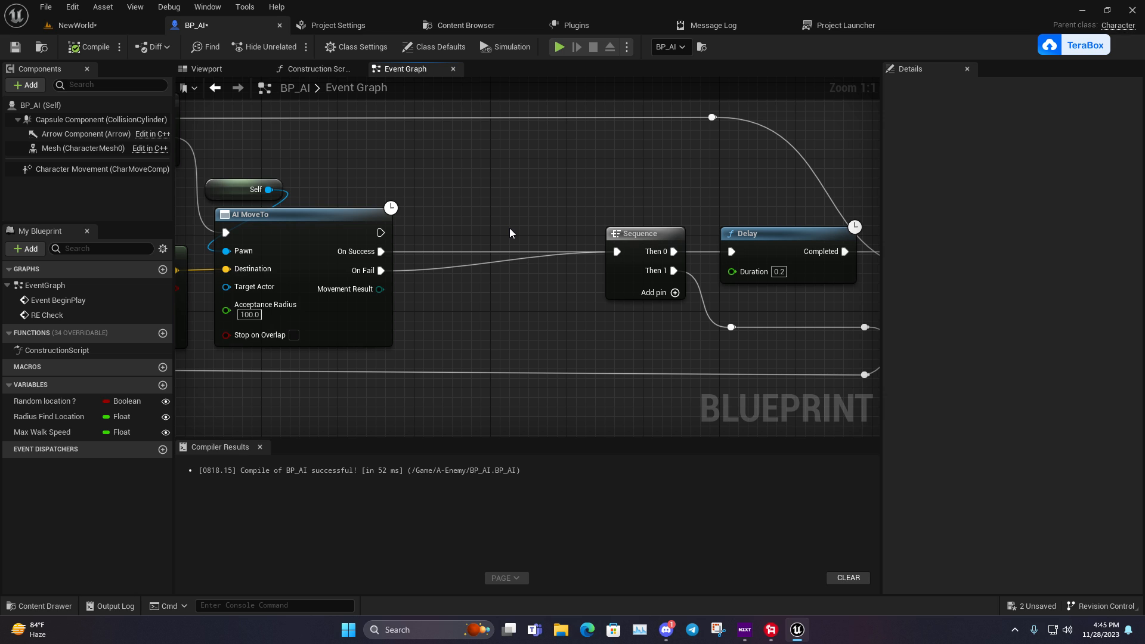
{"action": "mouse_move", "coordinate": [376, 270]}
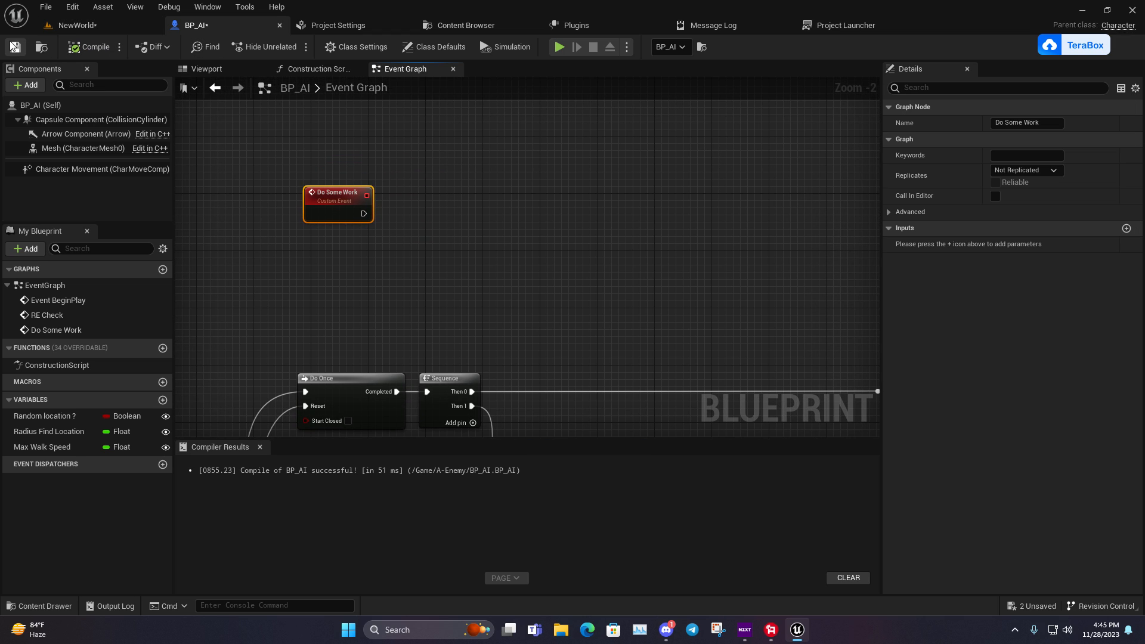
Step: Save BP_AI and wrap the movement nodes in a purple 'Ai Find Location' comment
{"action": "left_click", "coordinate": [461, 186]}
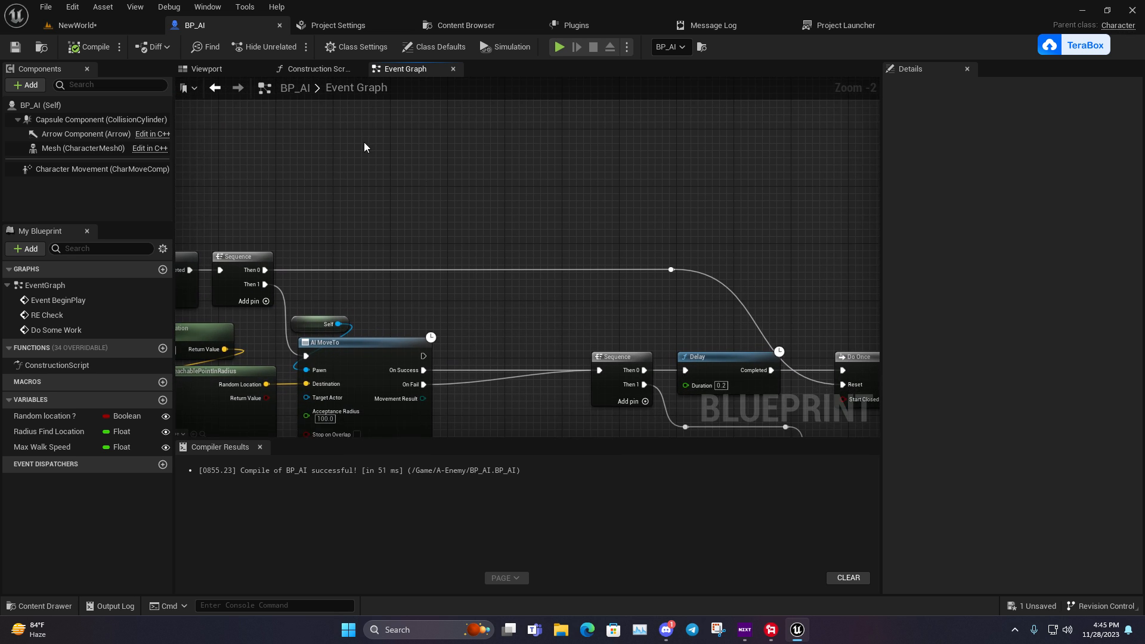
{"action": "scroll", "scroll_direction": "down", "scroll_amount": 3}
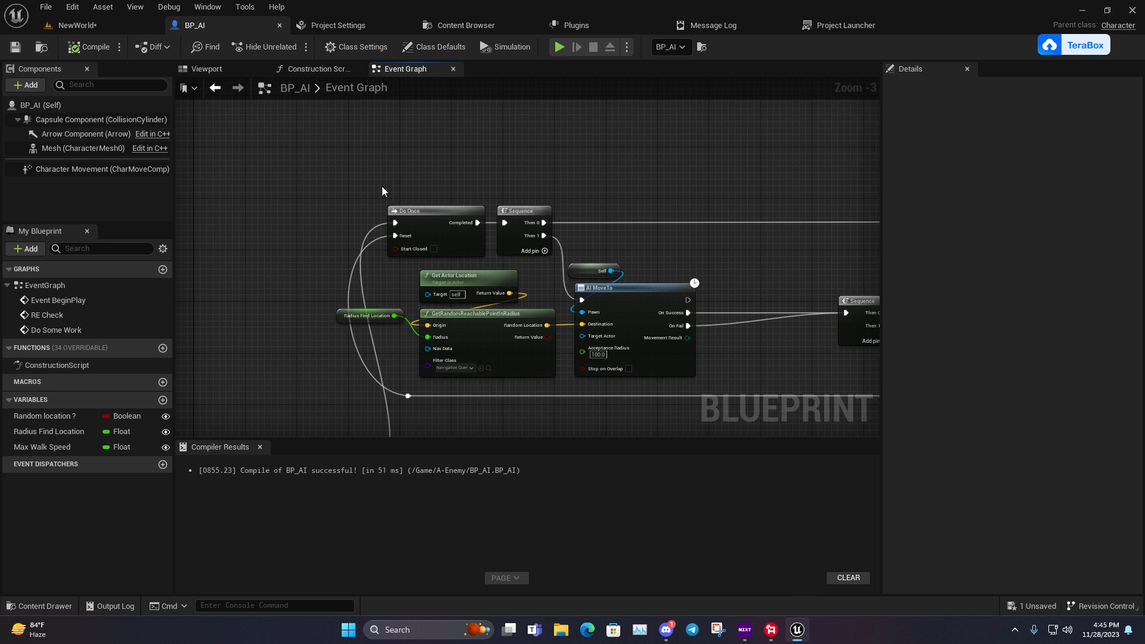
{"action": "scroll", "scroll_direction": "down", "scroll_amount": 3}
{"action": "type", "text": "Ai Find Location"}
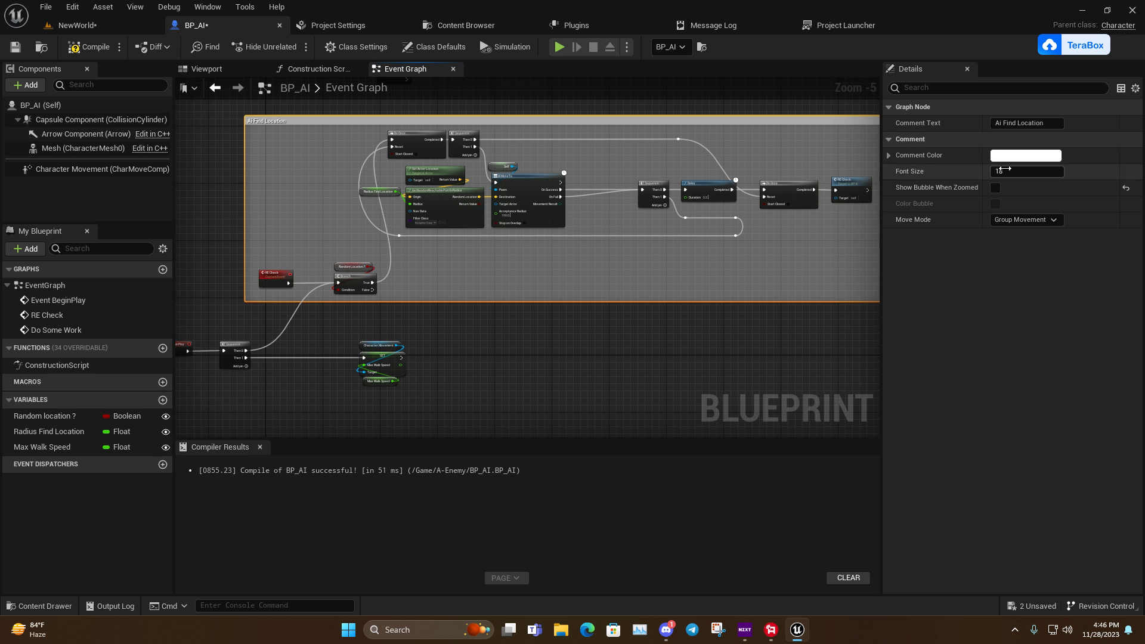
{"action": "left_click", "coordinate": [1026, 155]}
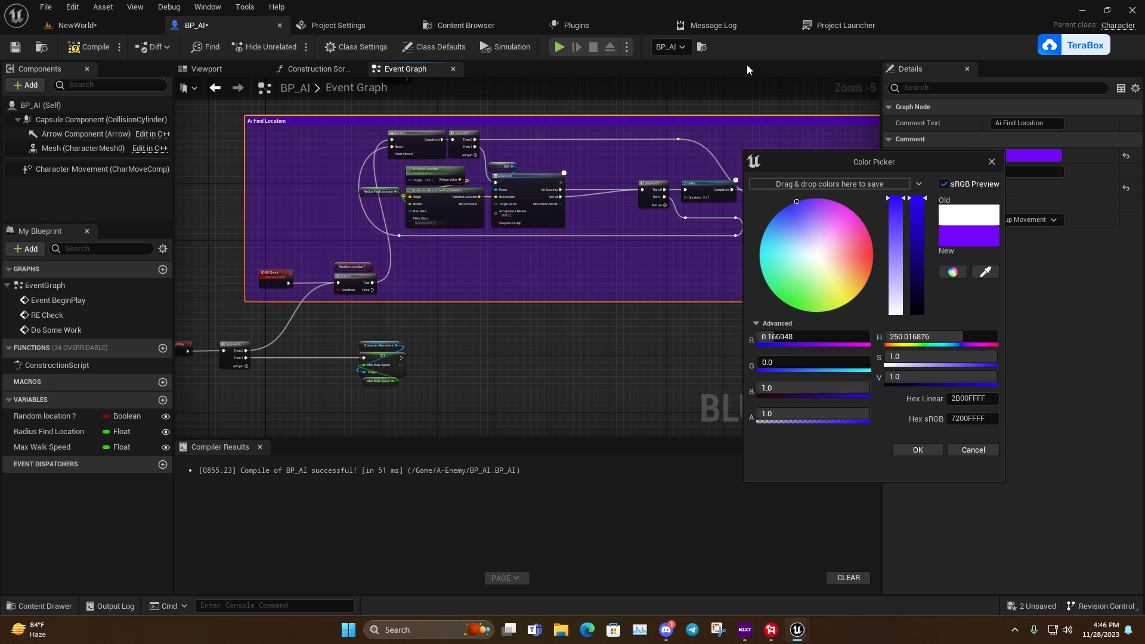
{"action": "left_click", "coordinate": [916, 449]}
{"action": "type", "text": "Work"}
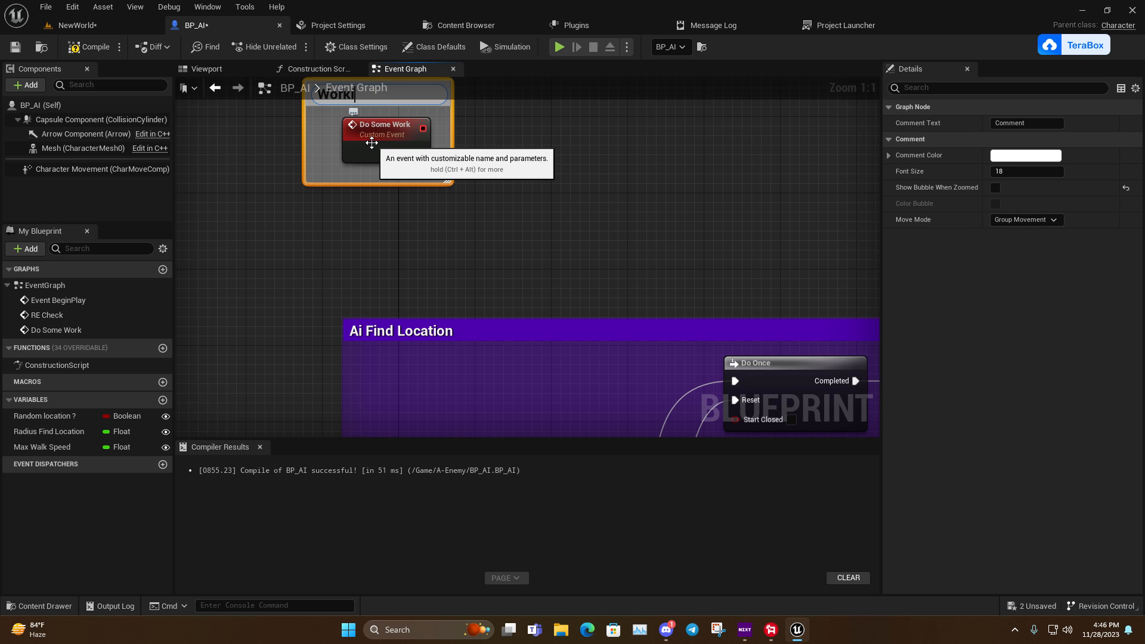
Step: Wrap Do Some Work in a green 'Working' comment
{"action": "left_click", "coordinate": [1024, 155]}
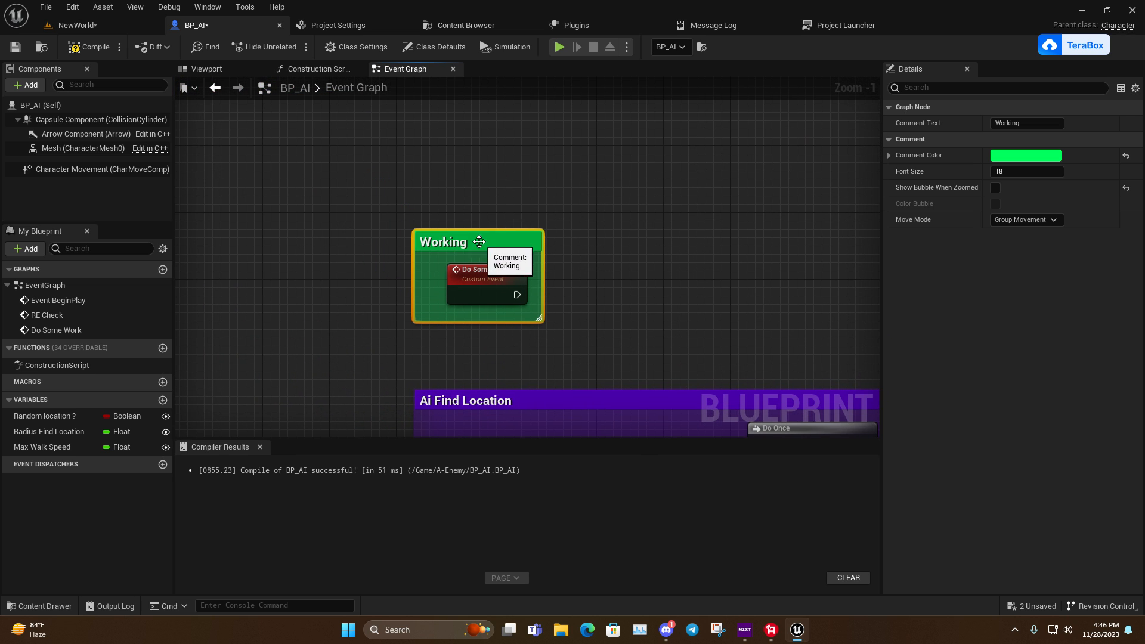
{"action": "left_click", "coordinate": [653, 241]}
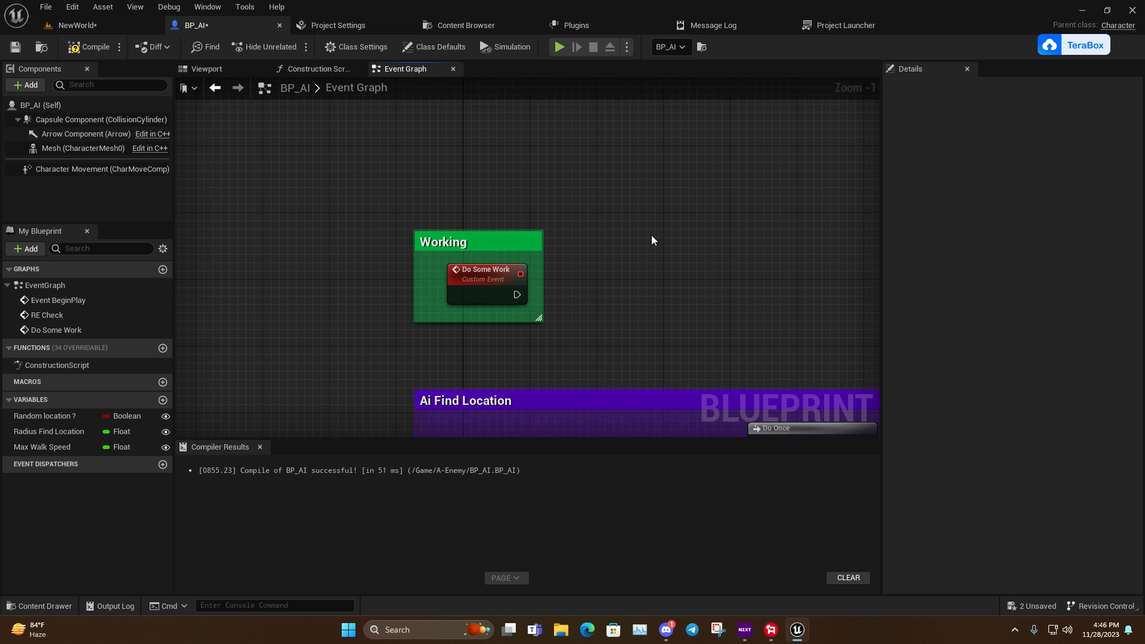
{"action": "scroll", "scroll_direction": "down", "scroll_amount": 3}
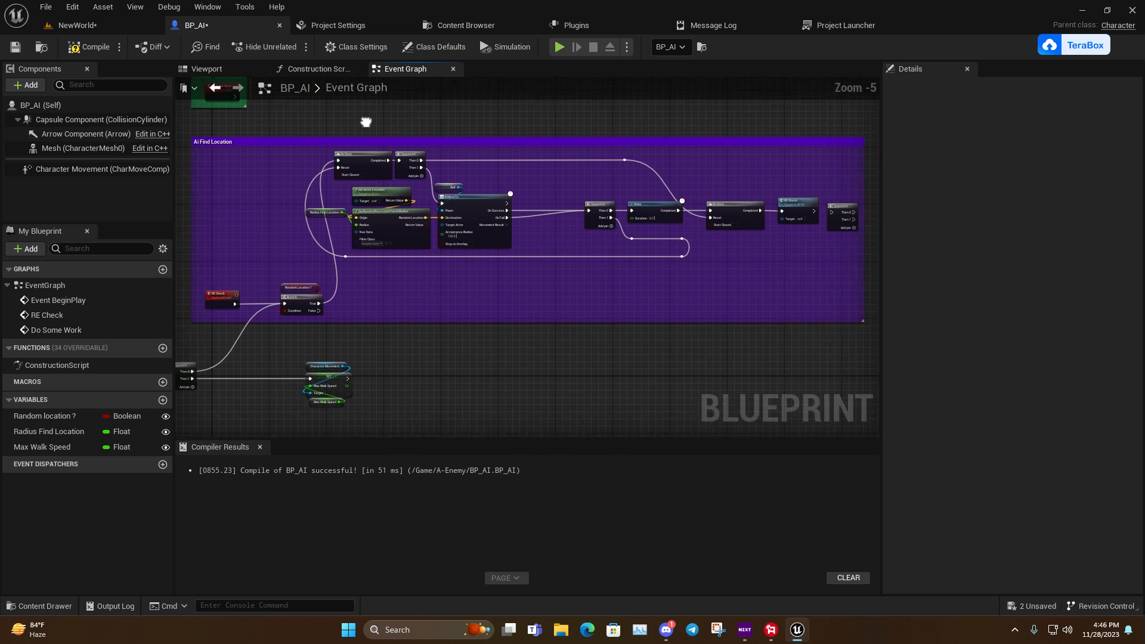
{"action": "scroll", "scroll_direction": "up", "scroll_amount": 3}
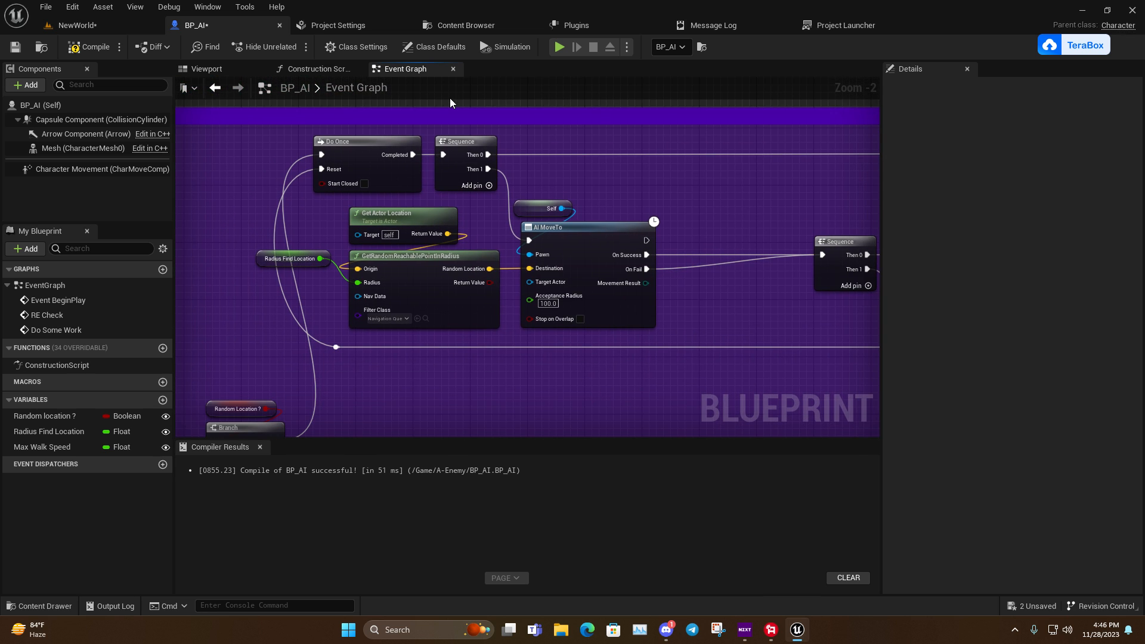